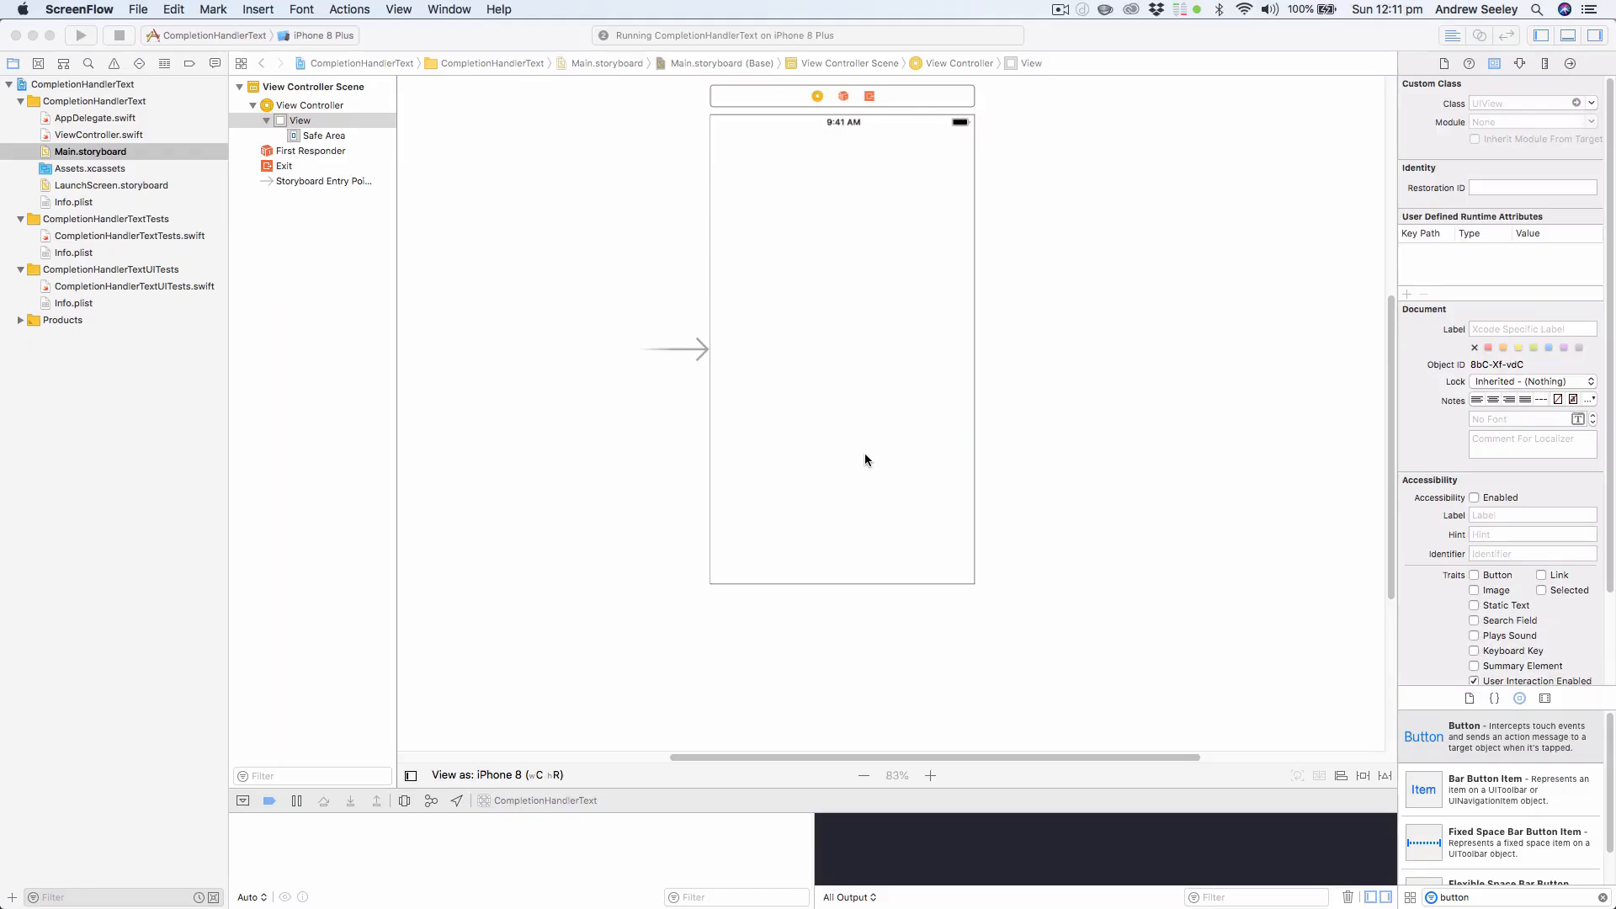
pyautogui.moveTo(1206, 421)
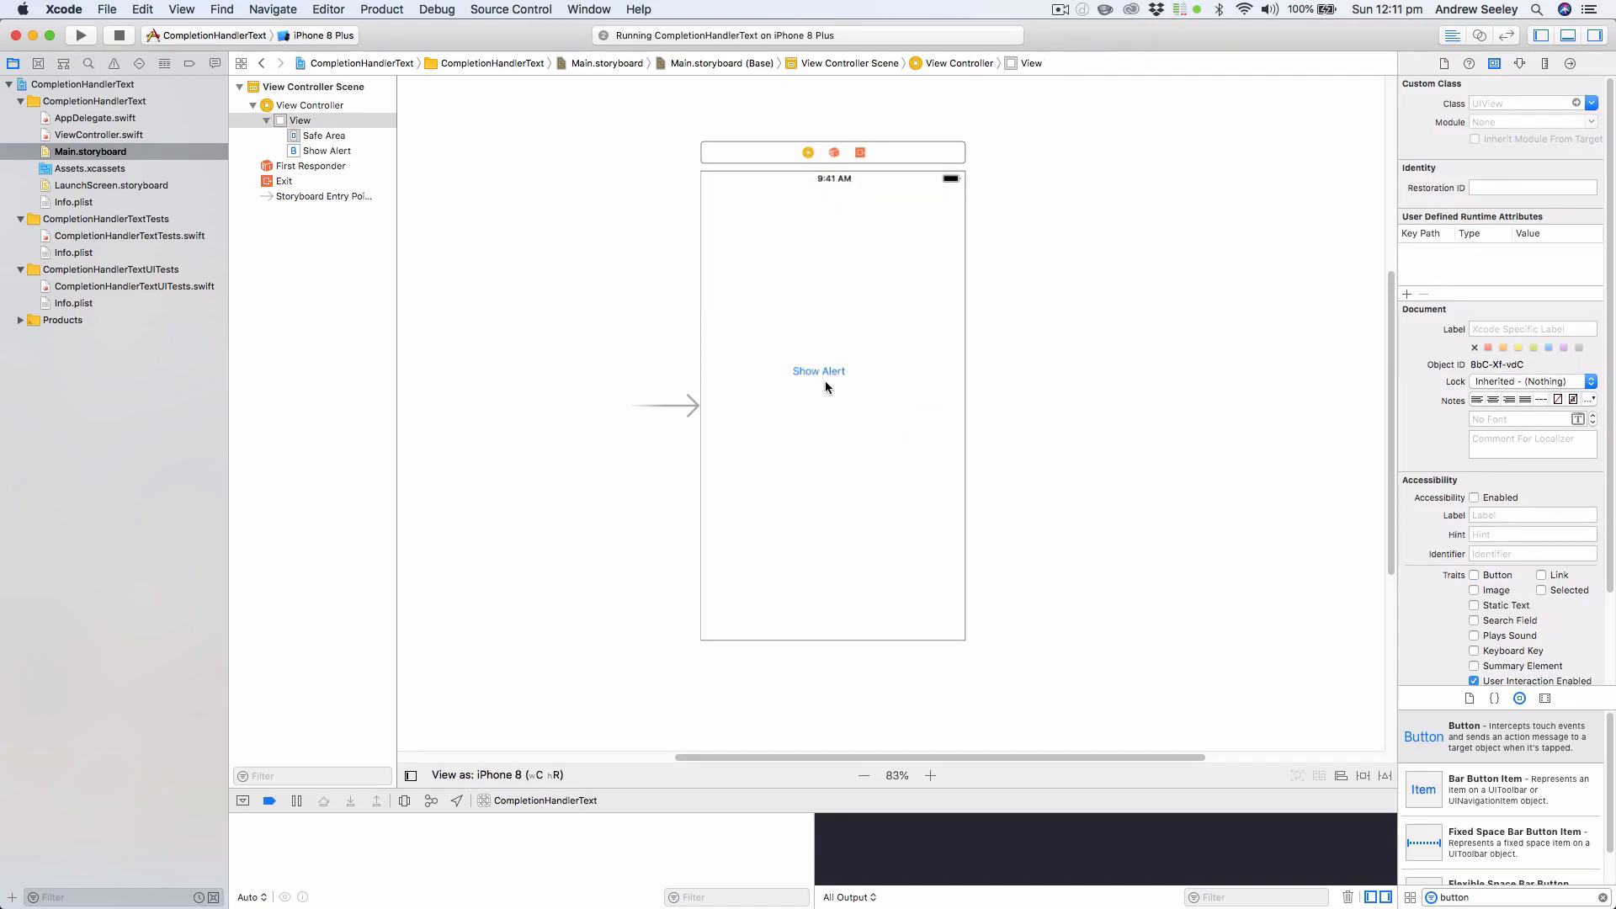
# - Connect the Show Alert button to a new IBAction named showAlert in ViewController.swift via the Assistant Editor
pyautogui.click(818, 371)
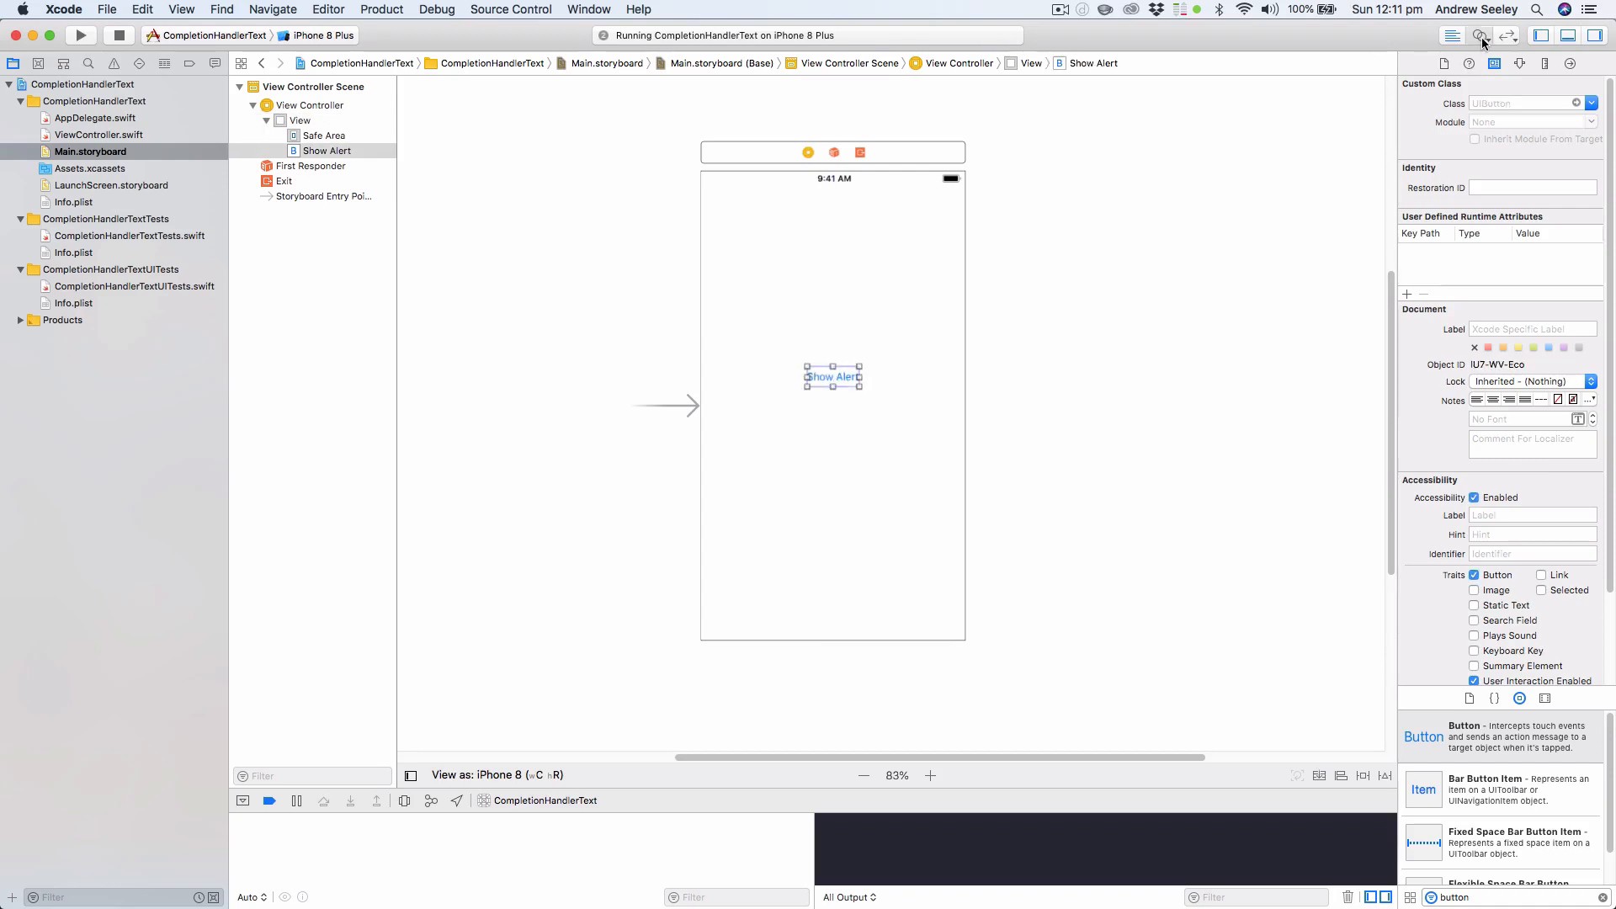
pyautogui.click(1477, 35)
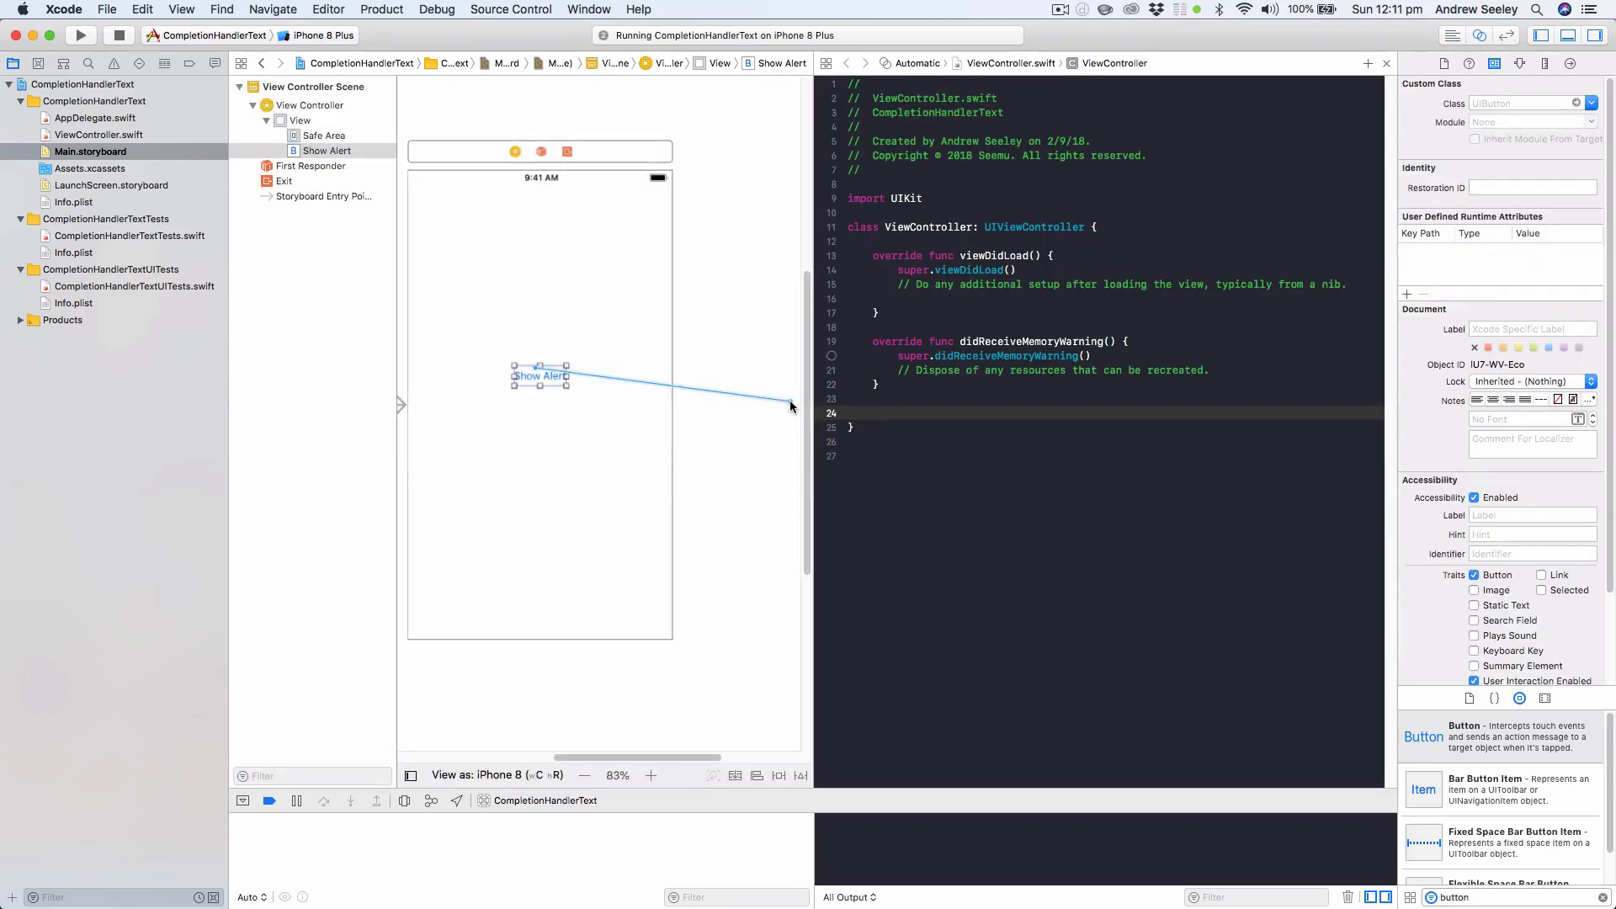
pyautogui.moveTo(539, 375); pyautogui.dragTo(788, 407)
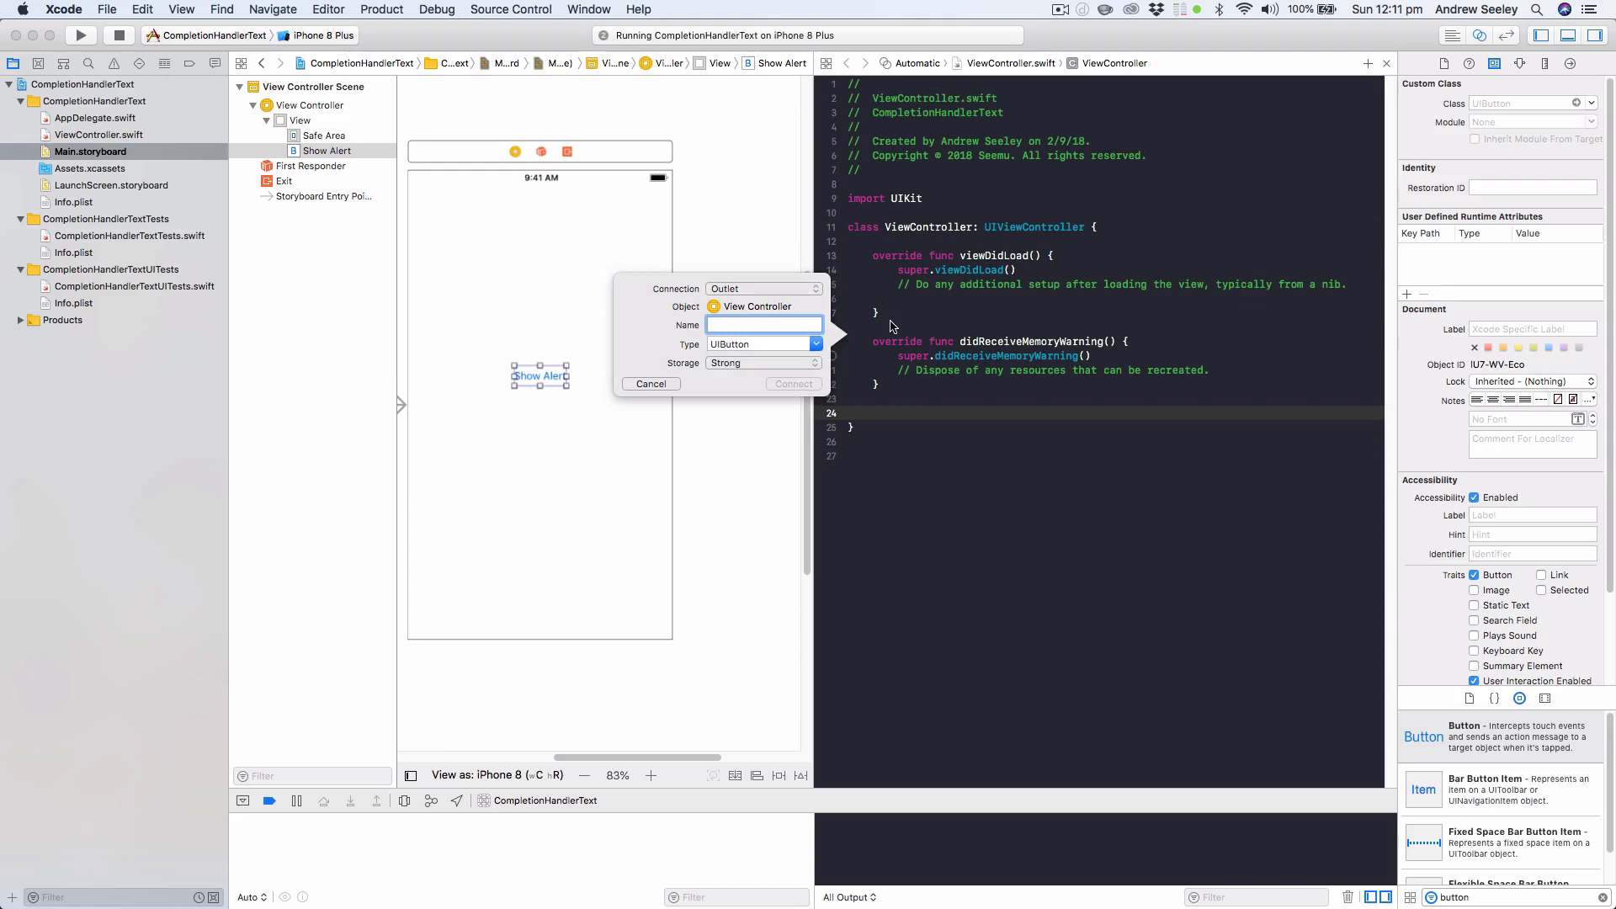
pyautogui.write('showAlert')
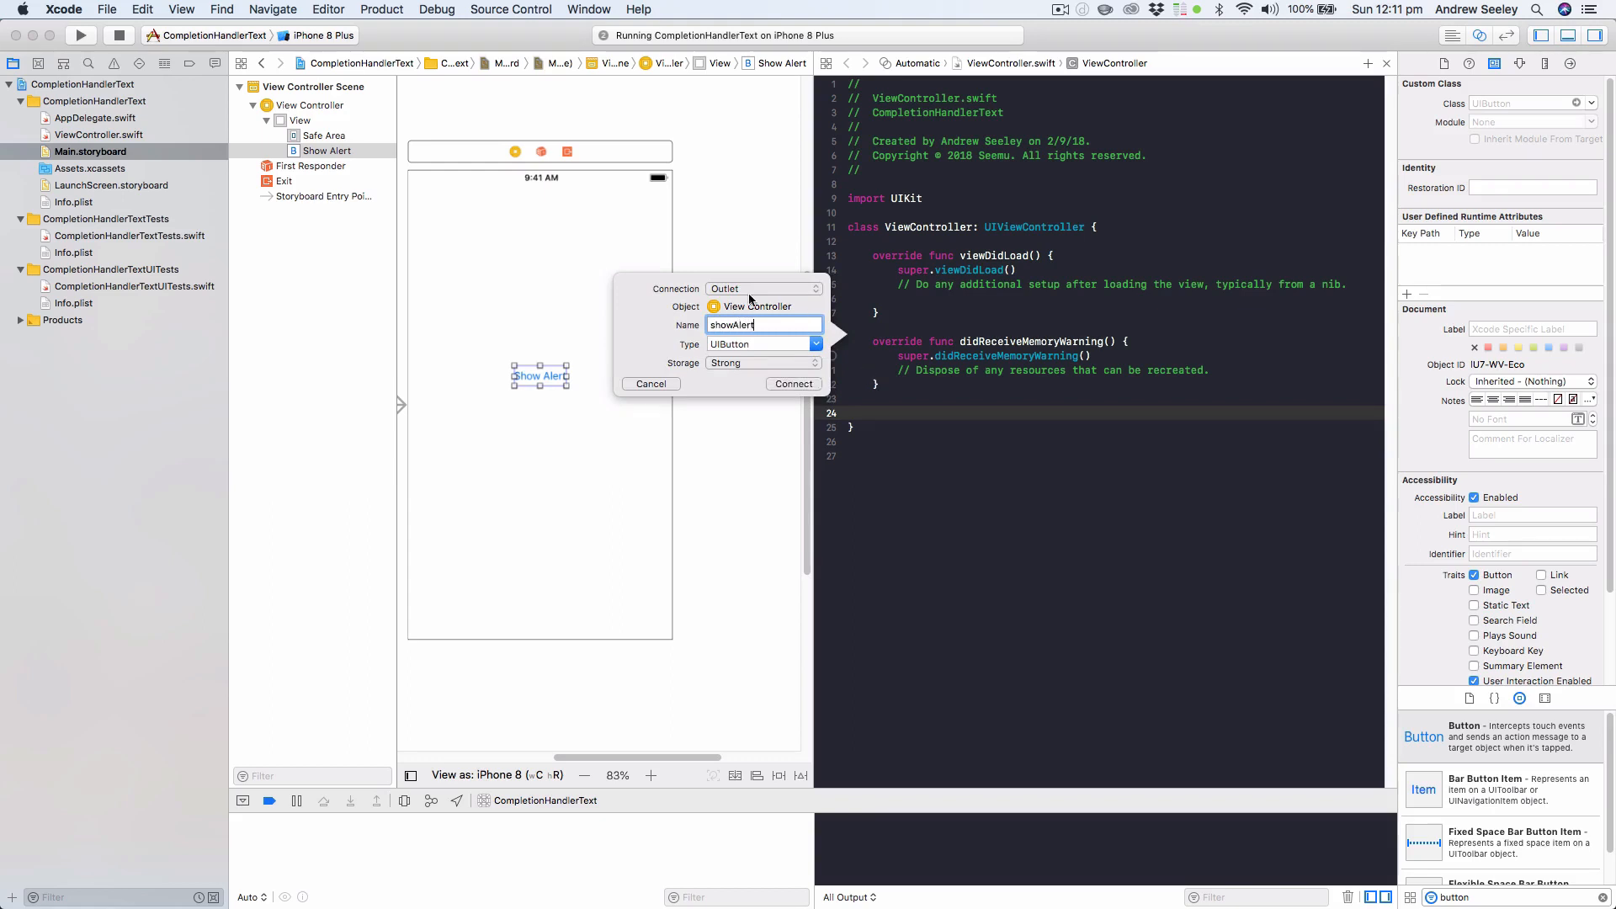
pyautogui.click(764, 288)
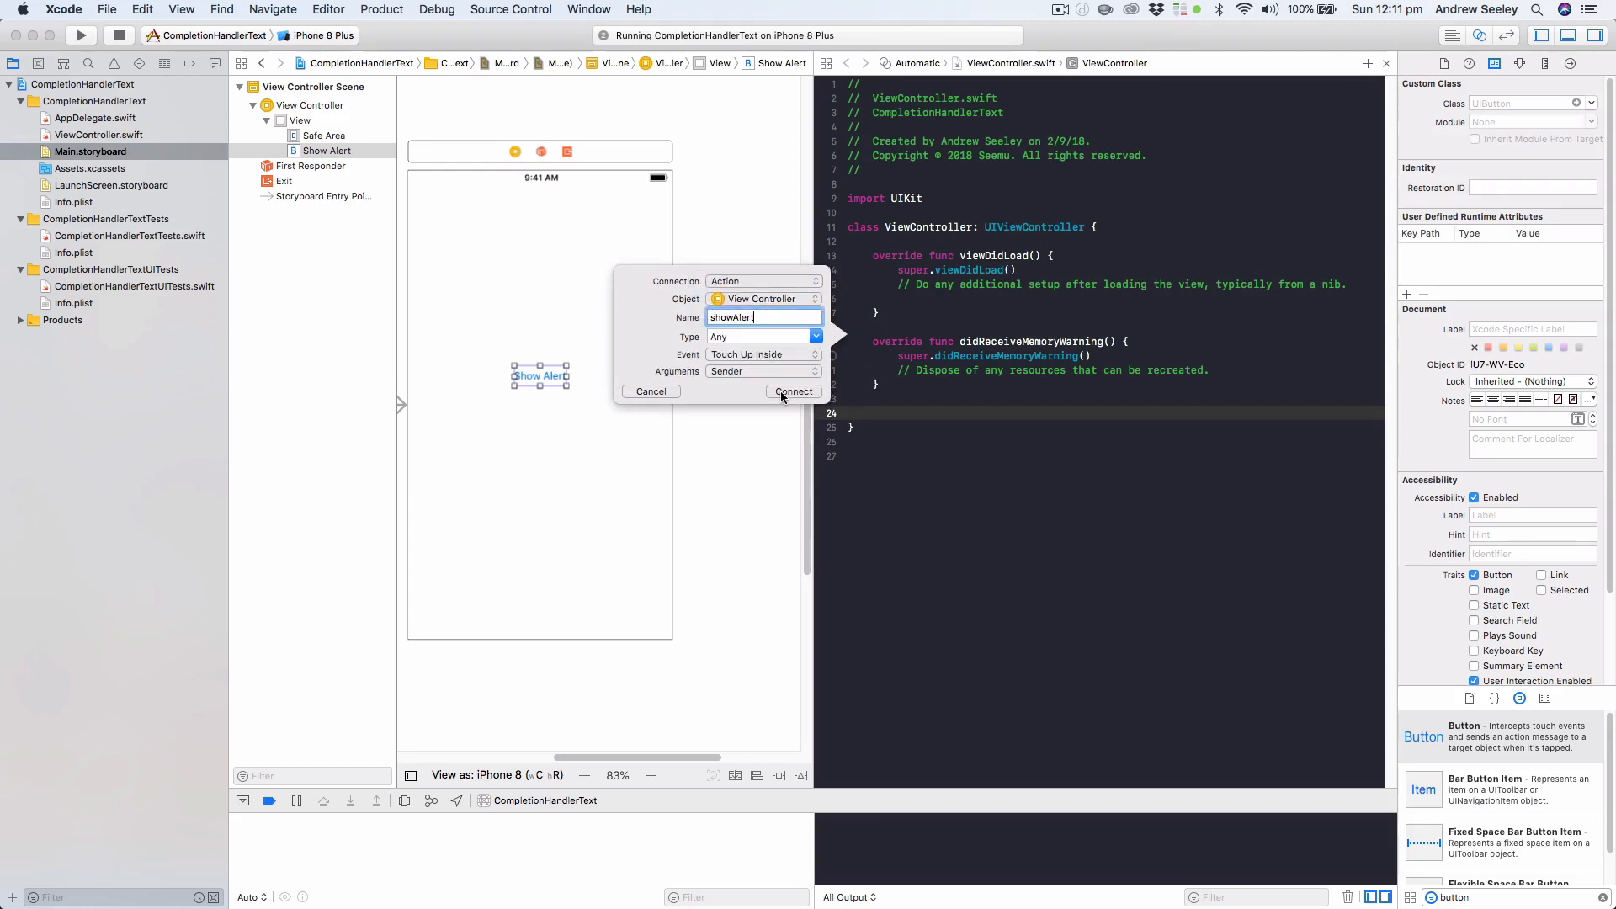
pyautogui.click(792, 392)
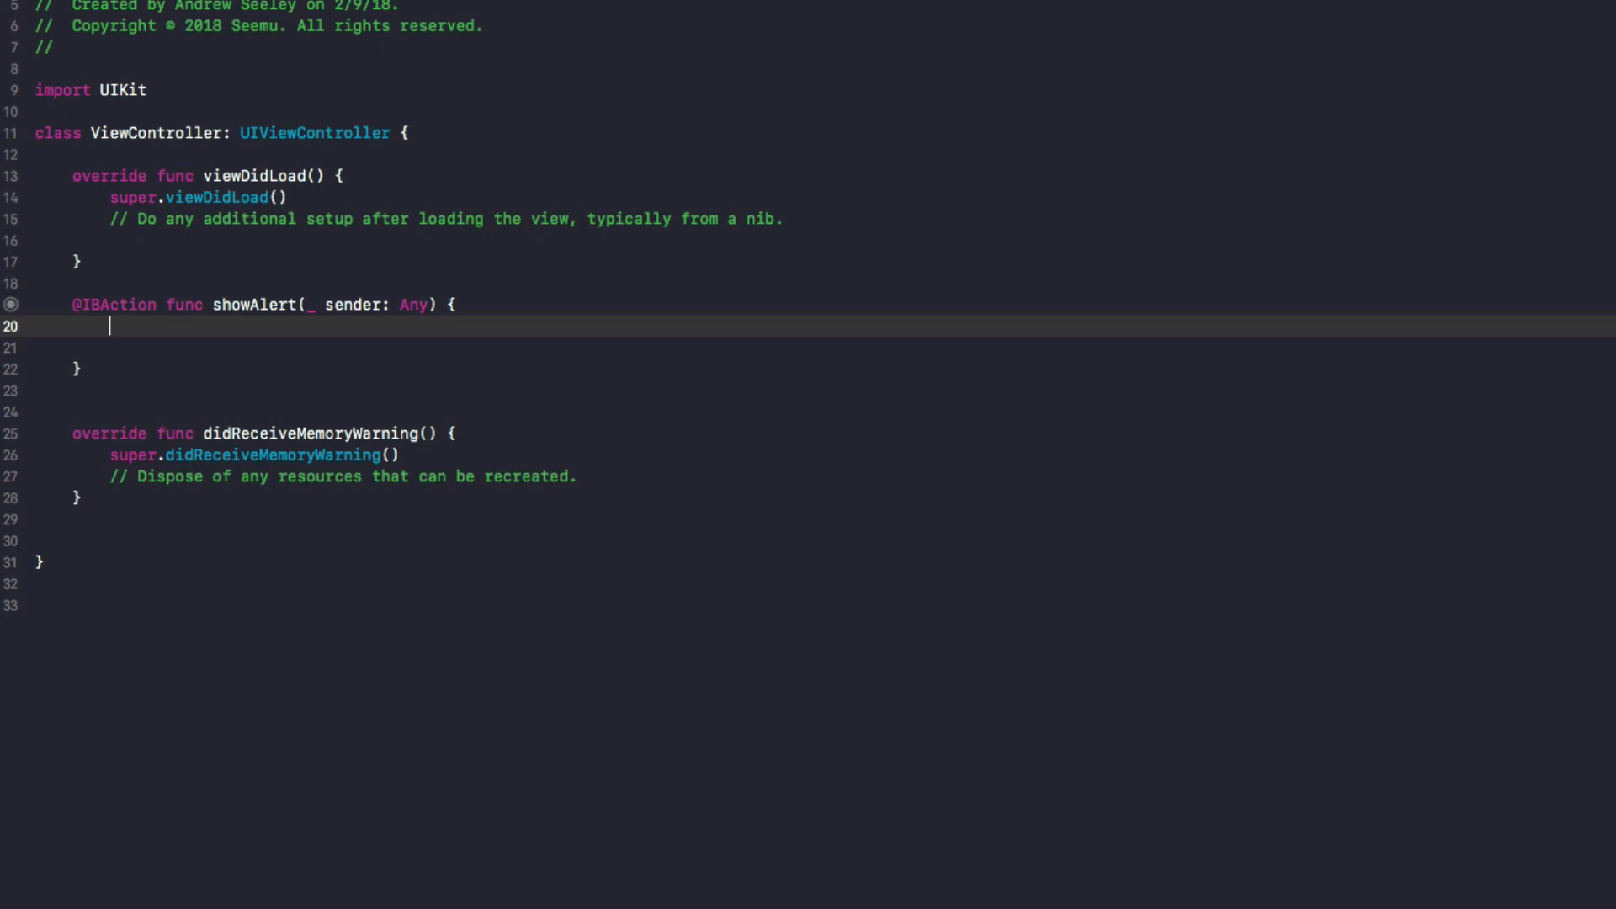
# - Write let alert = UIAlertController(title: "Hmm", message: "Should I complete this", preferredStyle: .alert)
pyautogui.write('let a')
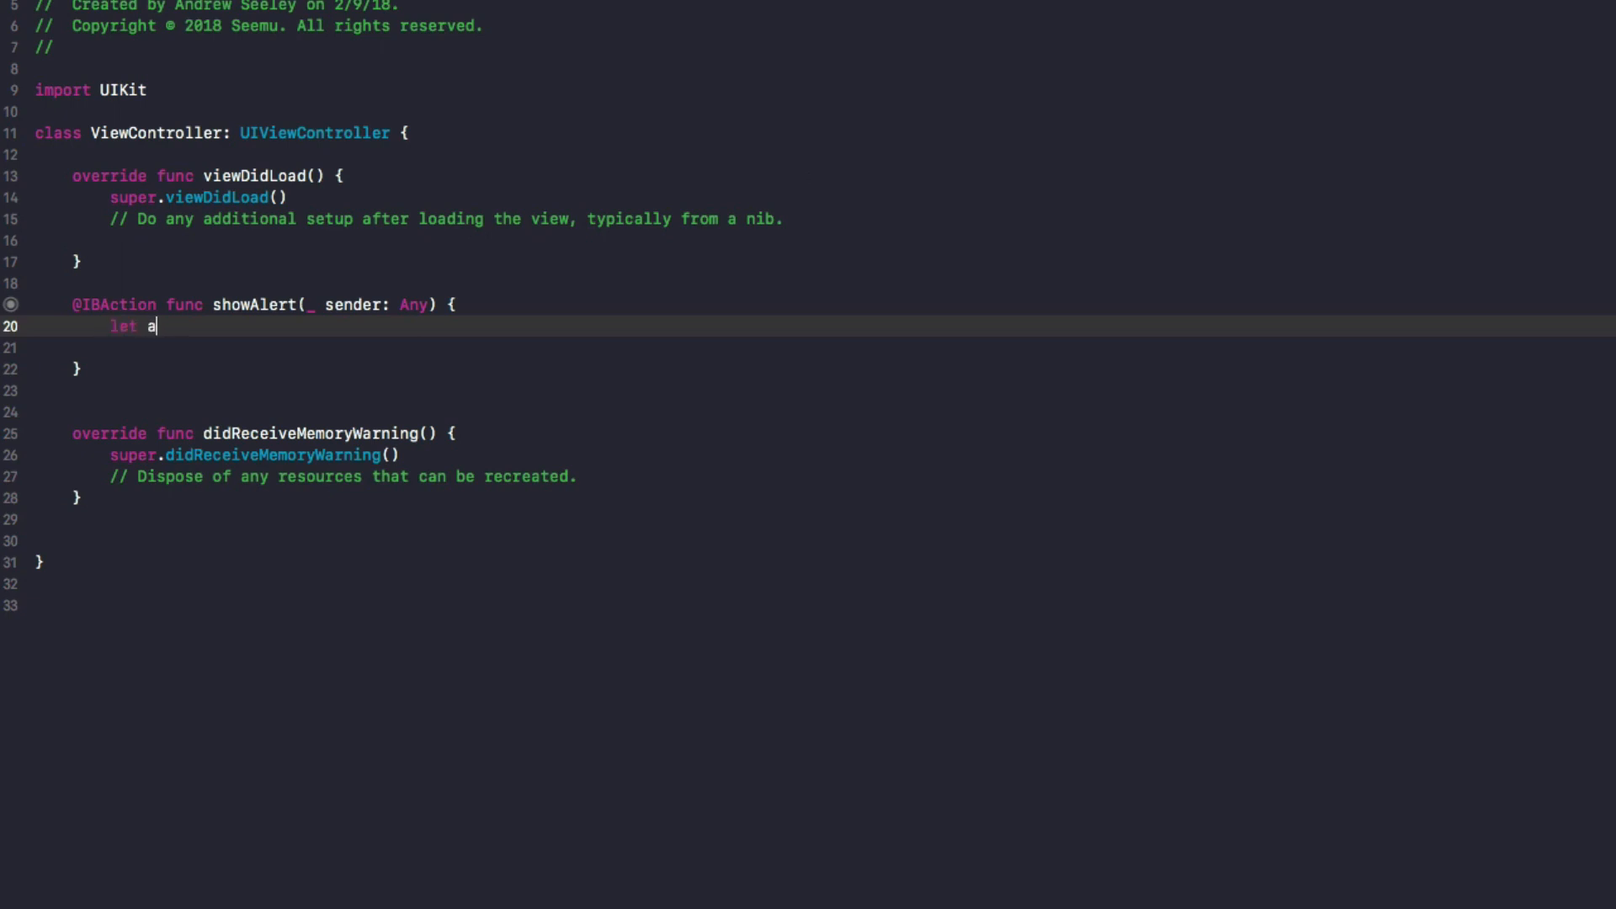
pyautogui.write('lert = U')
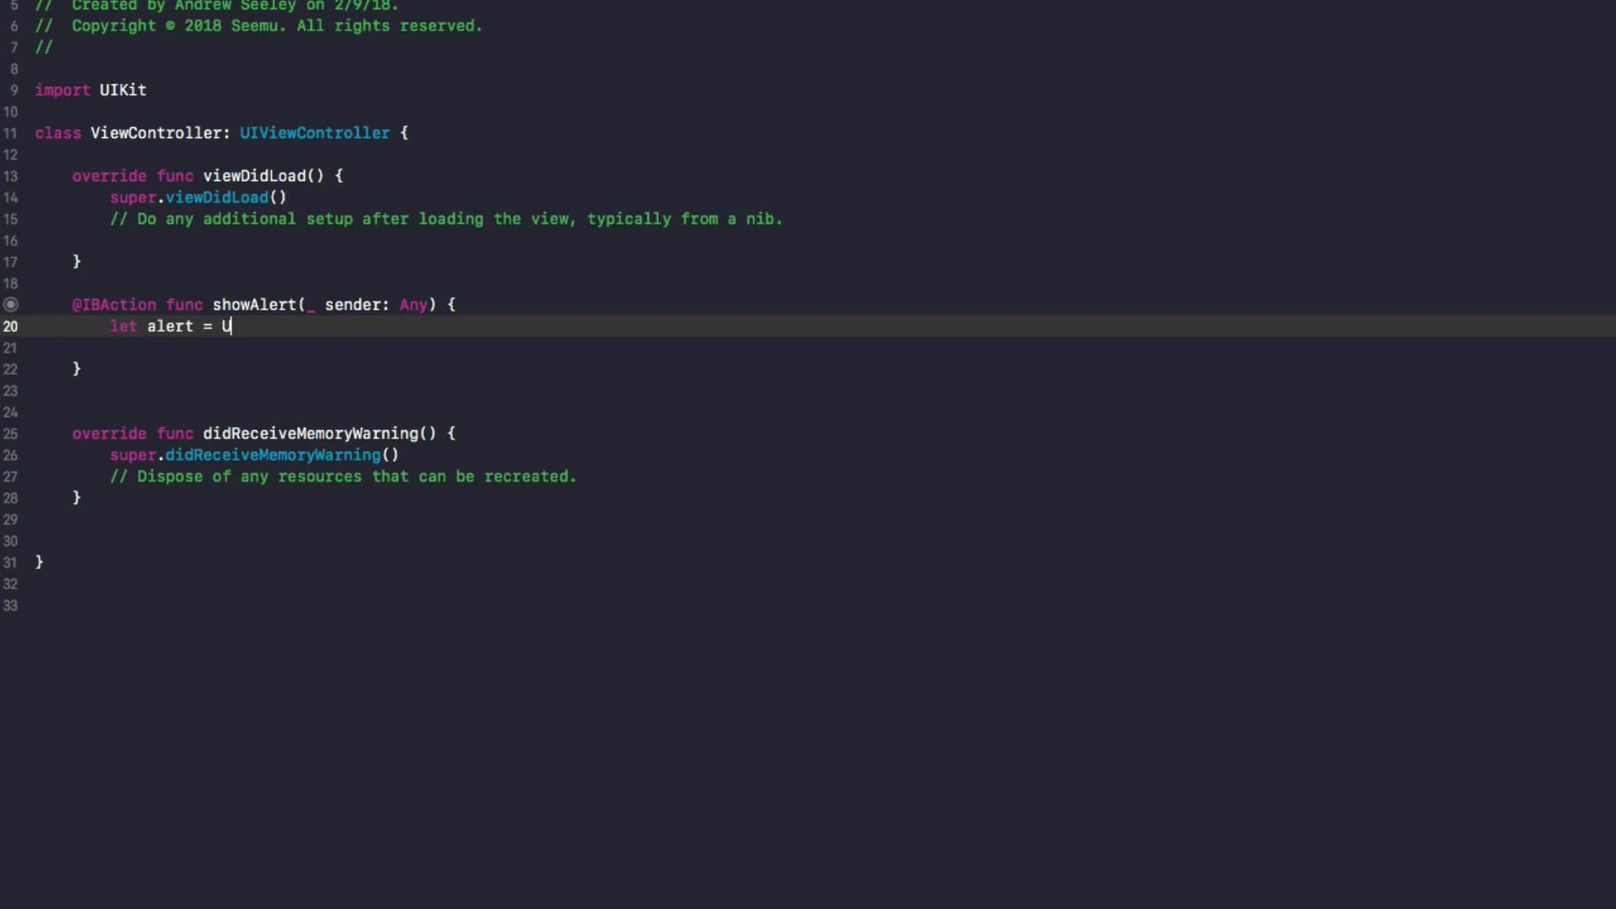
pyautogui.write('IAlertController')
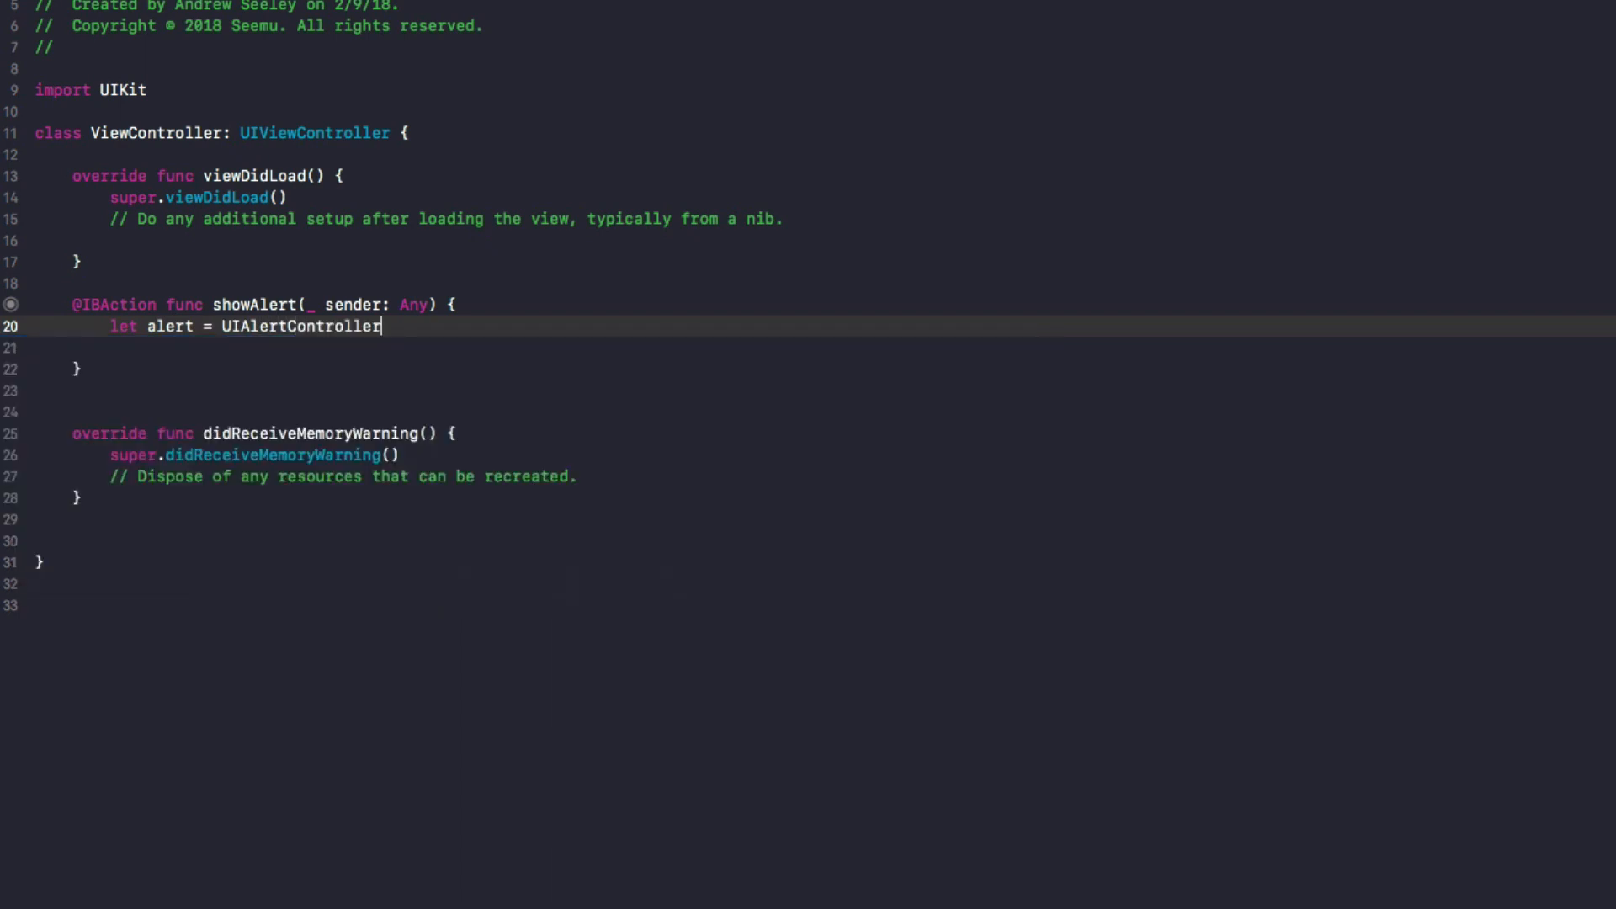
pyautogui.write('(')
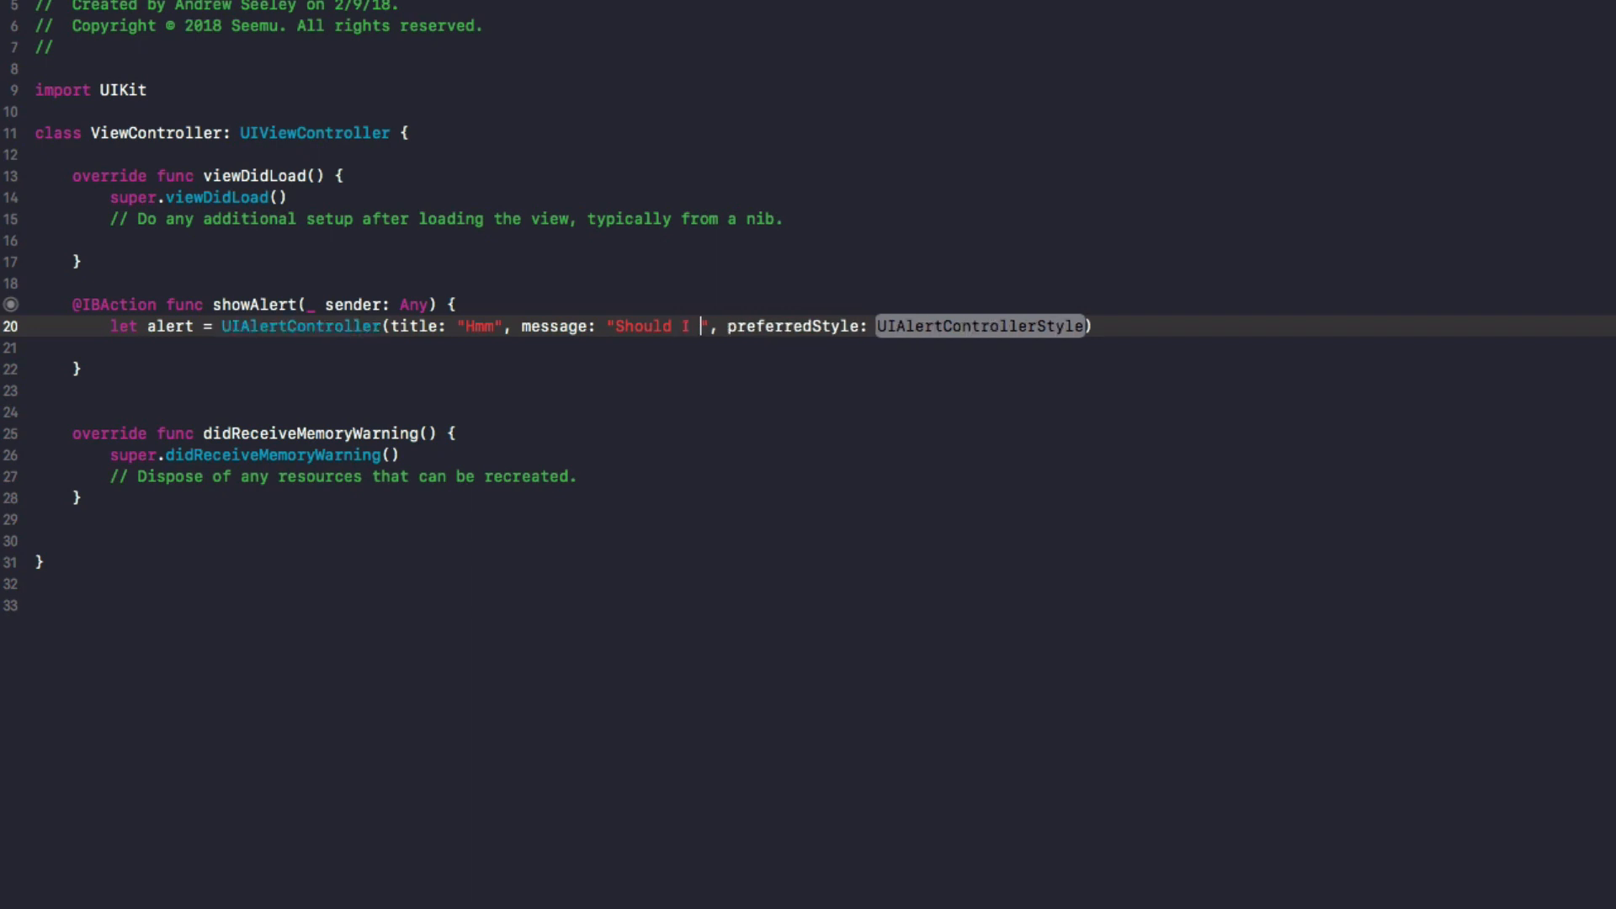
pyautogui.write('complete this')
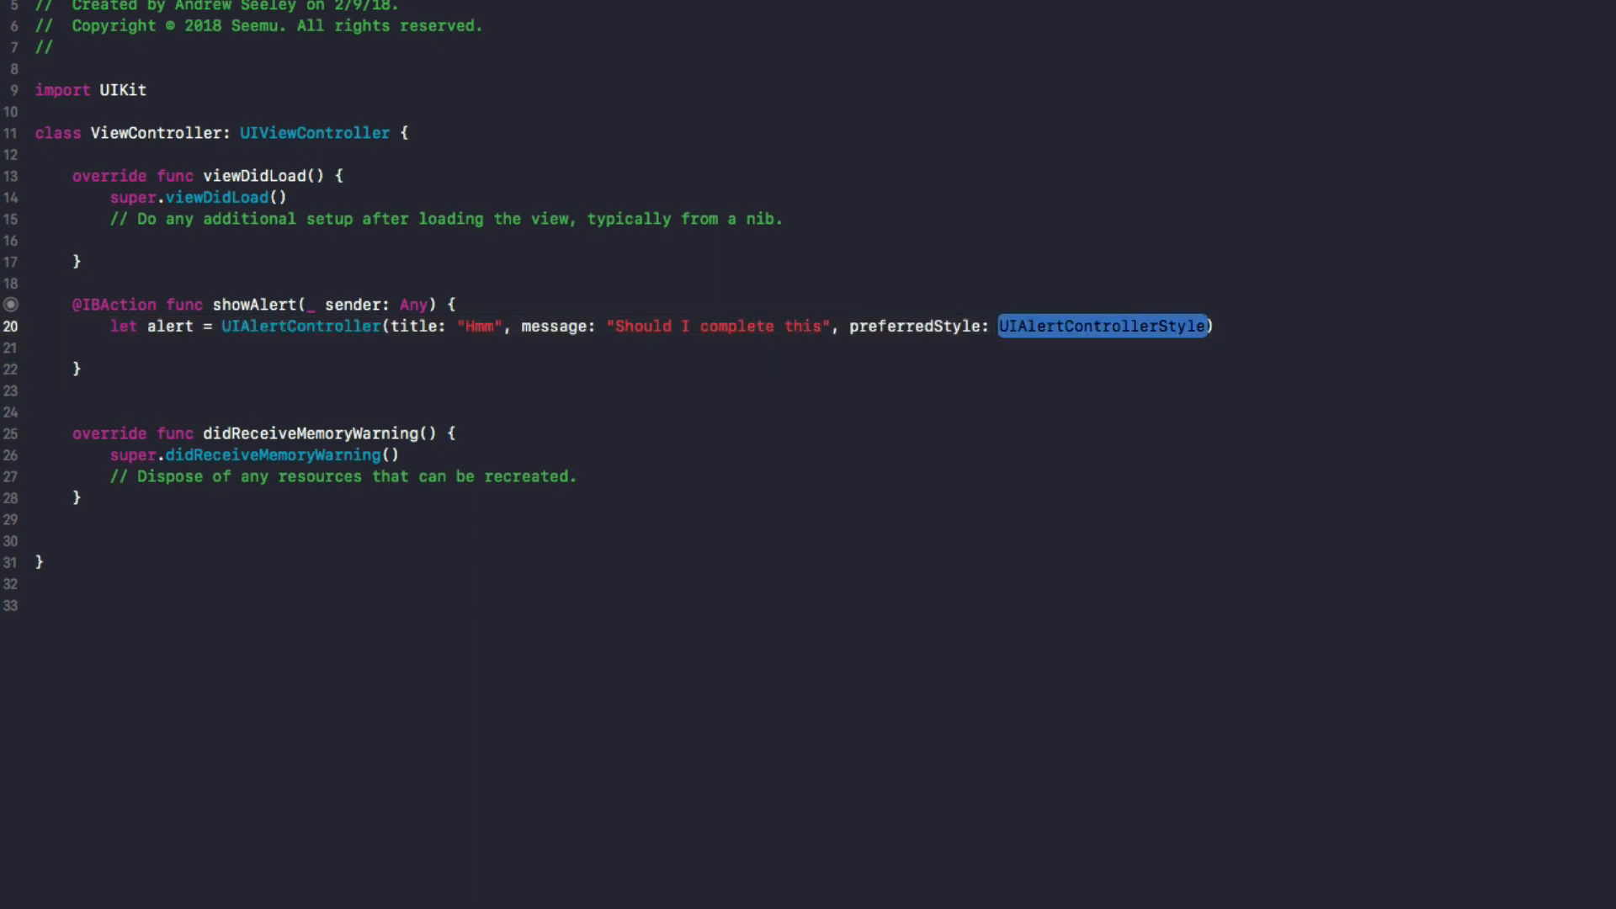
pyautogui.write('.a')
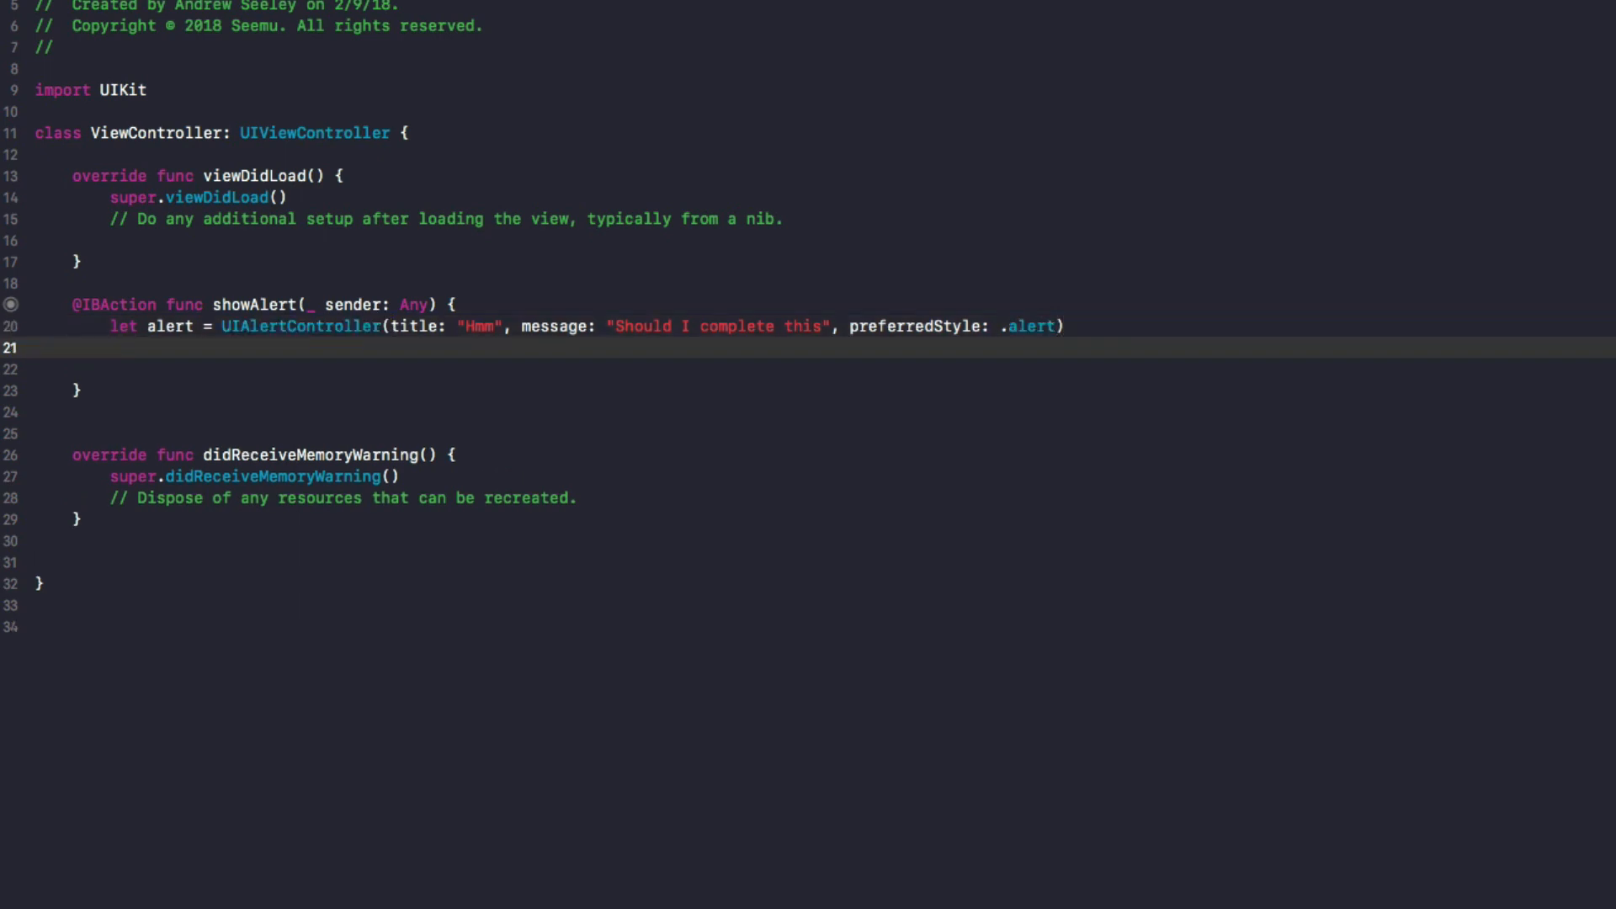
# - Add alert.addAction(UIAlertAction(title: "No", style: .default, handler:)) and select the handler placeholder
pyautogui.write('a')
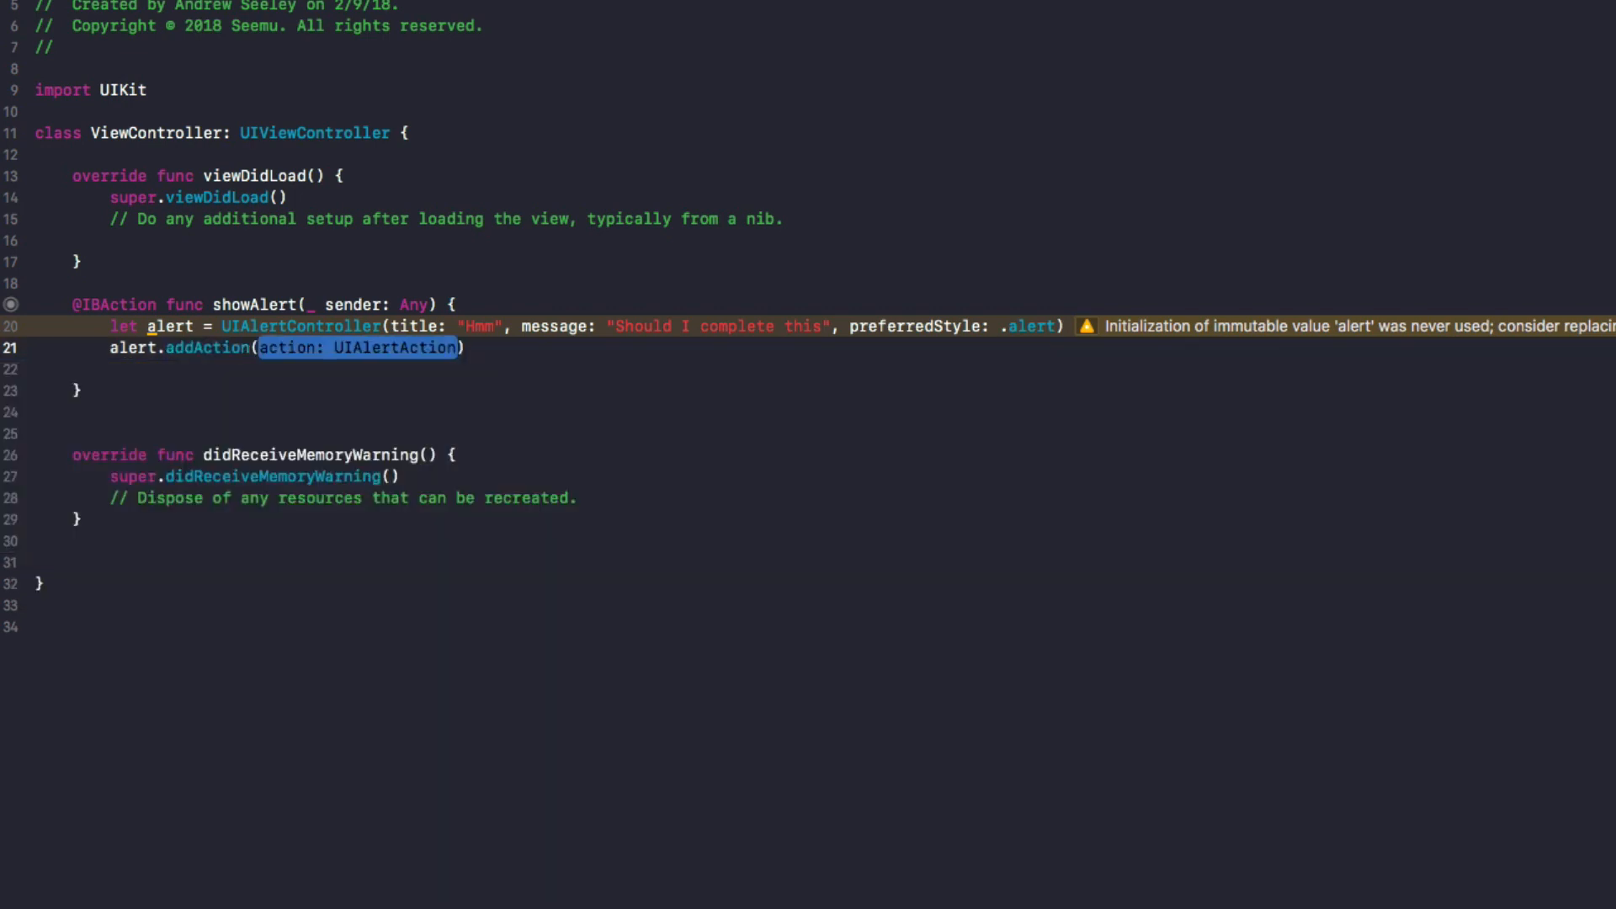
pyautogui.write('UIAlertA')
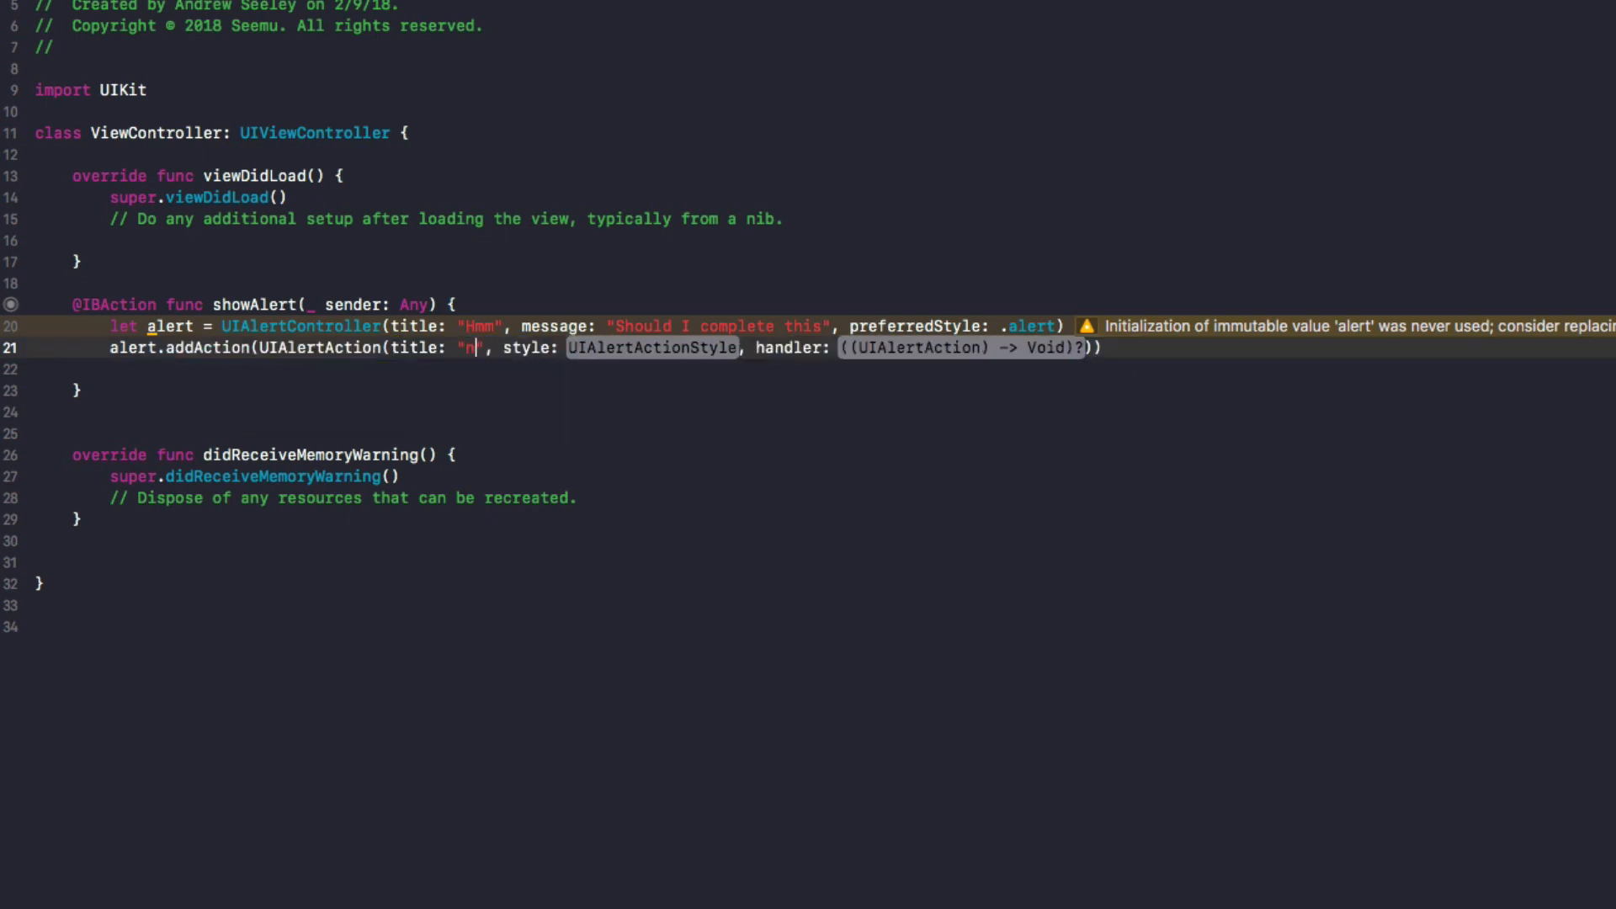
pyautogui.write('o')
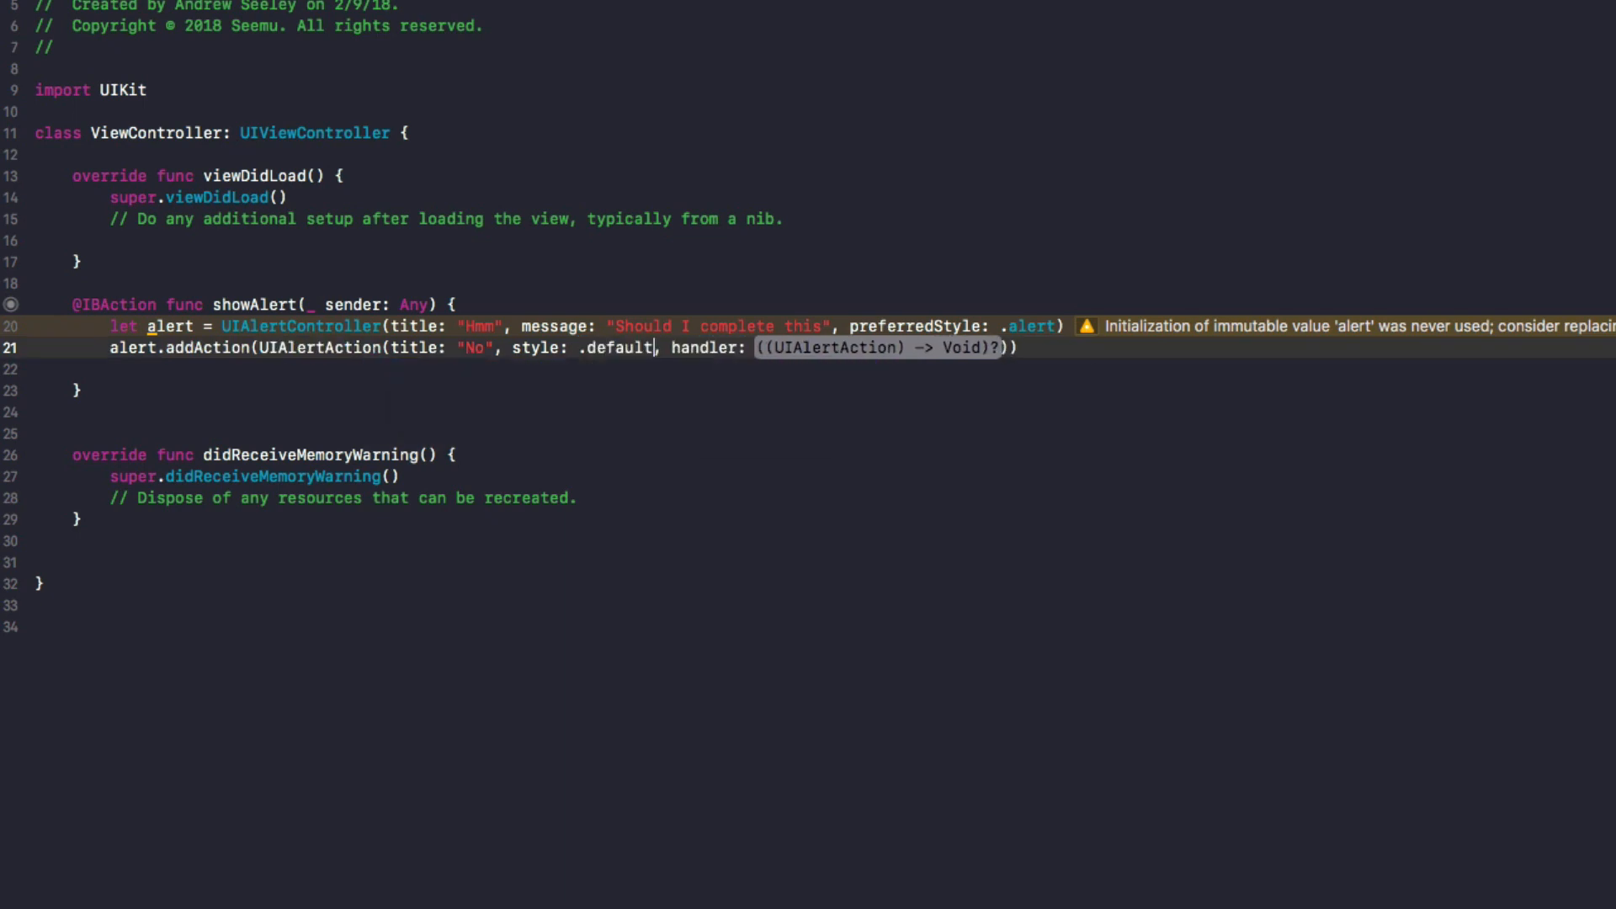
pyautogui.doubleClick(876, 347)
pyautogui.write('//')
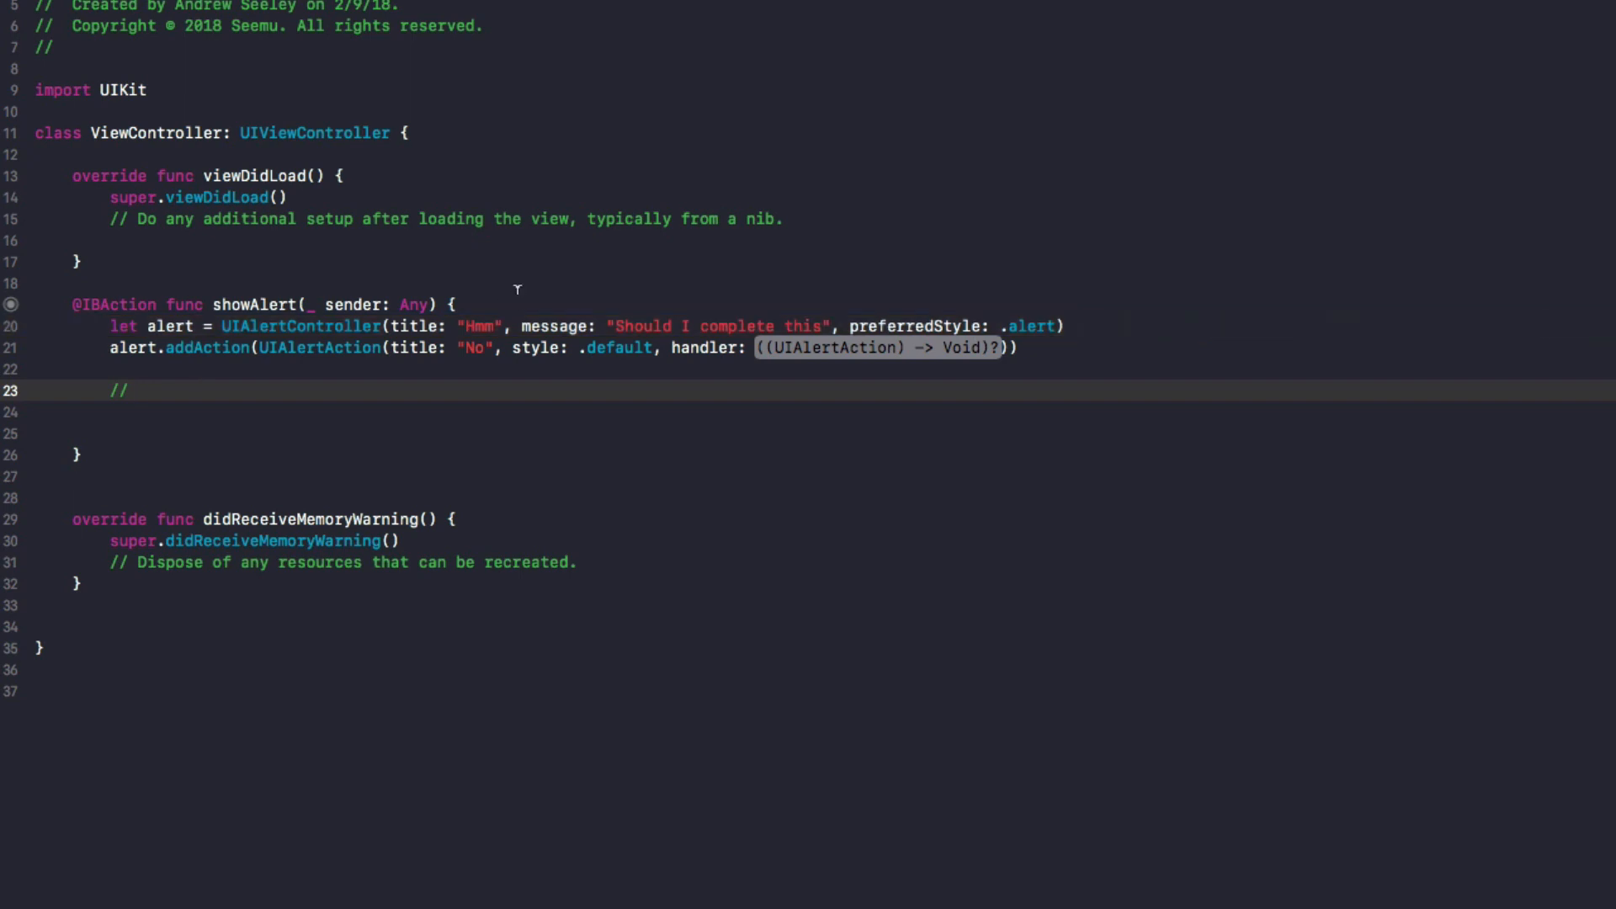
# - Write the comment ((UIAlertAction -> Void)? and return to the No handler placeholder
pyautogui.write('((UI')
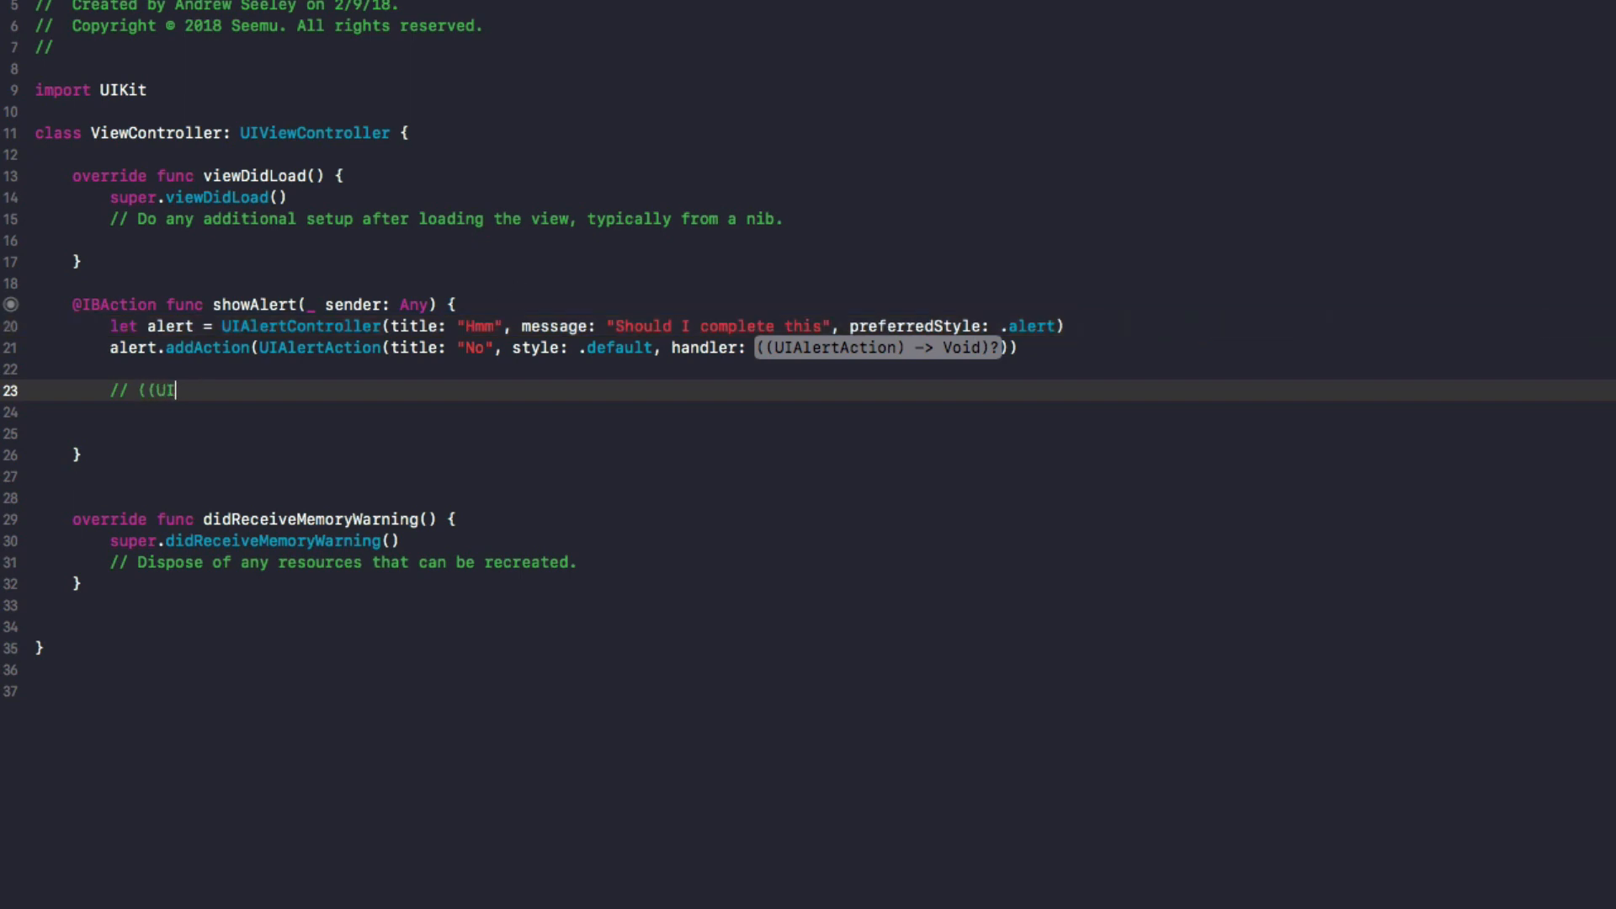
pyautogui.write('ALertActio')
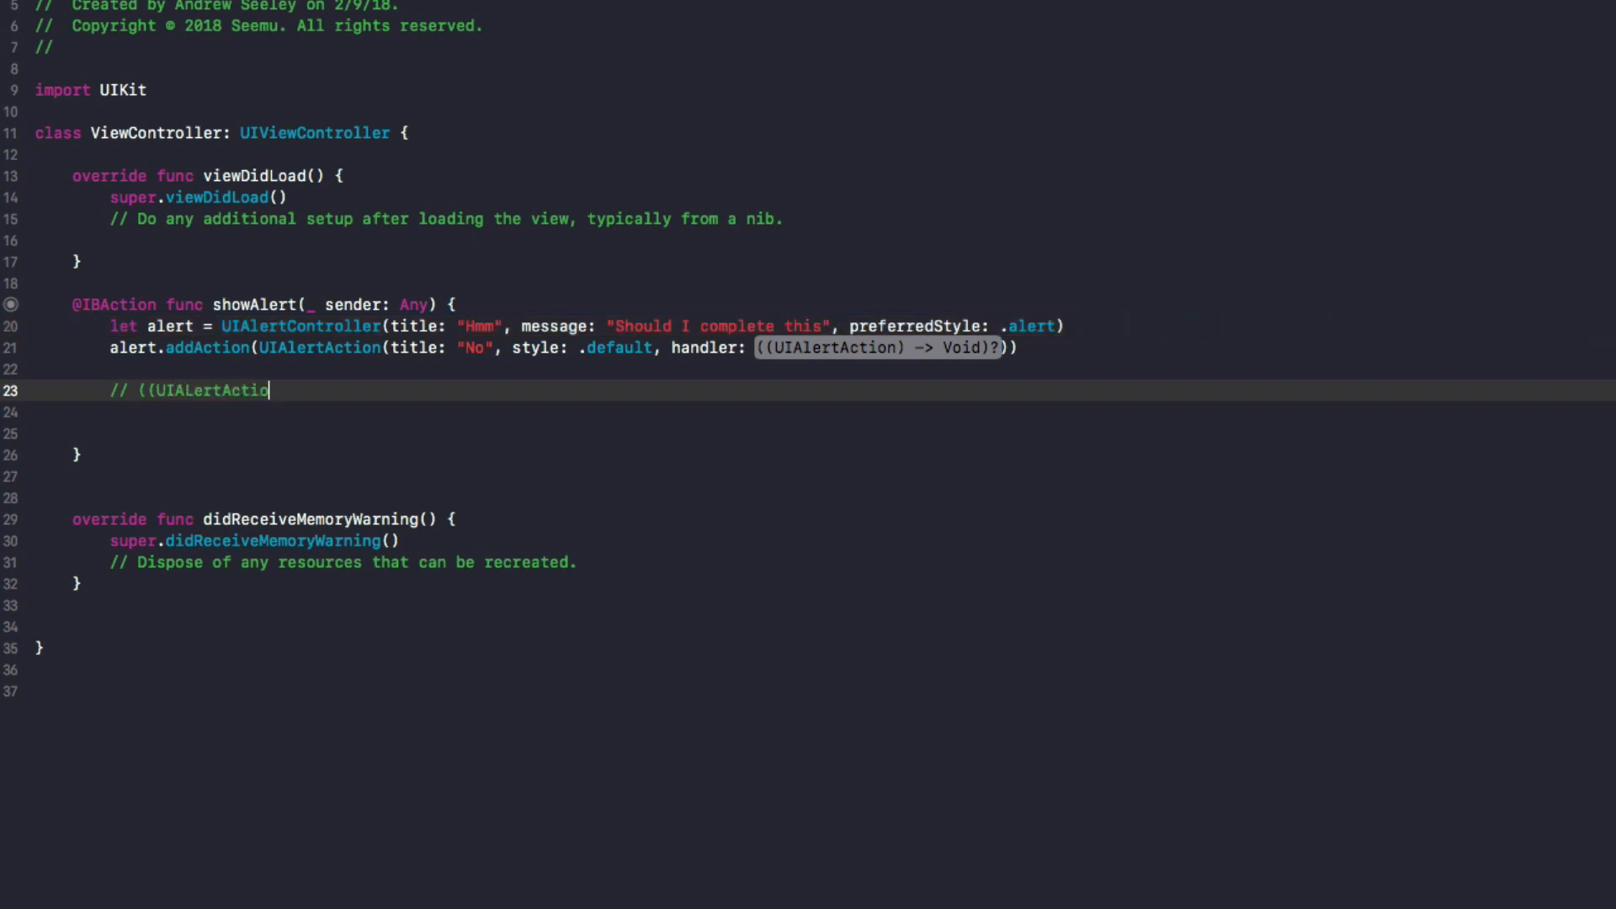
pyautogui.write('n ->')
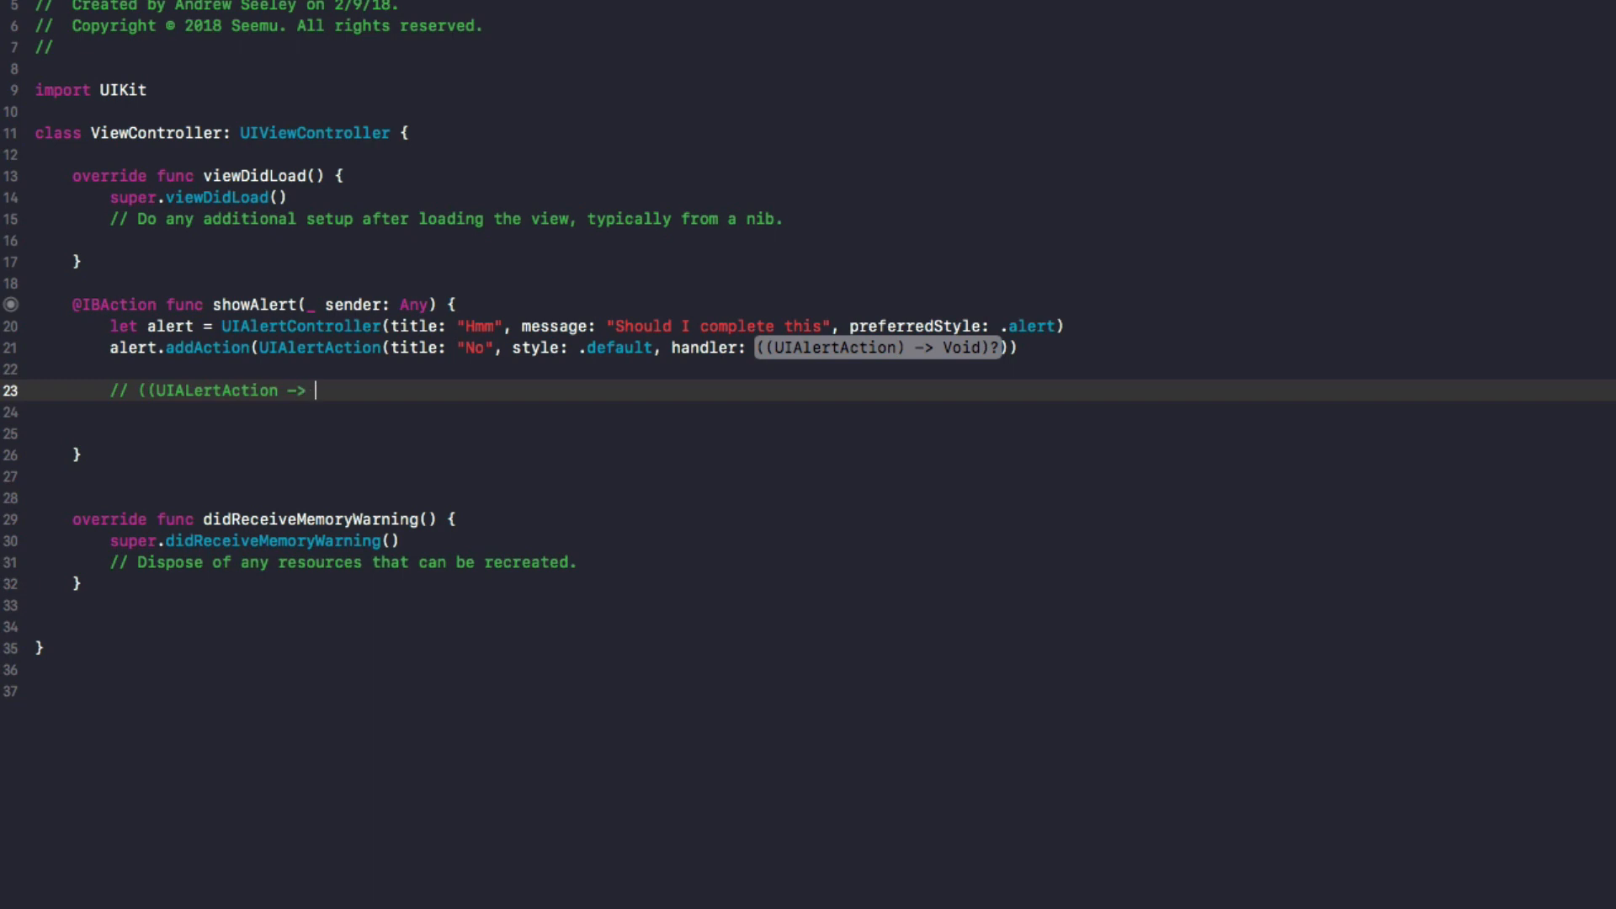
pyautogui.write('Void)?')
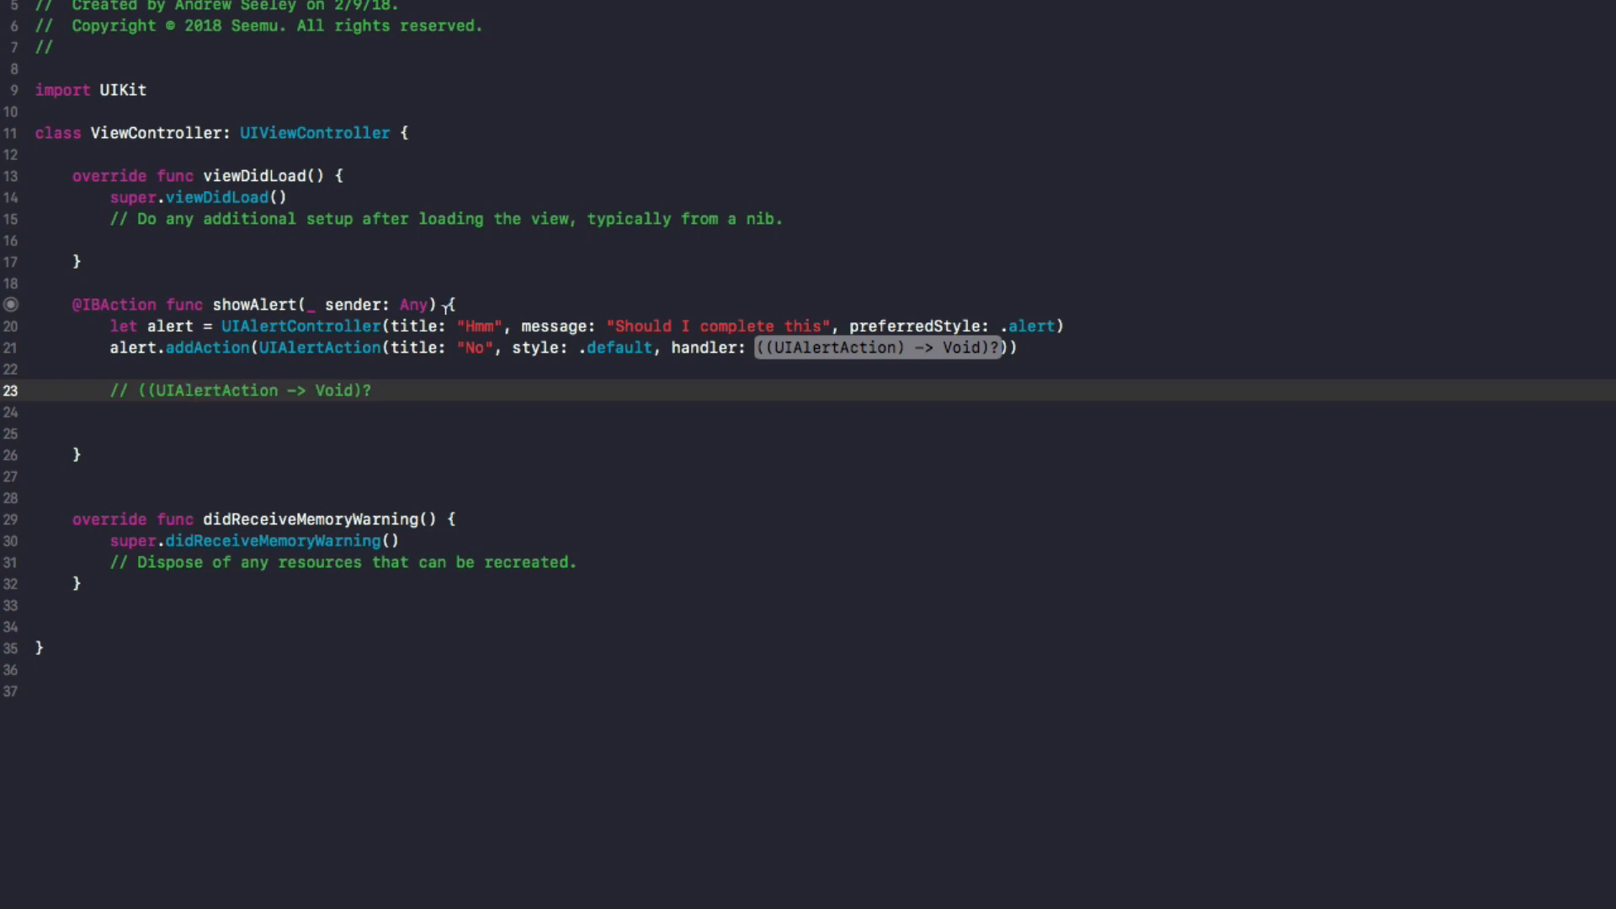
pyautogui.click(793, 369)
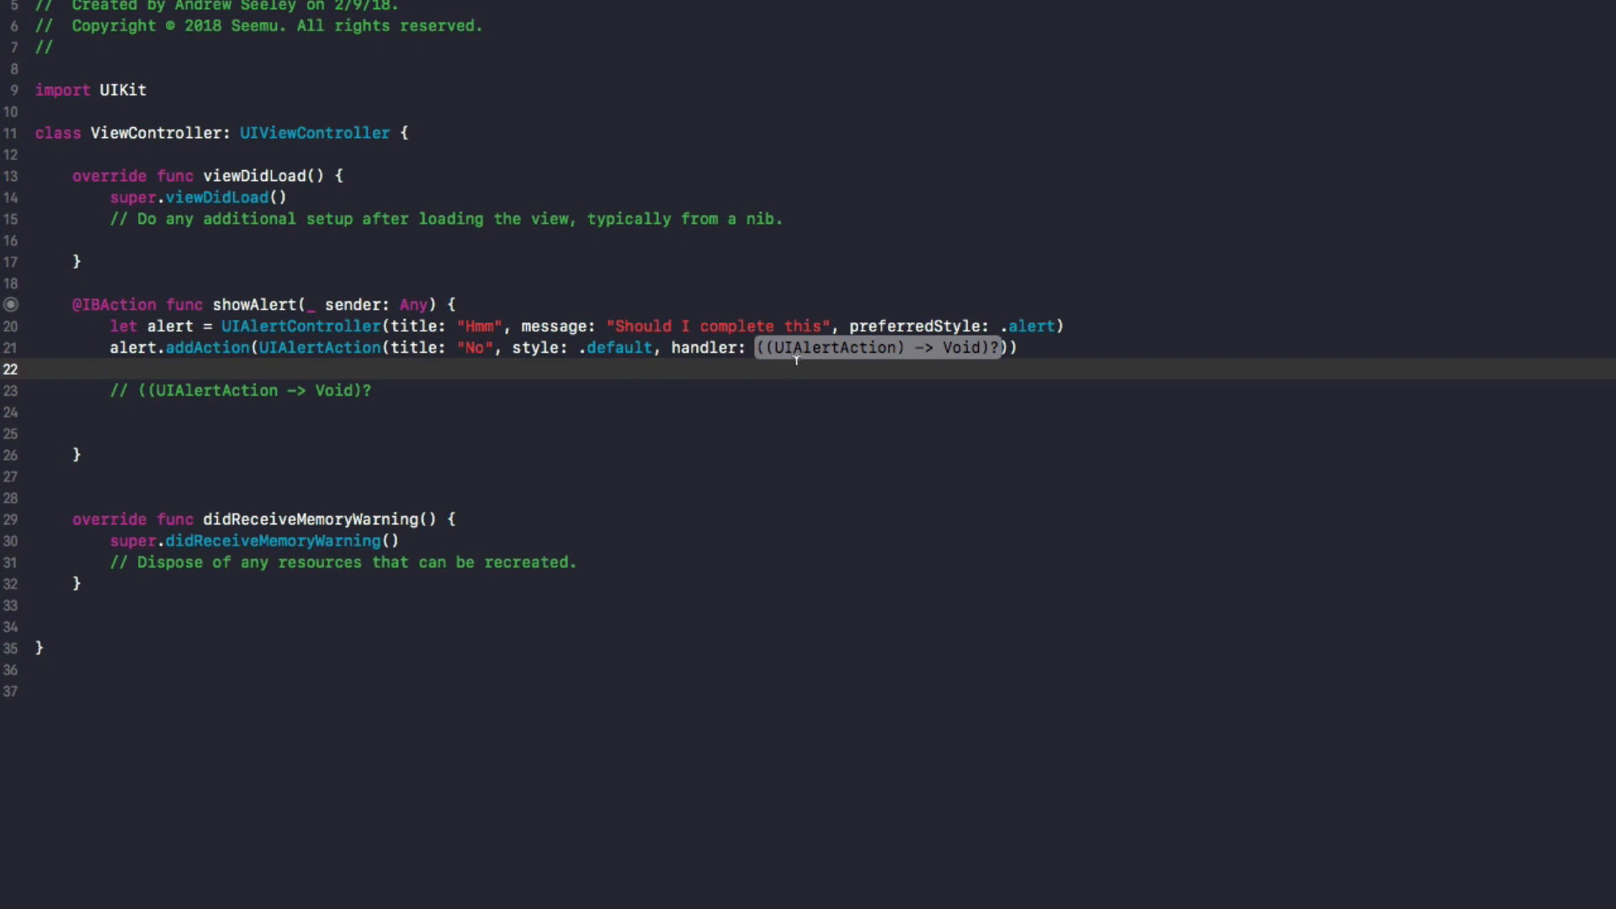
# - Set the No handler to nil and add a Yes action whose closure { (alert: UIAlertAction) in print("hi") } runs
pyautogui.write('nil')
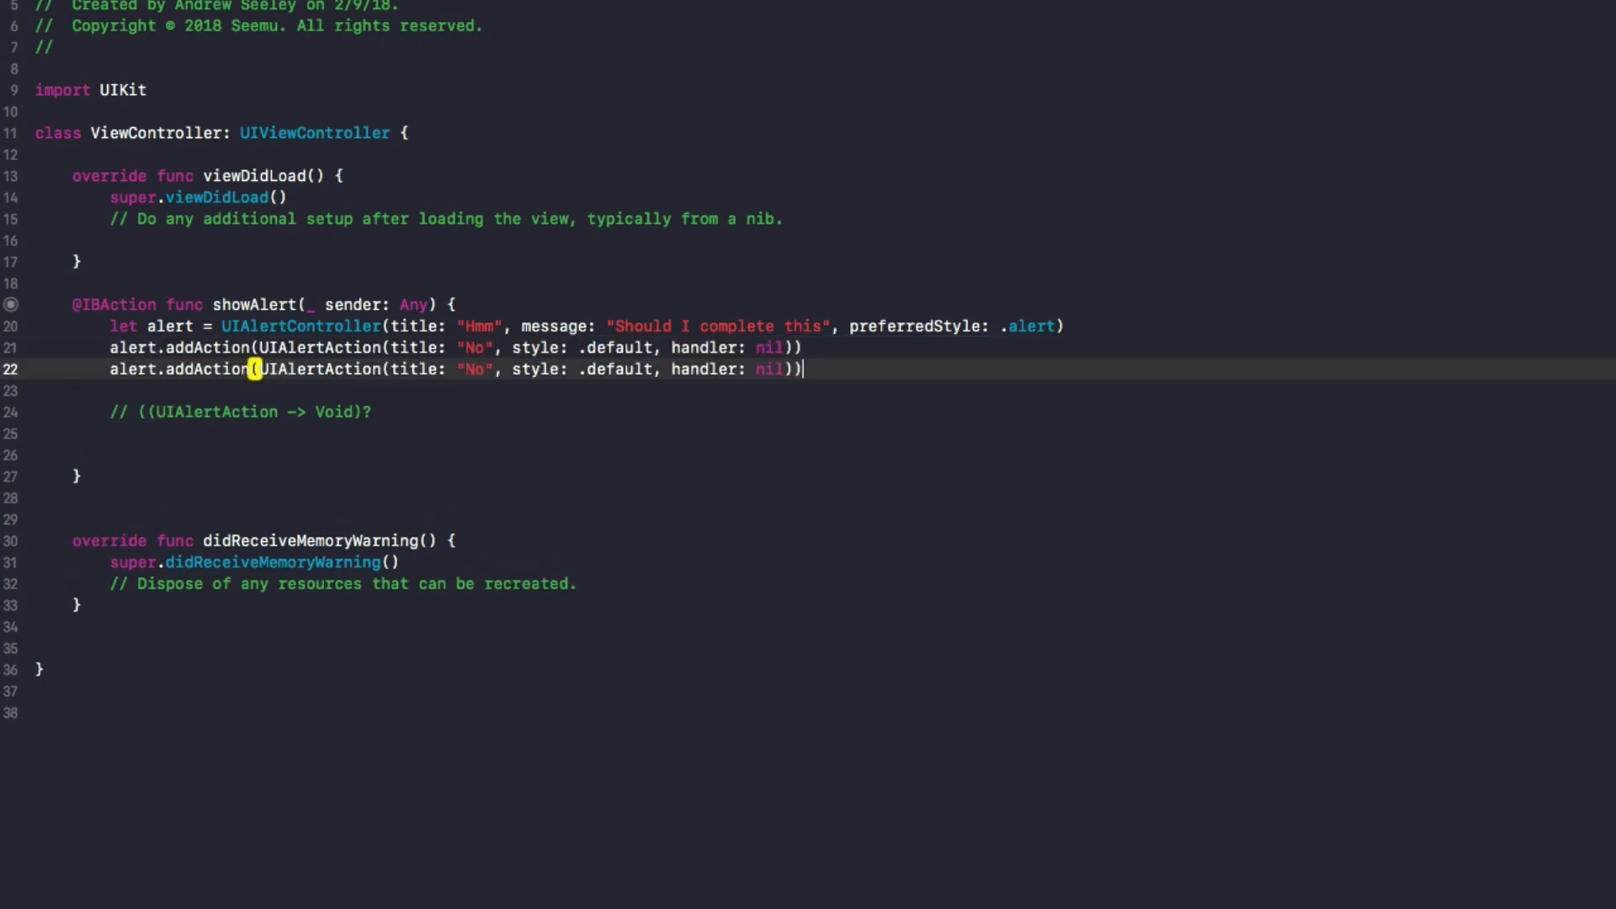
pyautogui.write('Y')
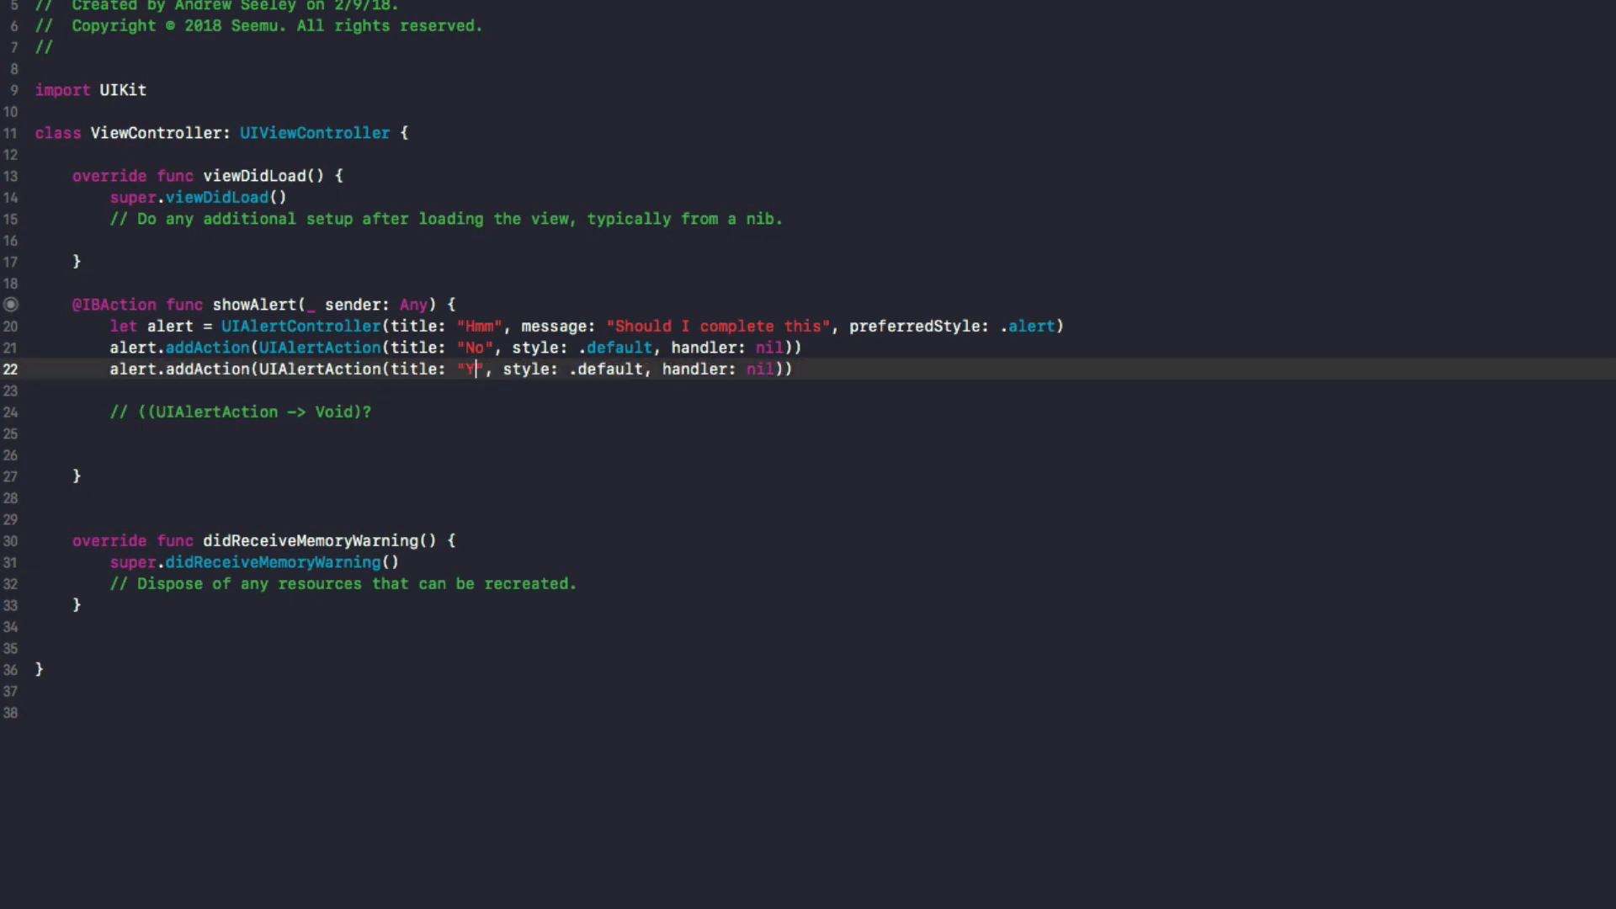
pyautogui.write('es')
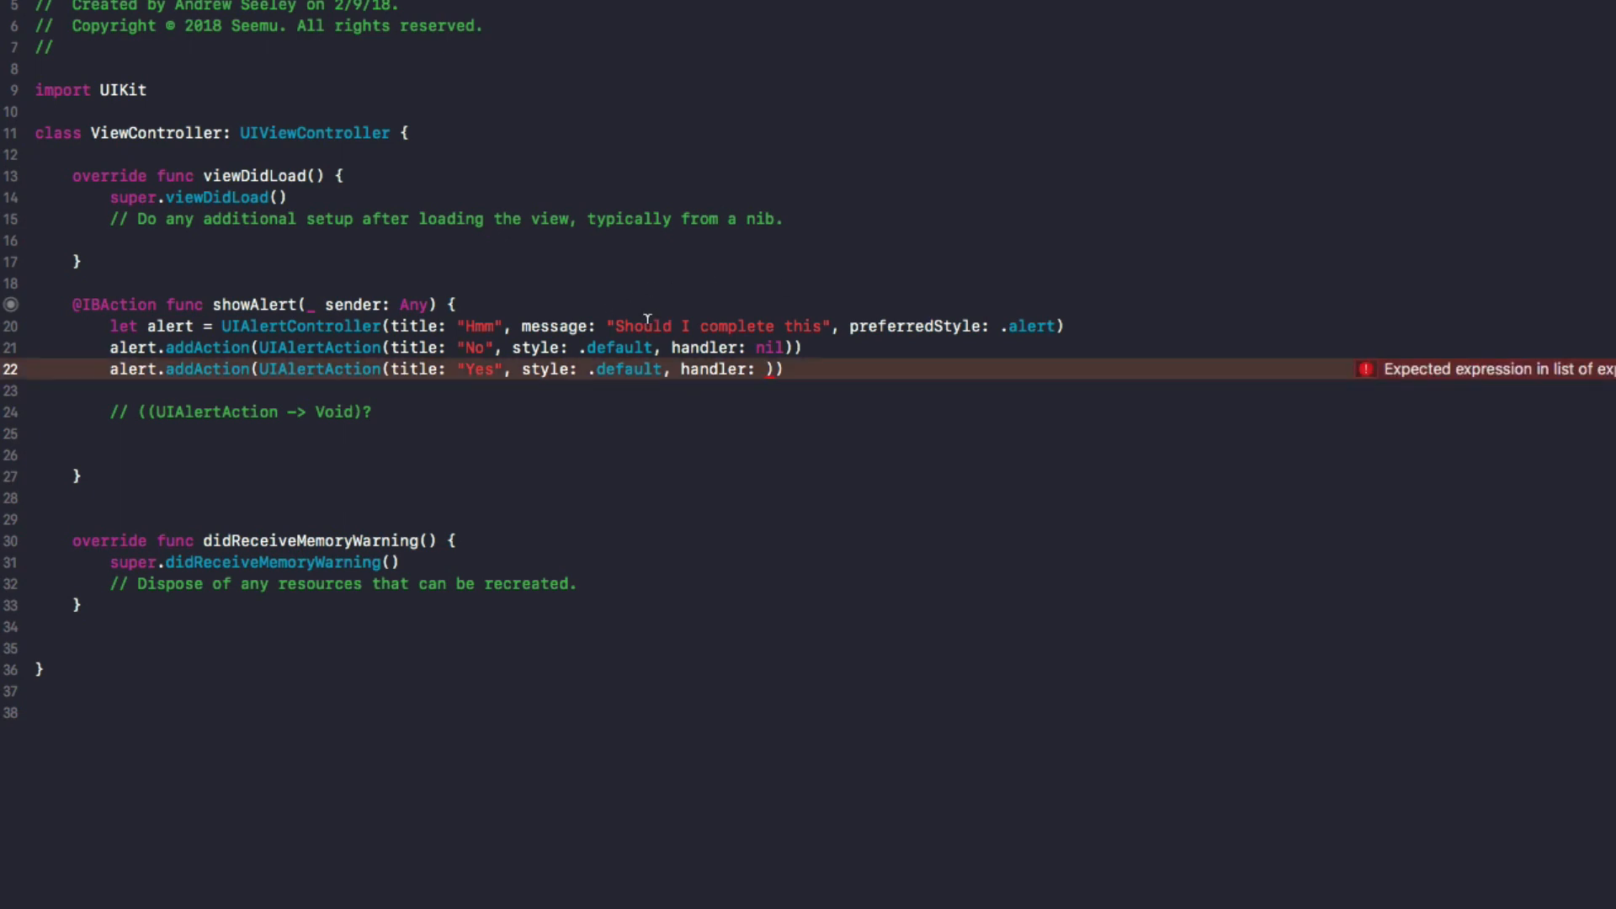
pyautogui.write('{')
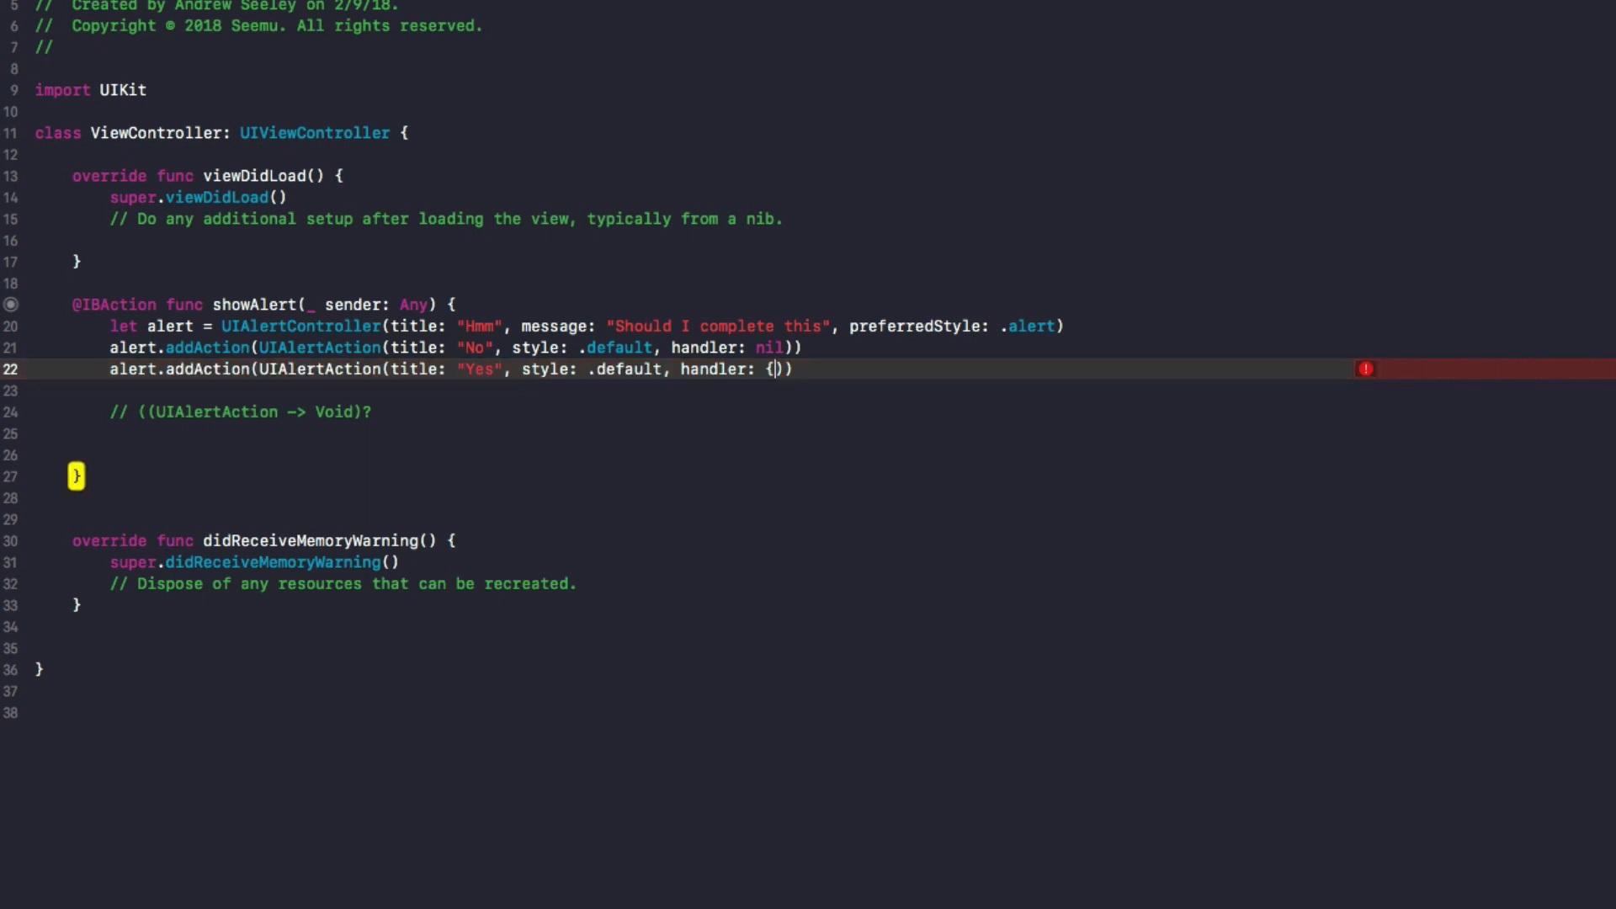
pyautogui.write('}')
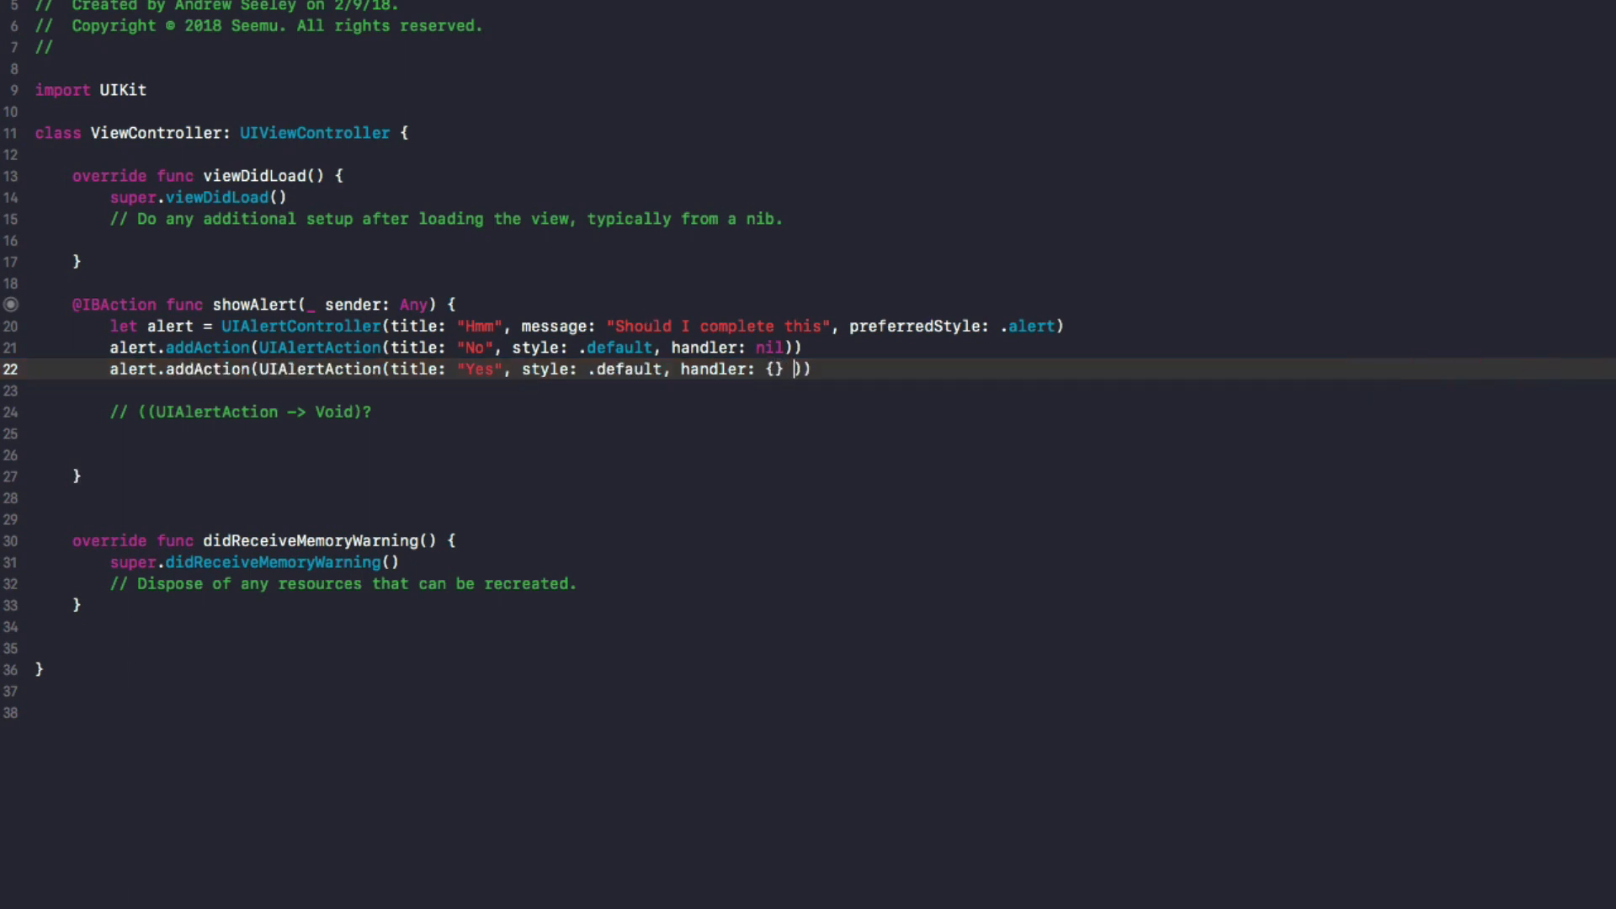
pyautogui.write('(')
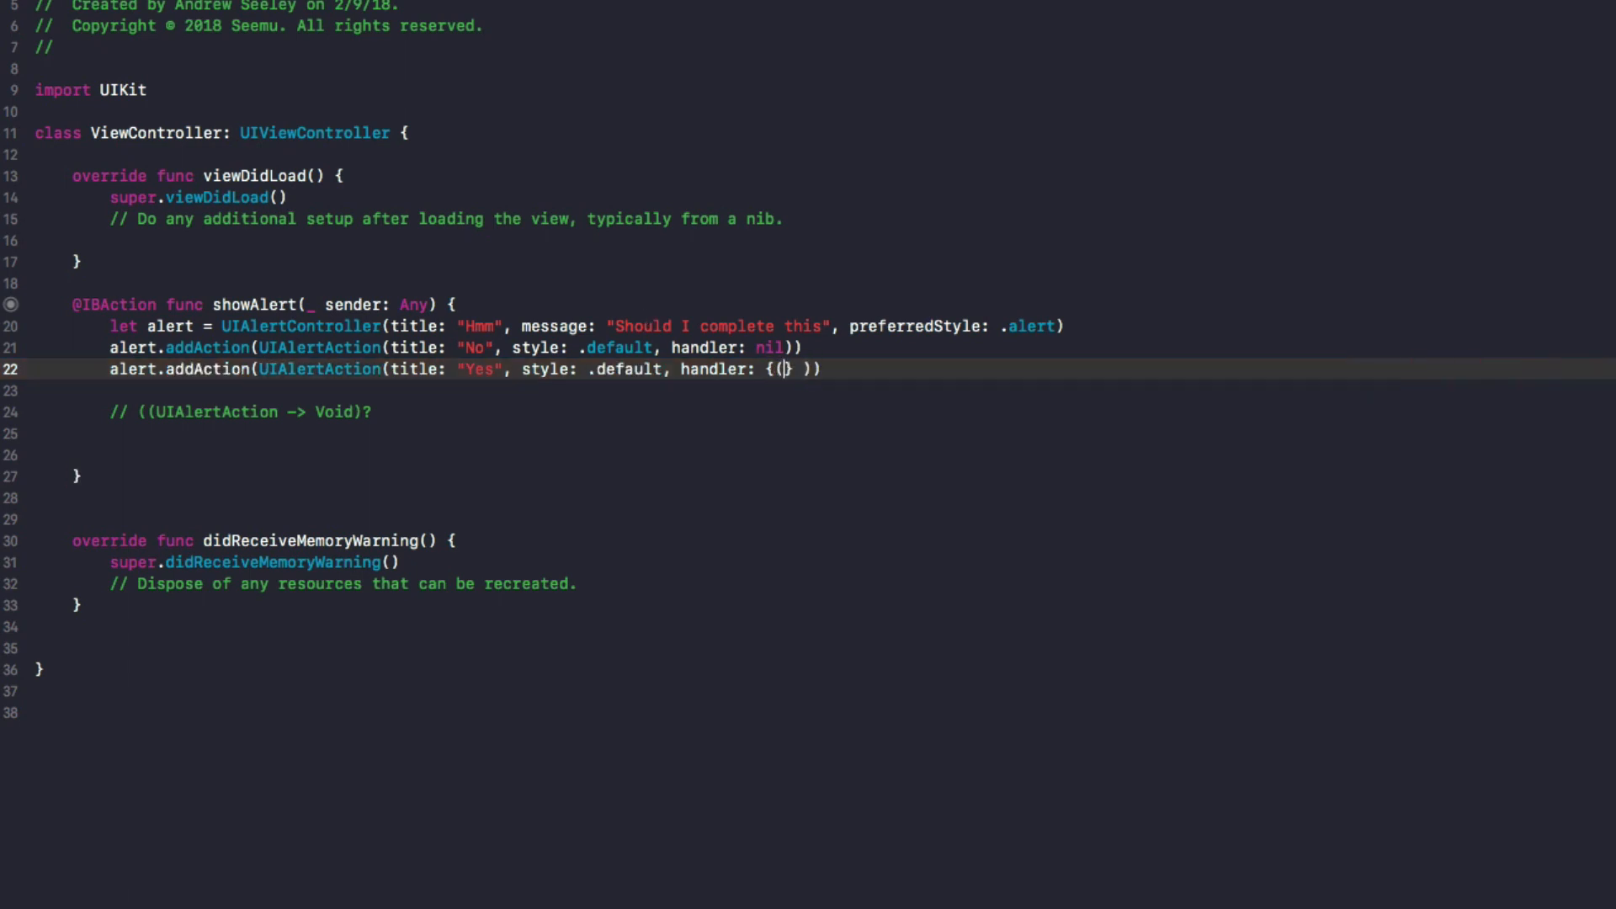
pyautogui.write('alert:')
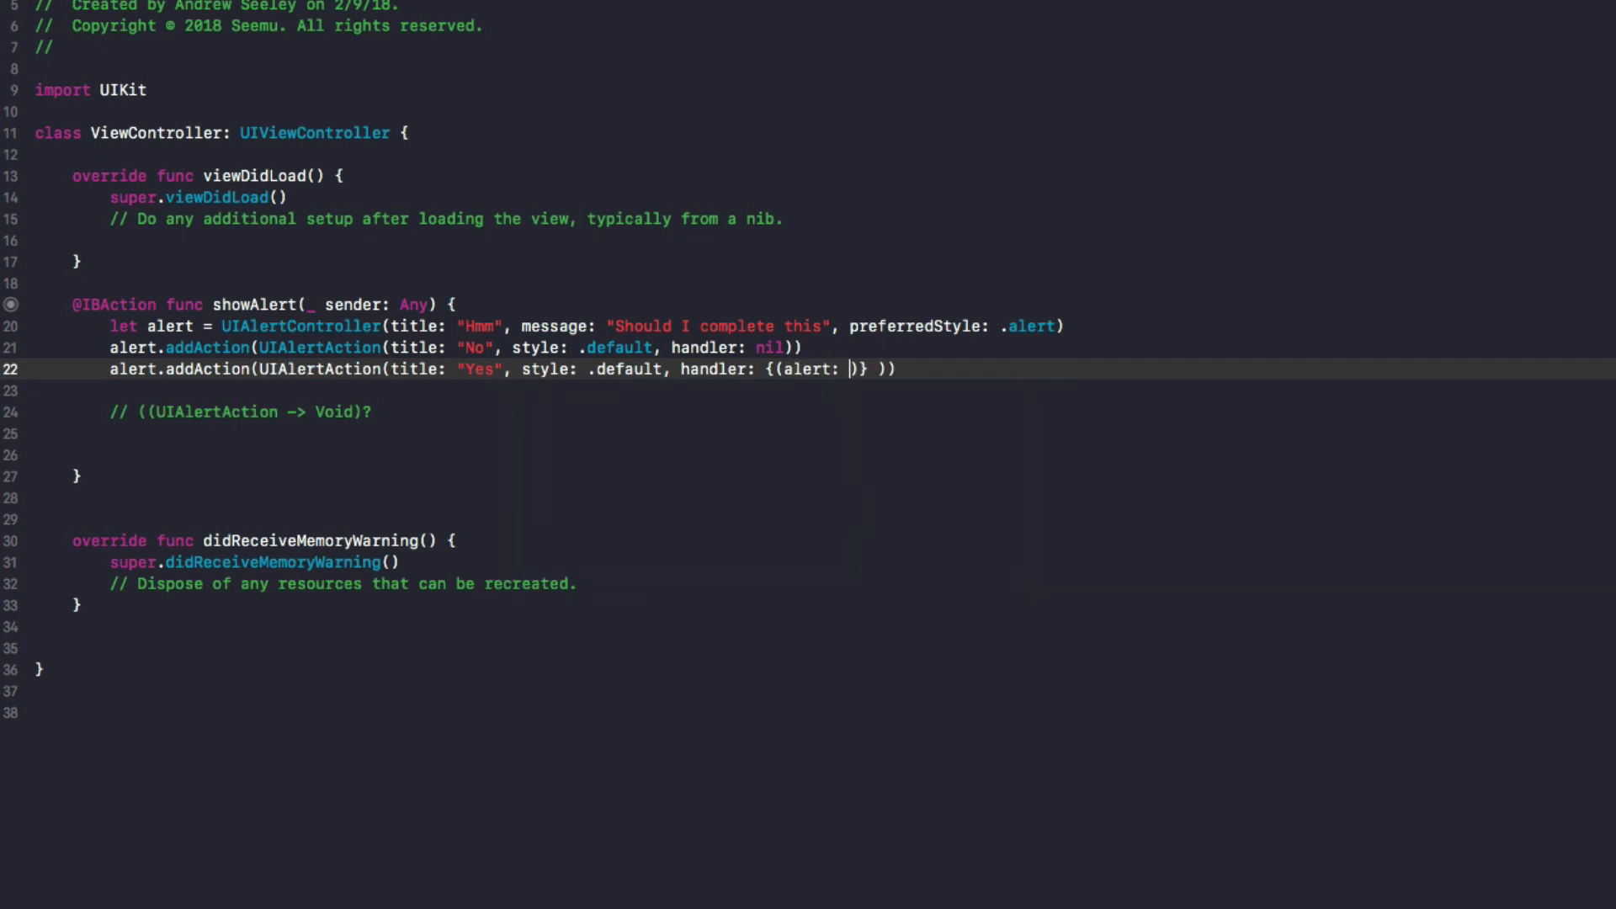
pyautogui.write('UIa')
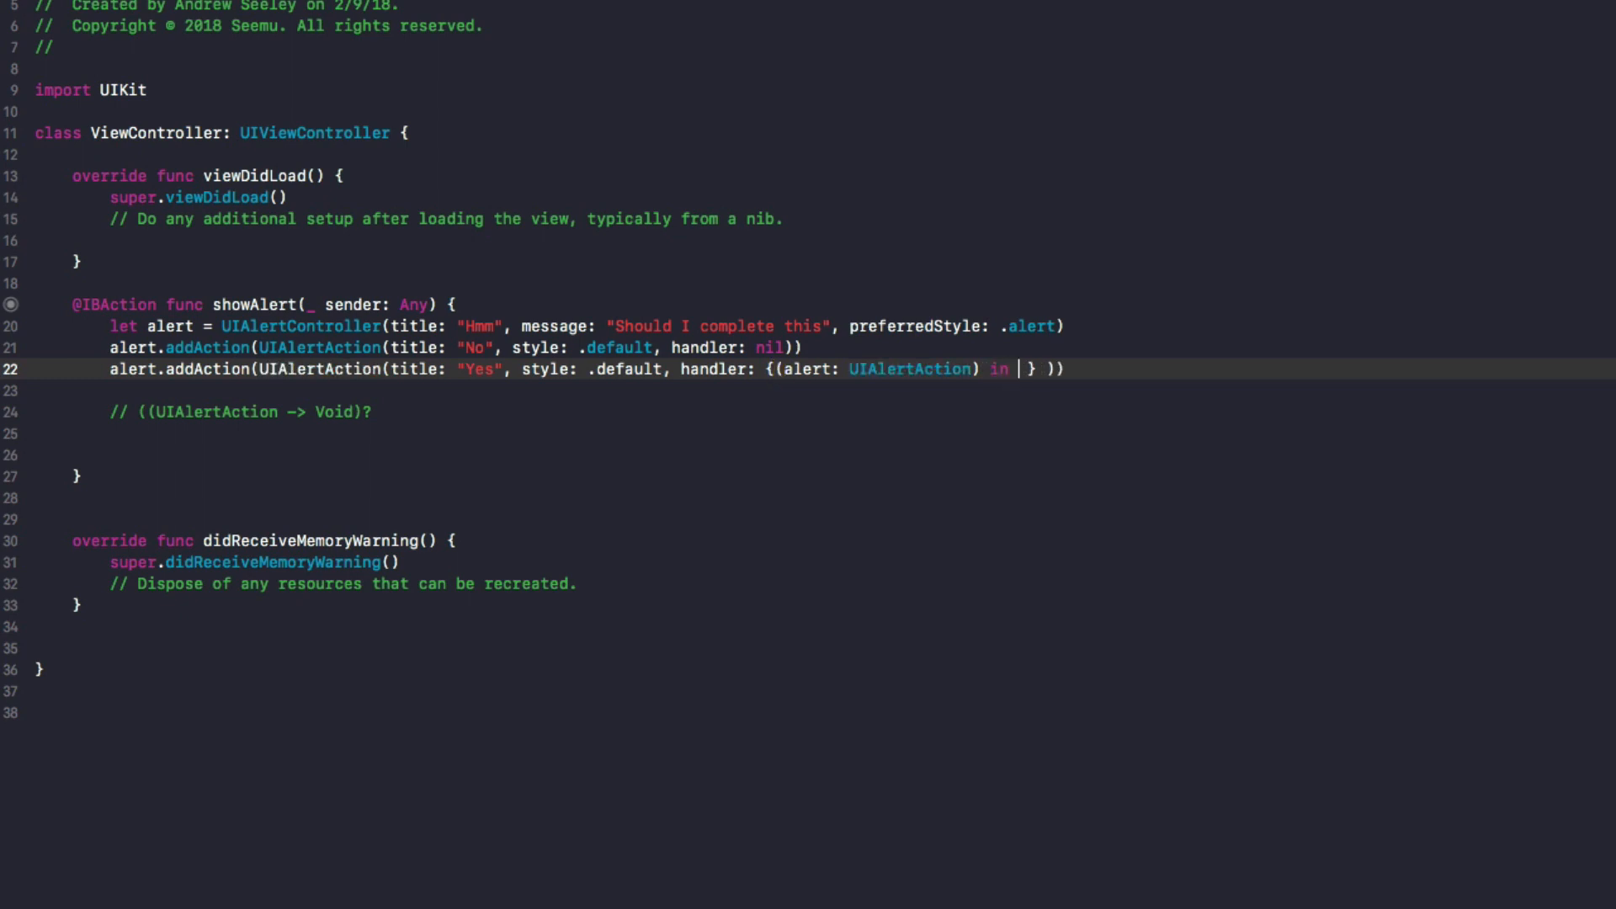
pyautogui.write('print("hi"')
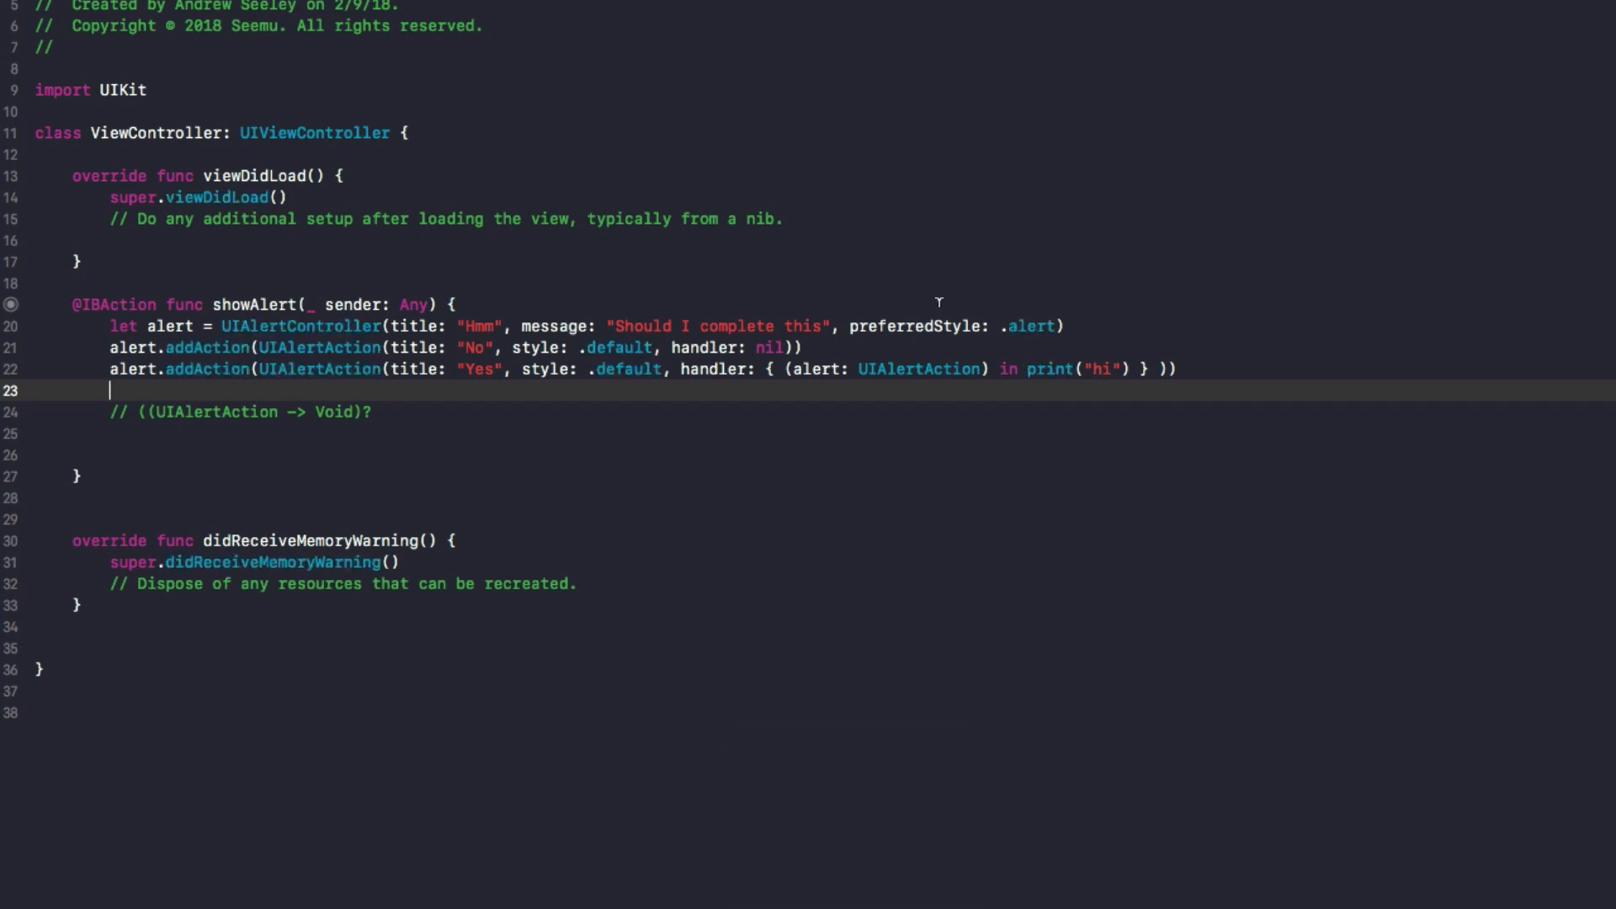
# - Write self.present(alert, animated: true, completion: nil) at the end of showAlert
pyautogui.write('self')
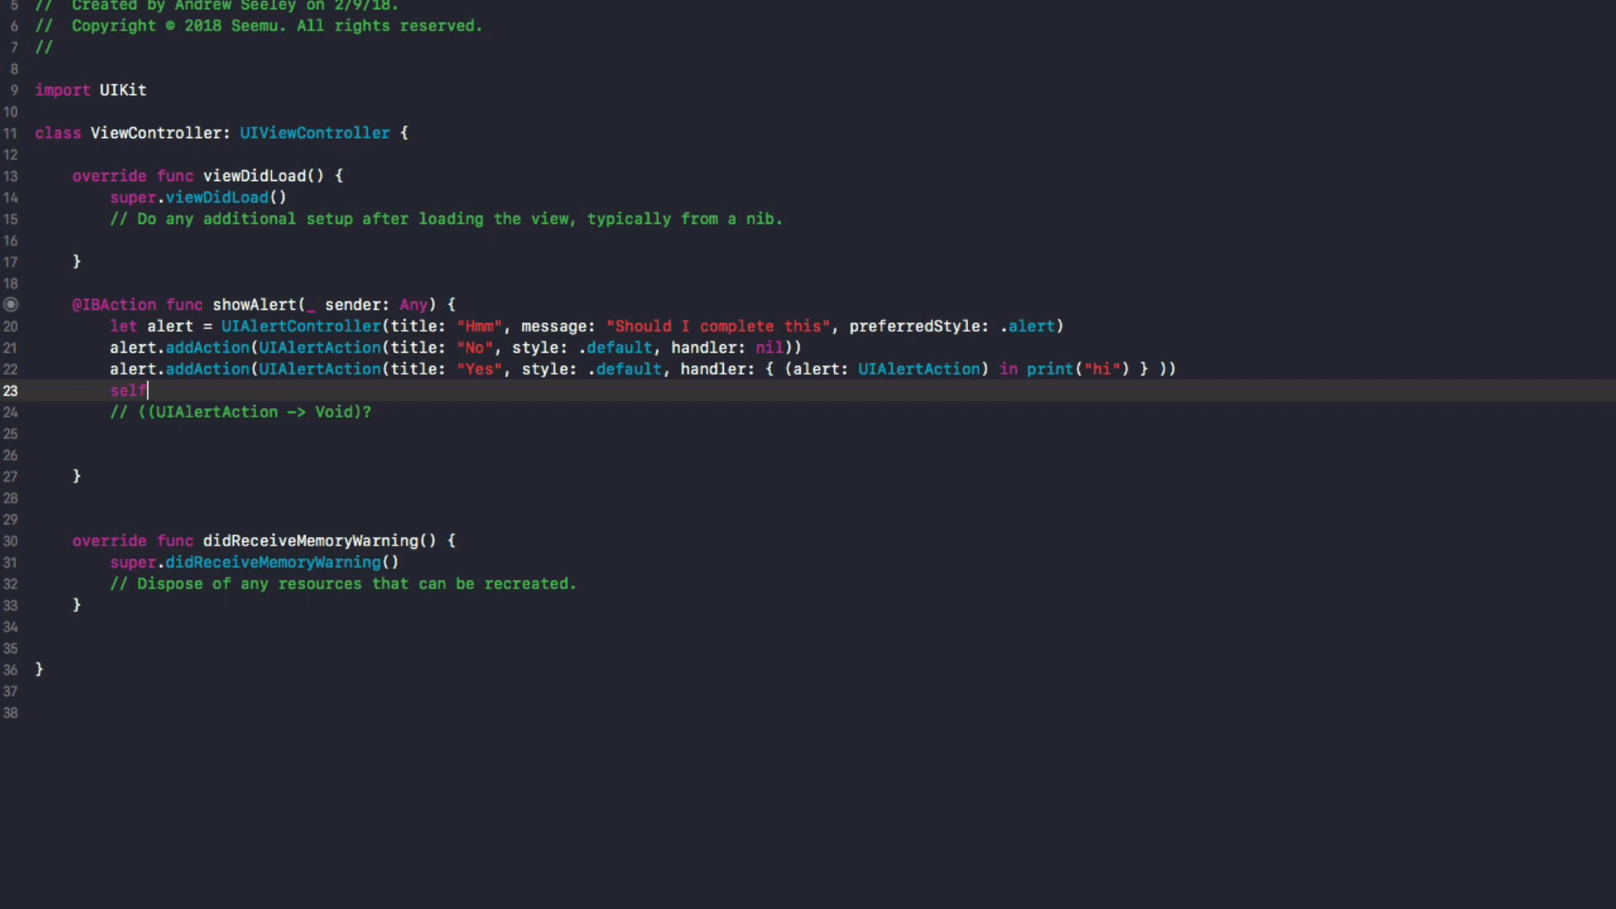
pyautogui.write('.present')
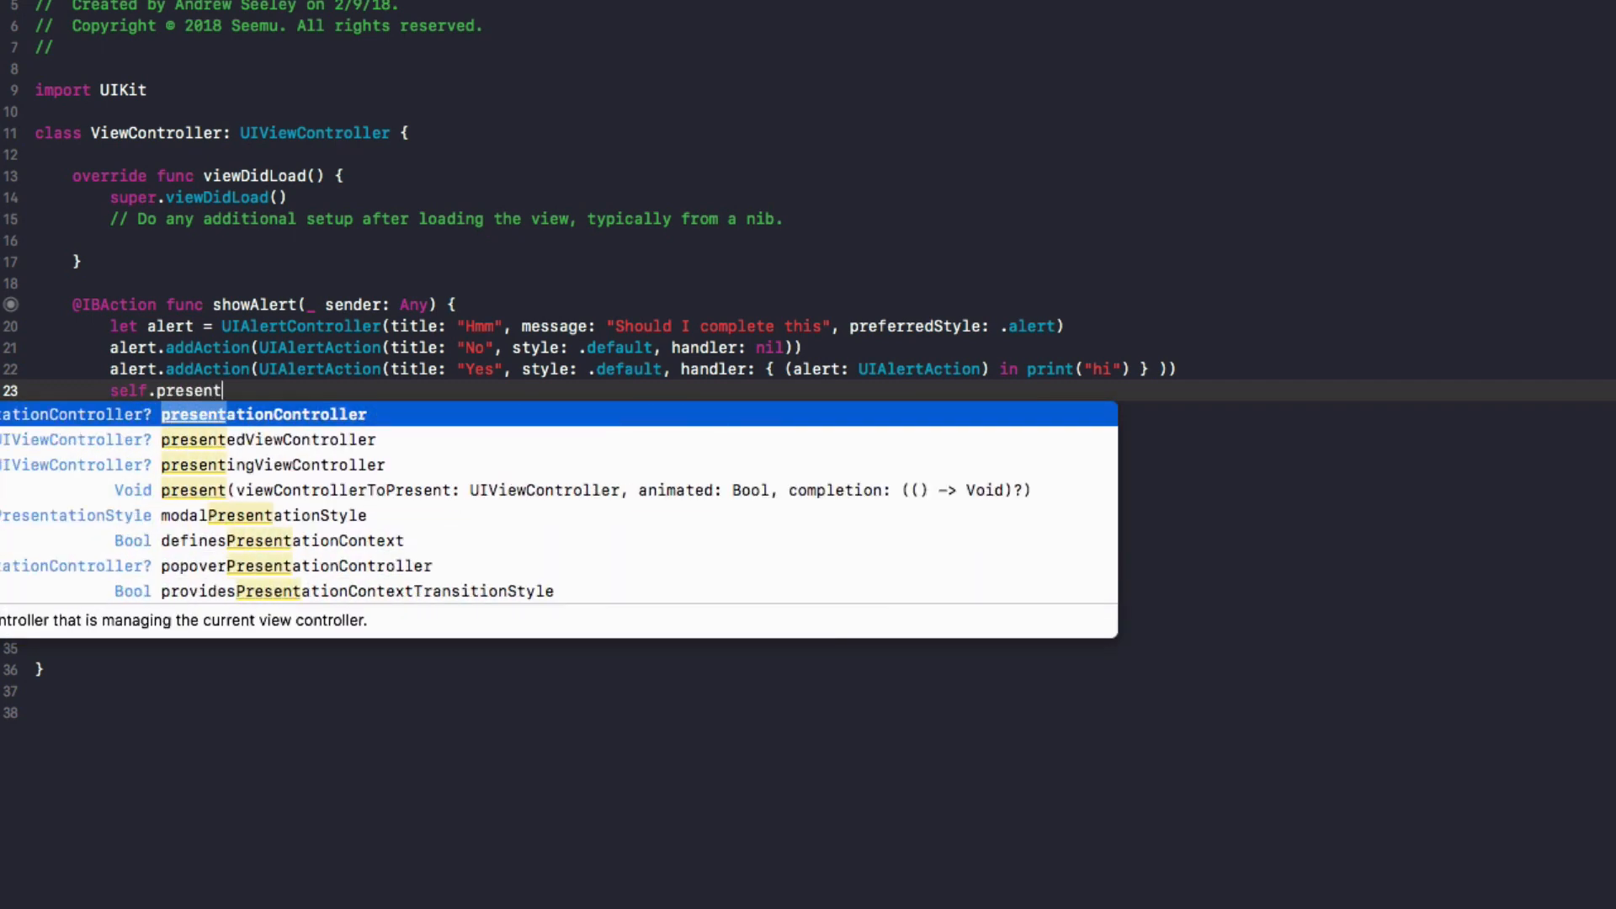
pyautogui.write('(a')
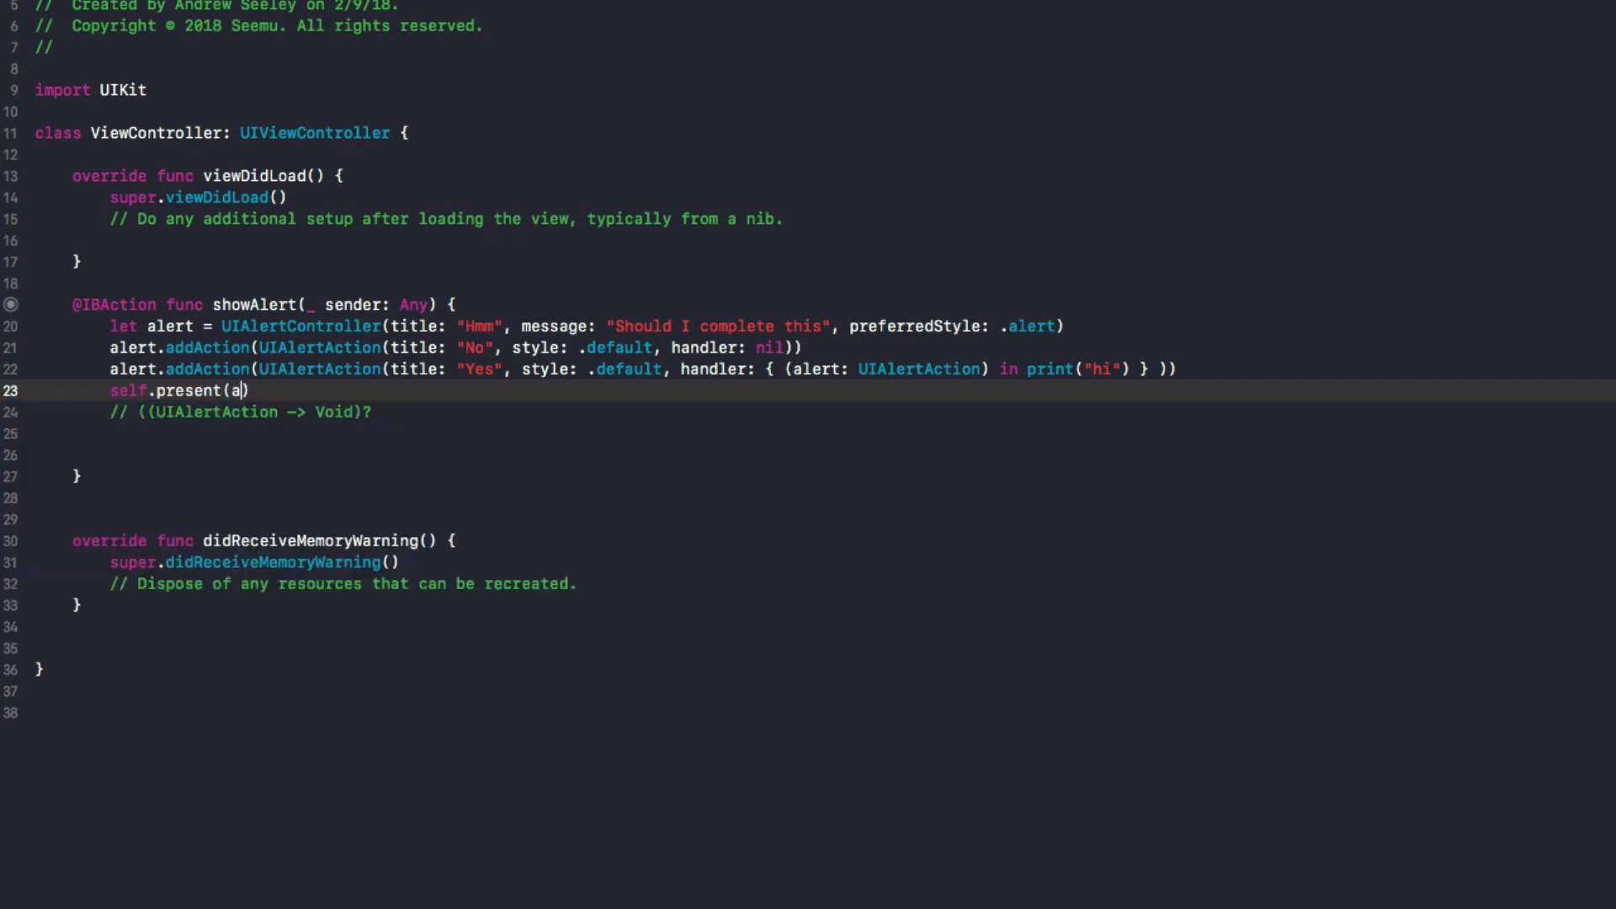
pyautogui.write('lert,')
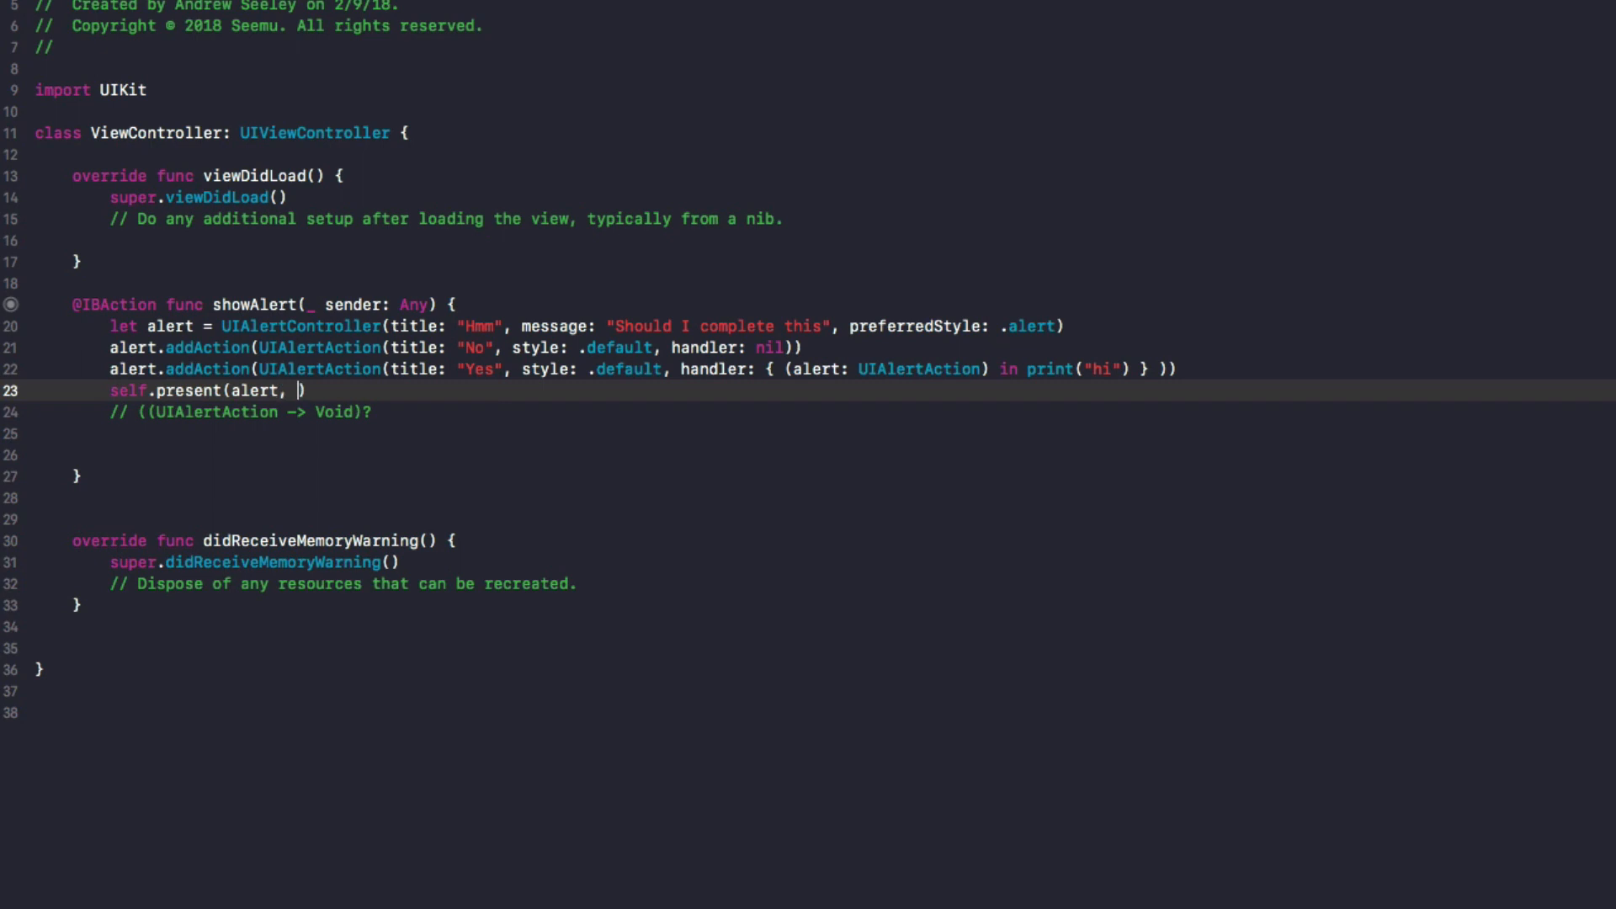
pyautogui.write('animated: true,')
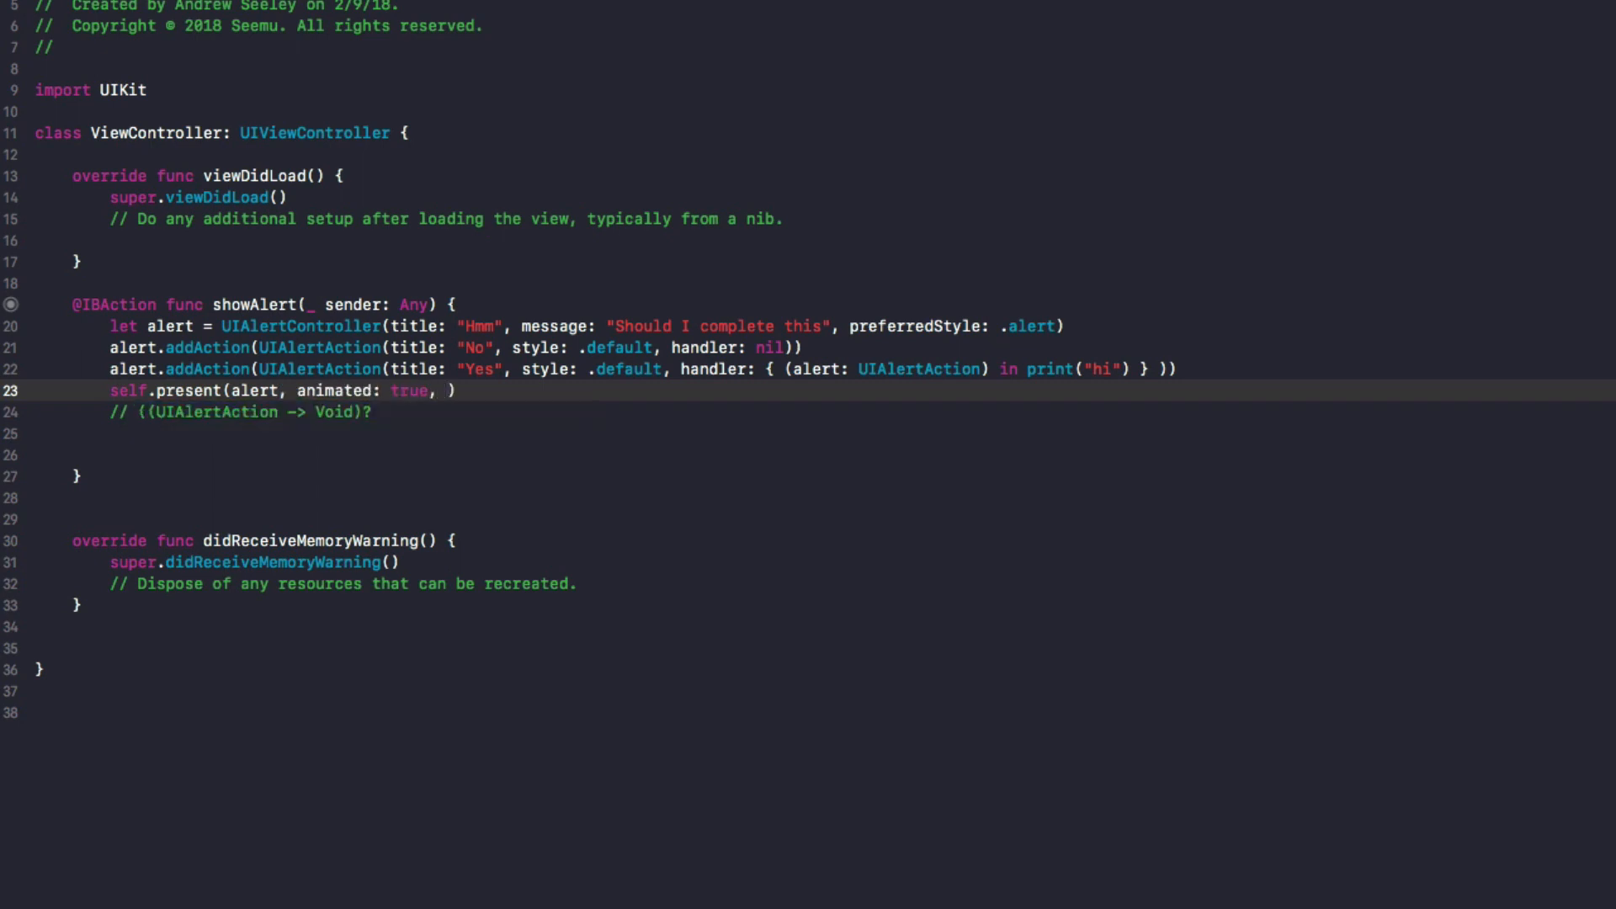
pyautogui.write('completion: nil')
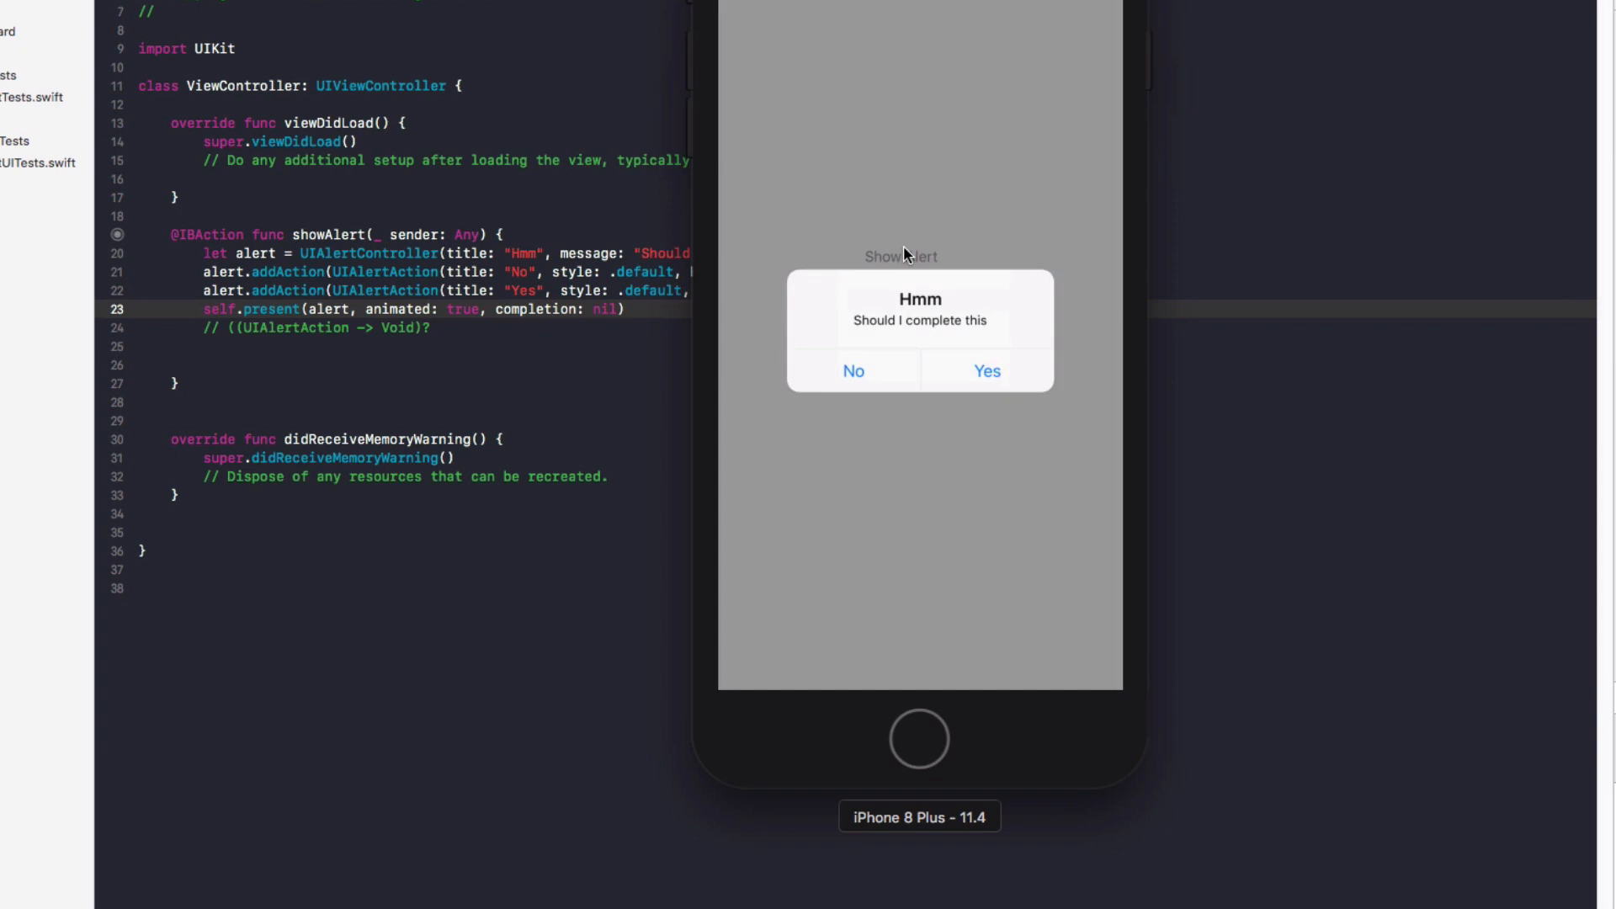
# - In the simulator, dismiss the old alert, tap Show Alert and choose Yes so "hi" prints to the console
pyautogui.click(854, 370)
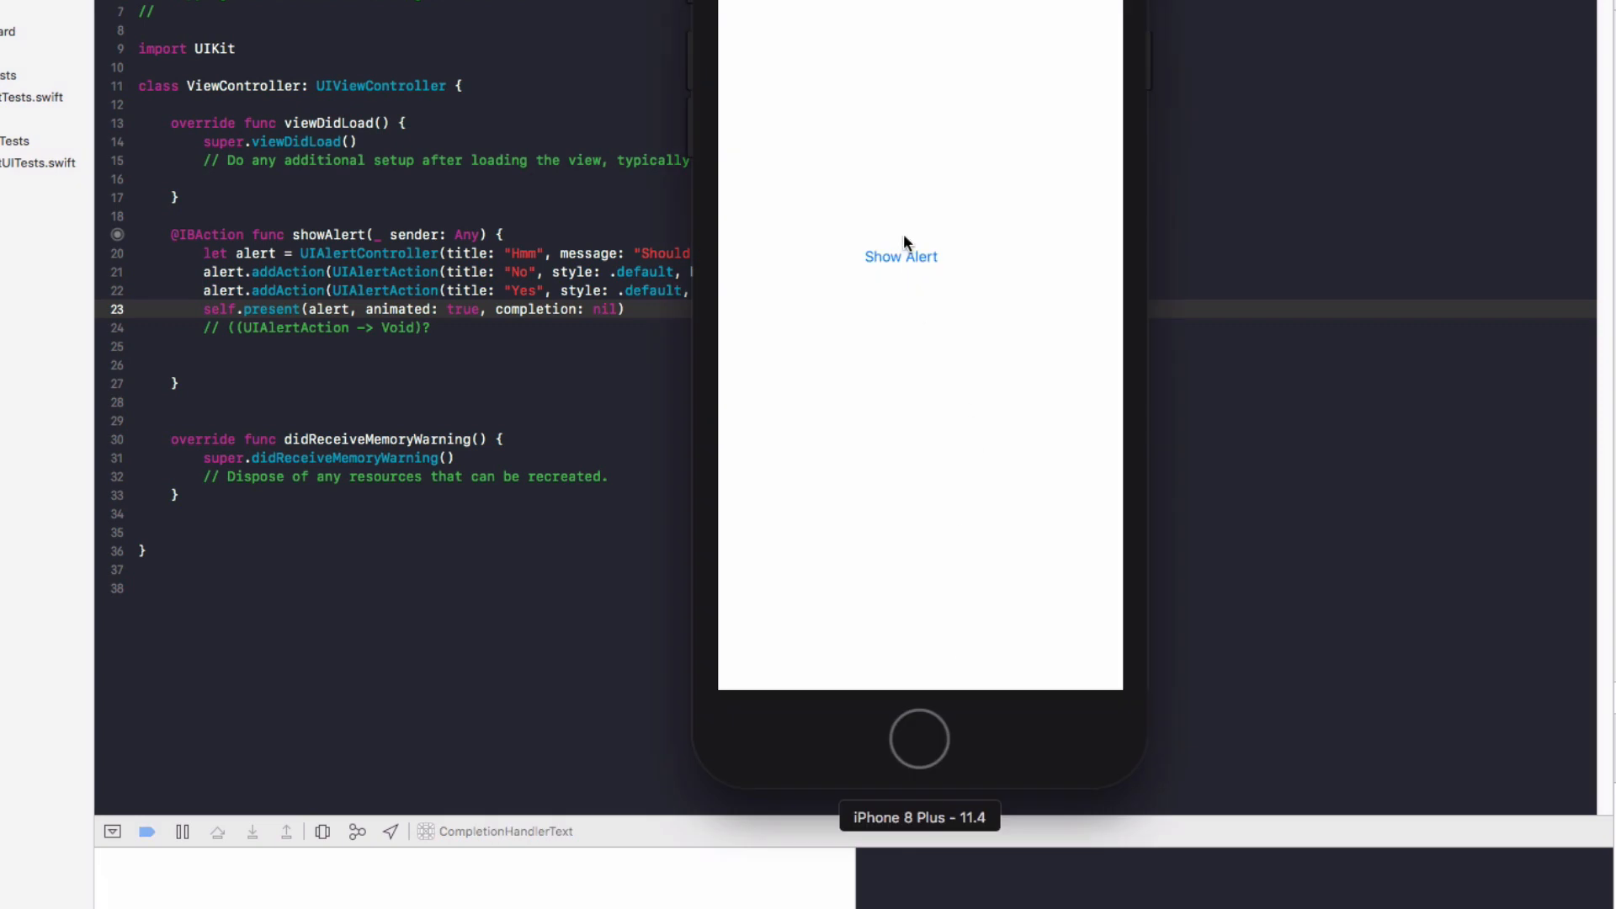
pyautogui.click(899, 255)
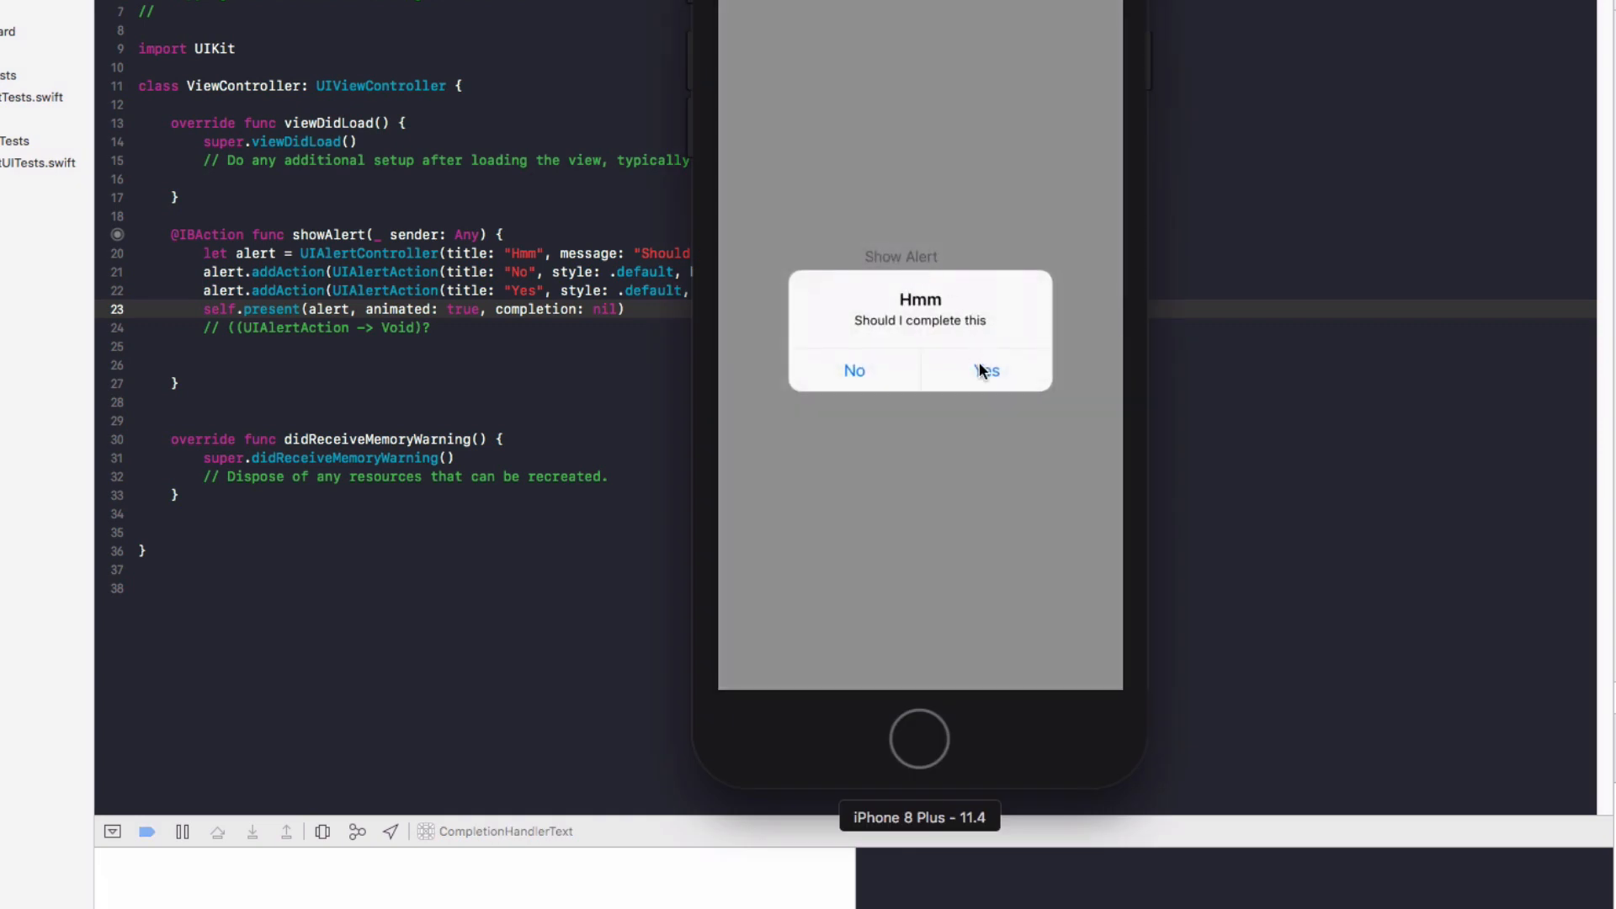
pyautogui.click(985, 370)
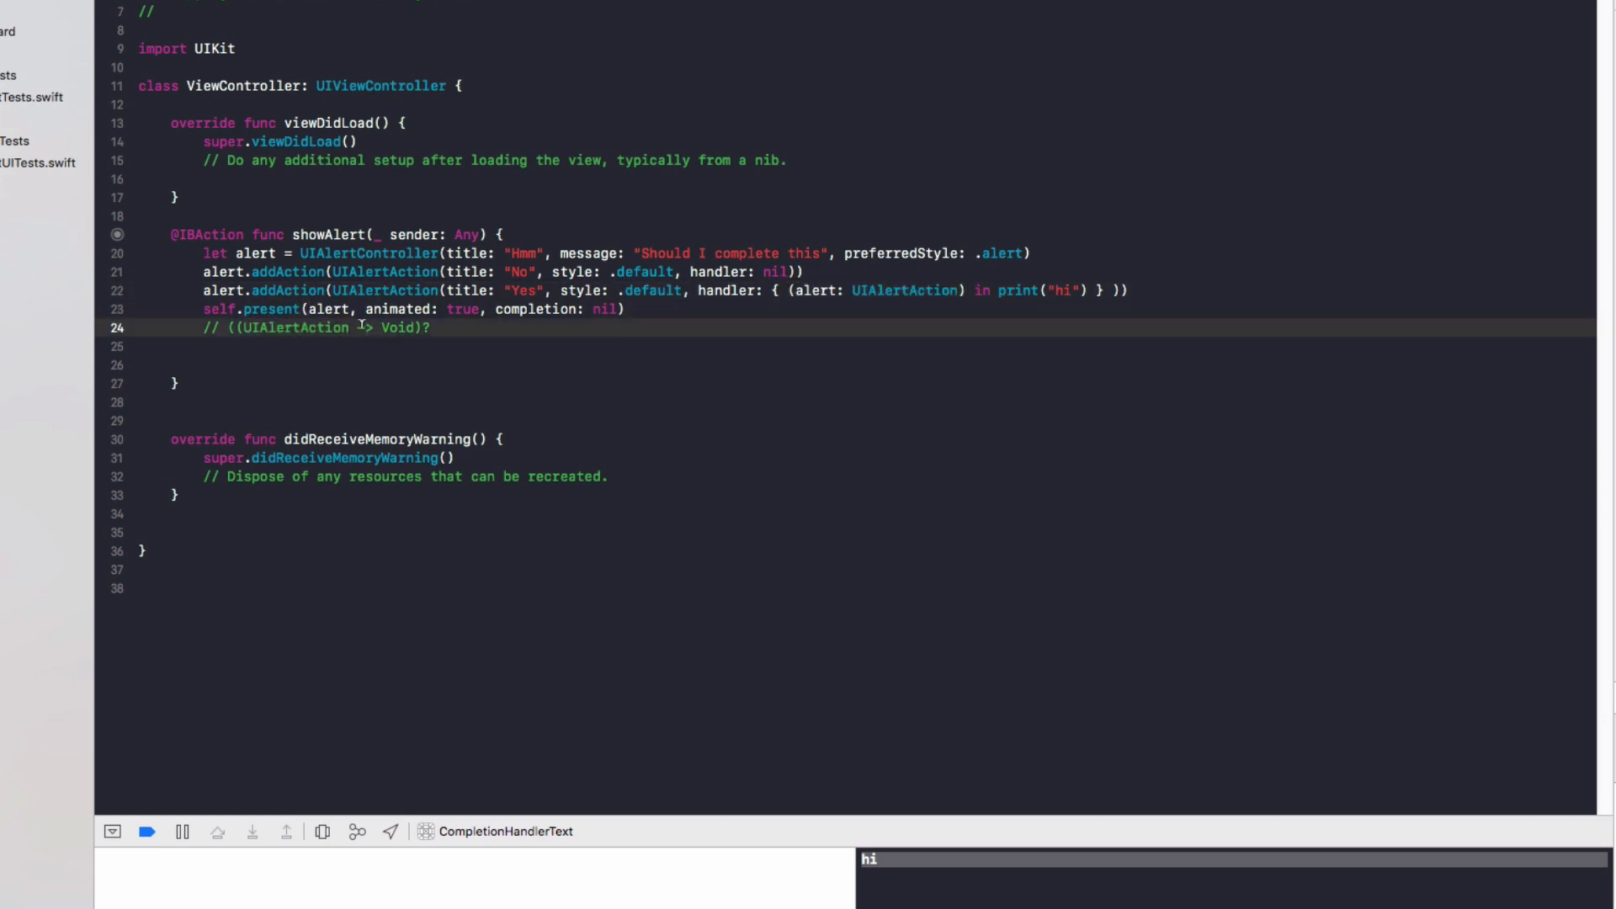
# - Below showAlert, write func finishCompletion(alert: UIAlertAction) { print("wooo") }
pyautogui.doubleClick(394, 328)
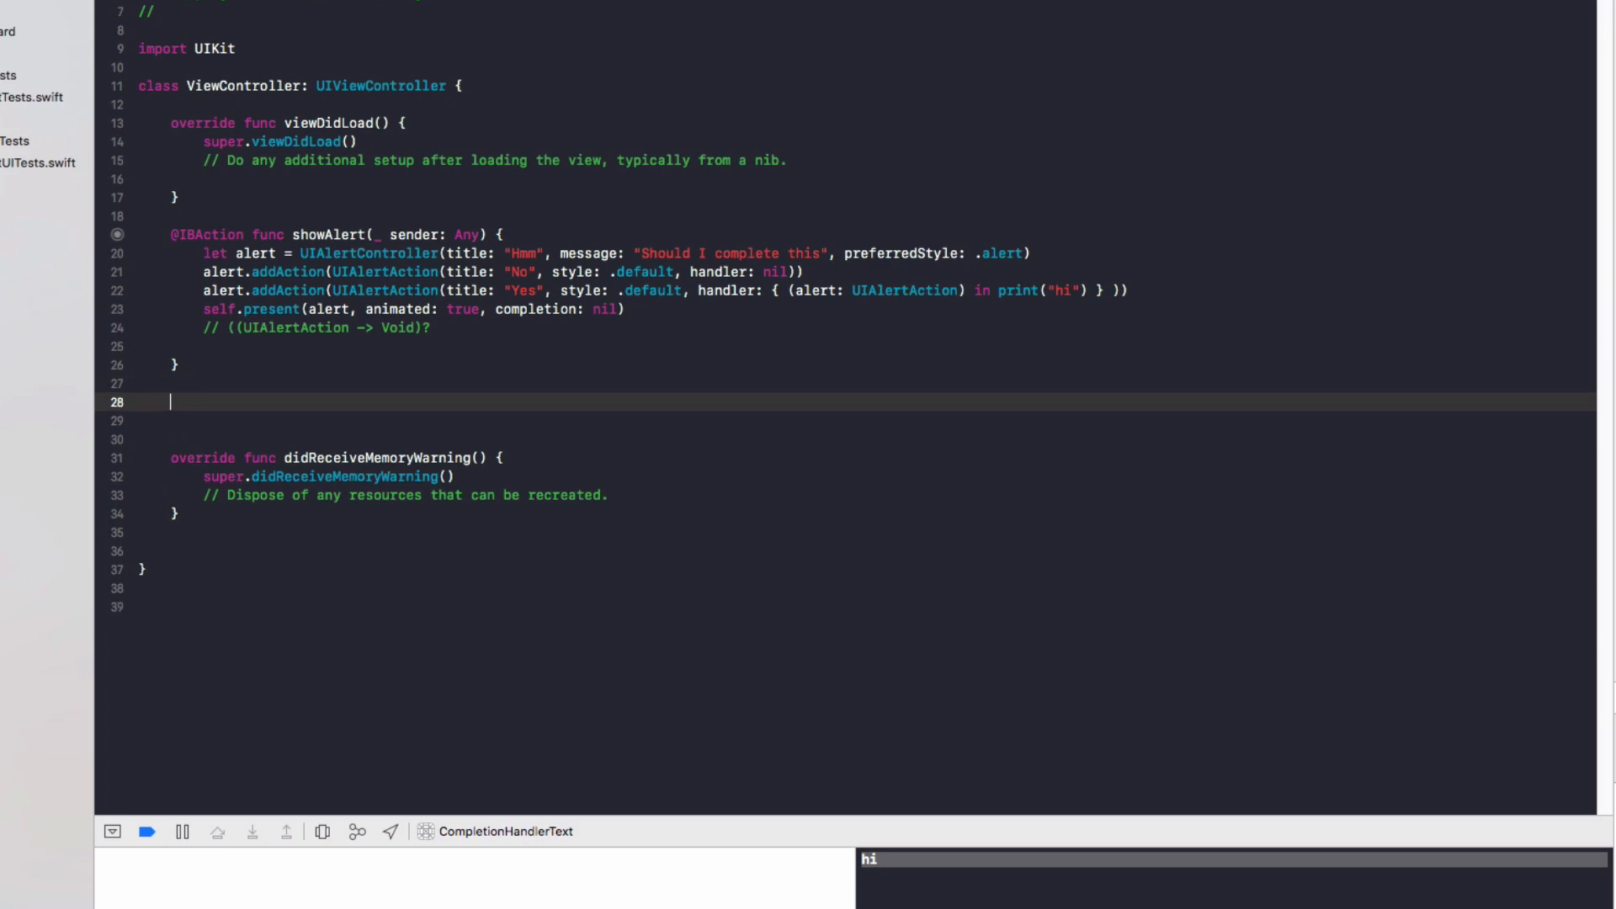
pyautogui.write('func c')
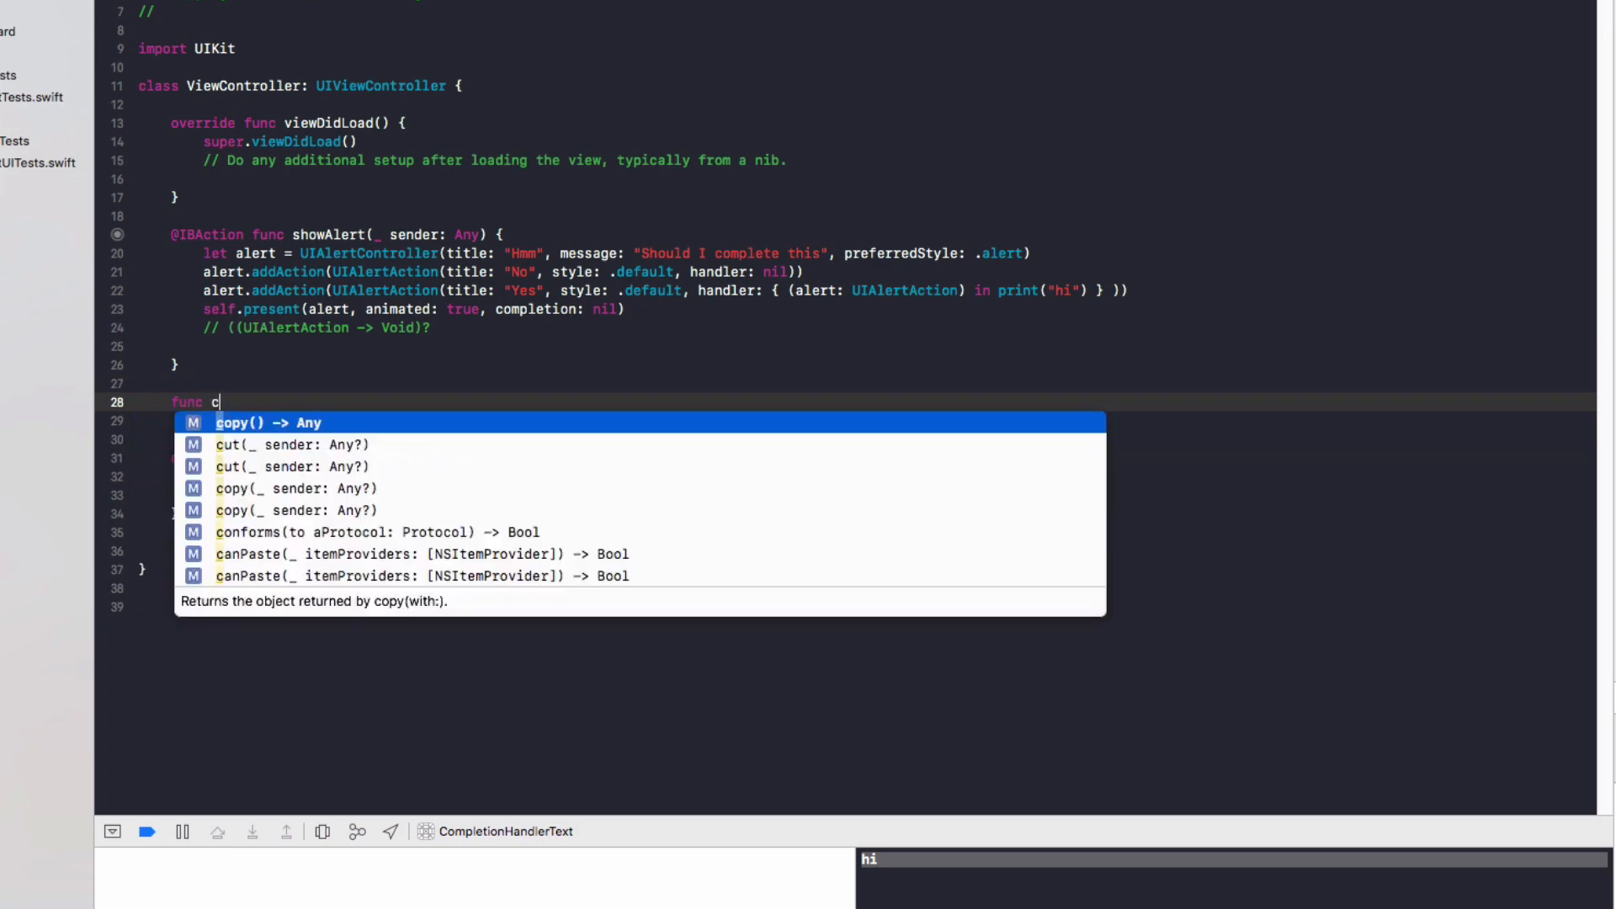
pyautogui.write('inishCmpleti')
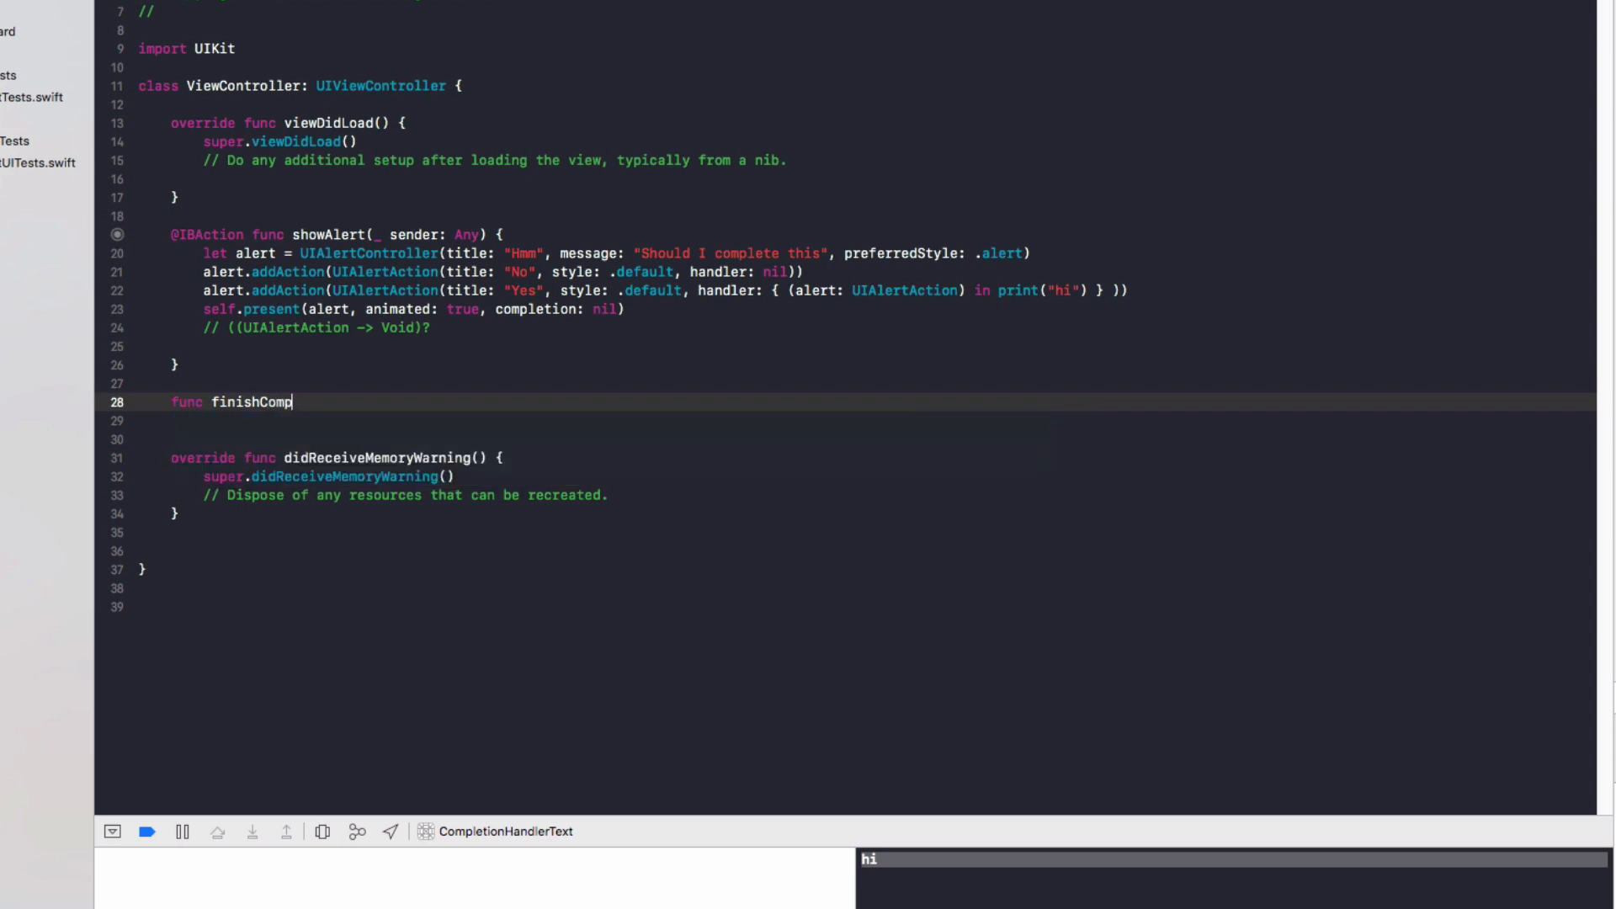
pyautogui.write('letion')
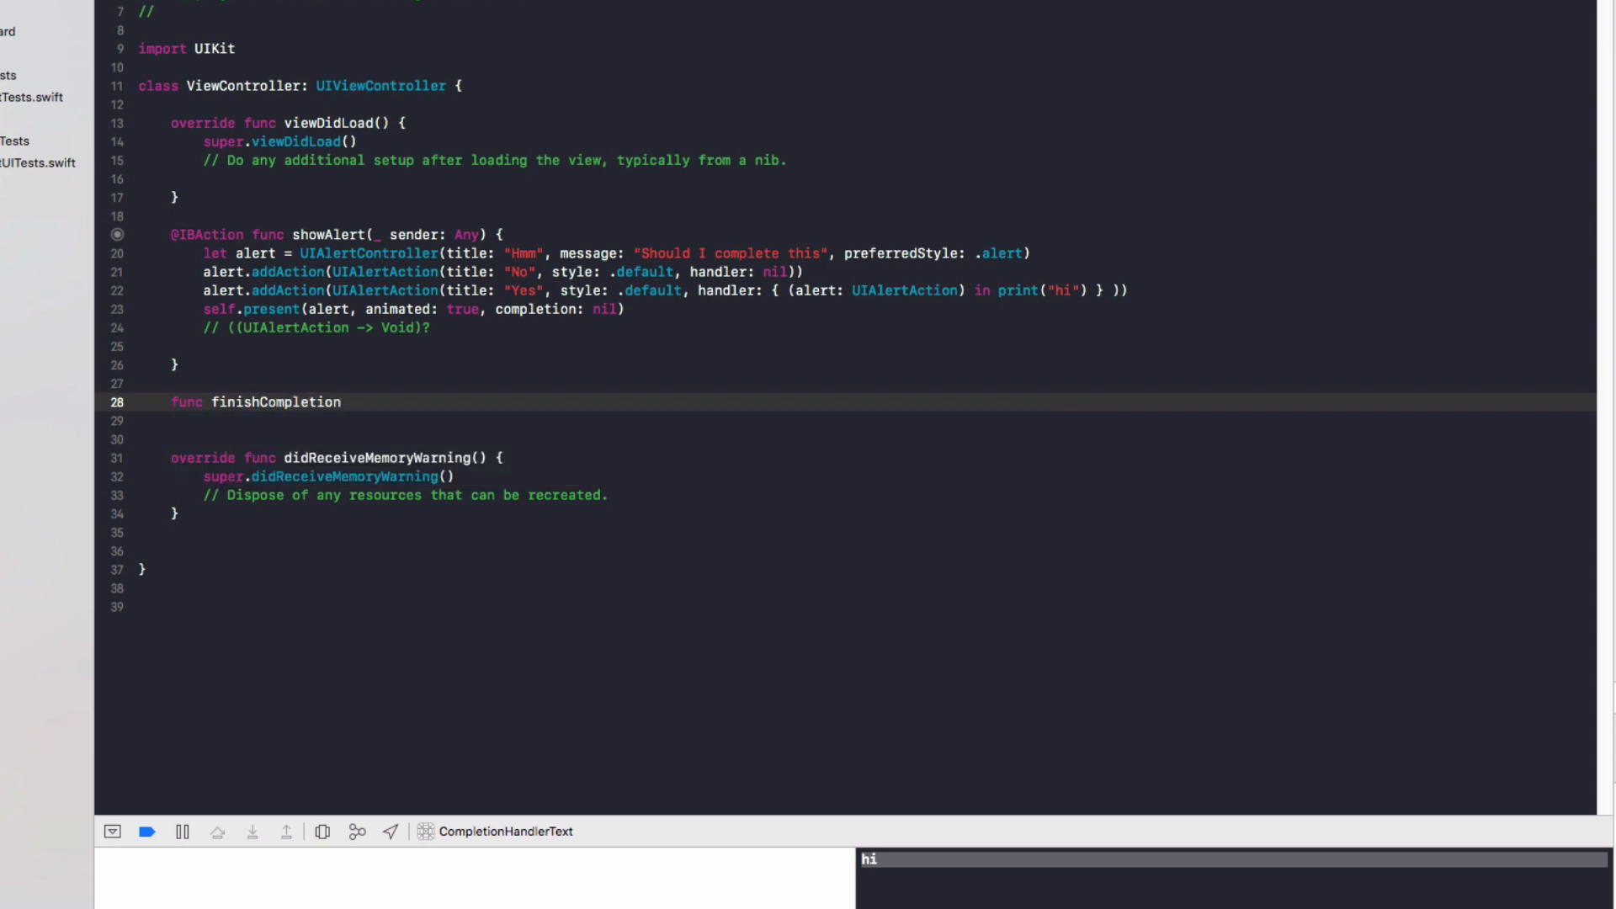
pyautogui.write('(alert')
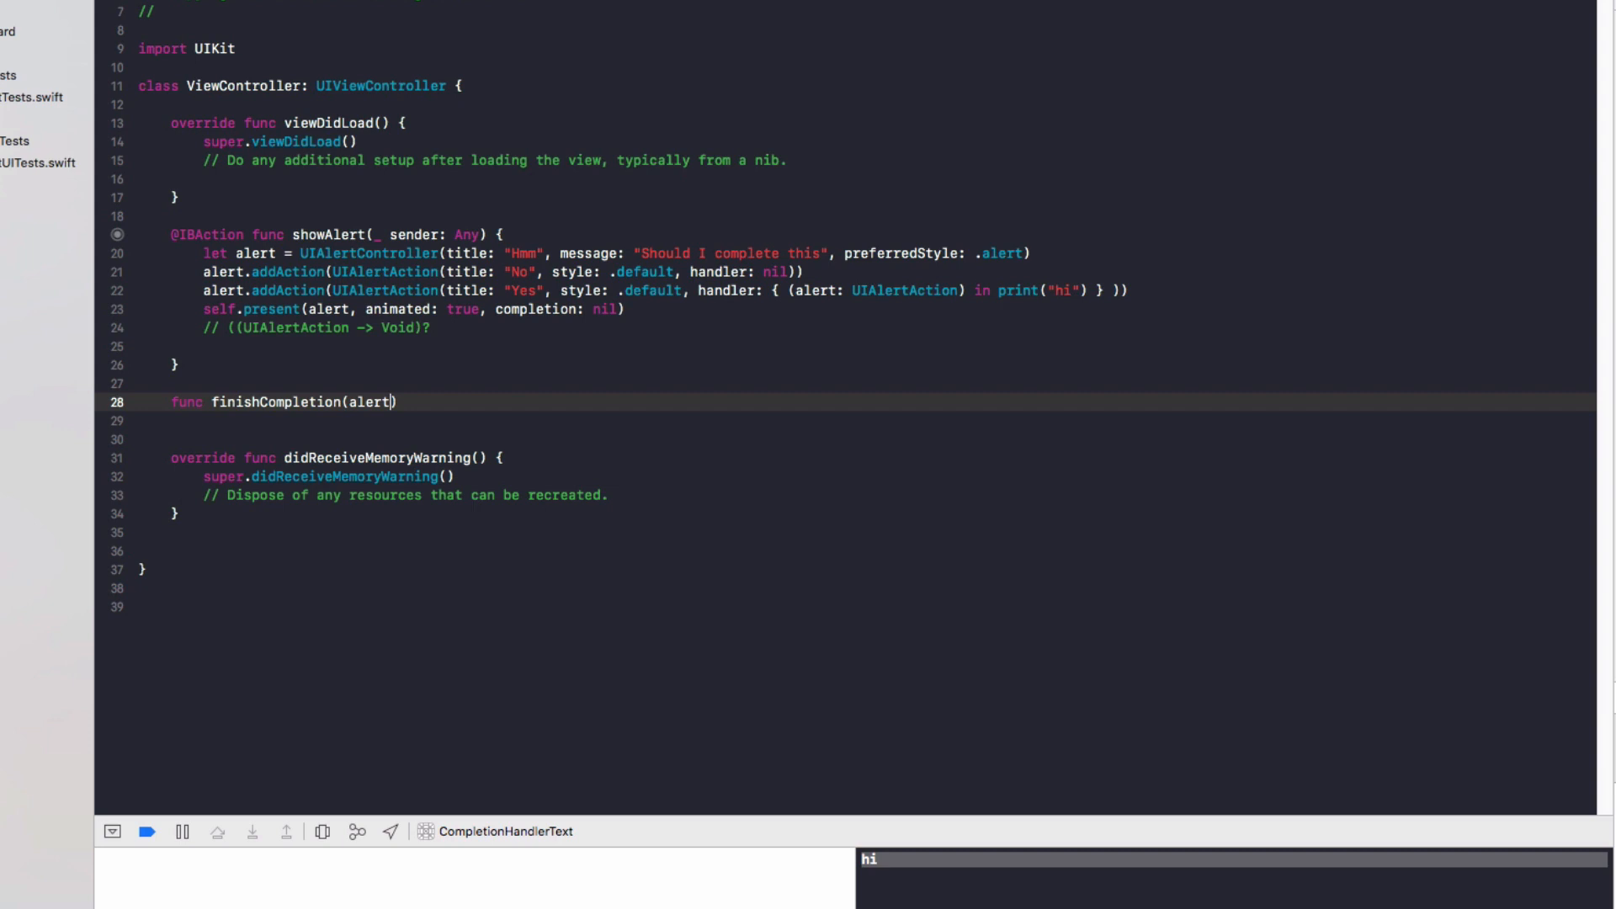
pyautogui.write('UIAlertAction')
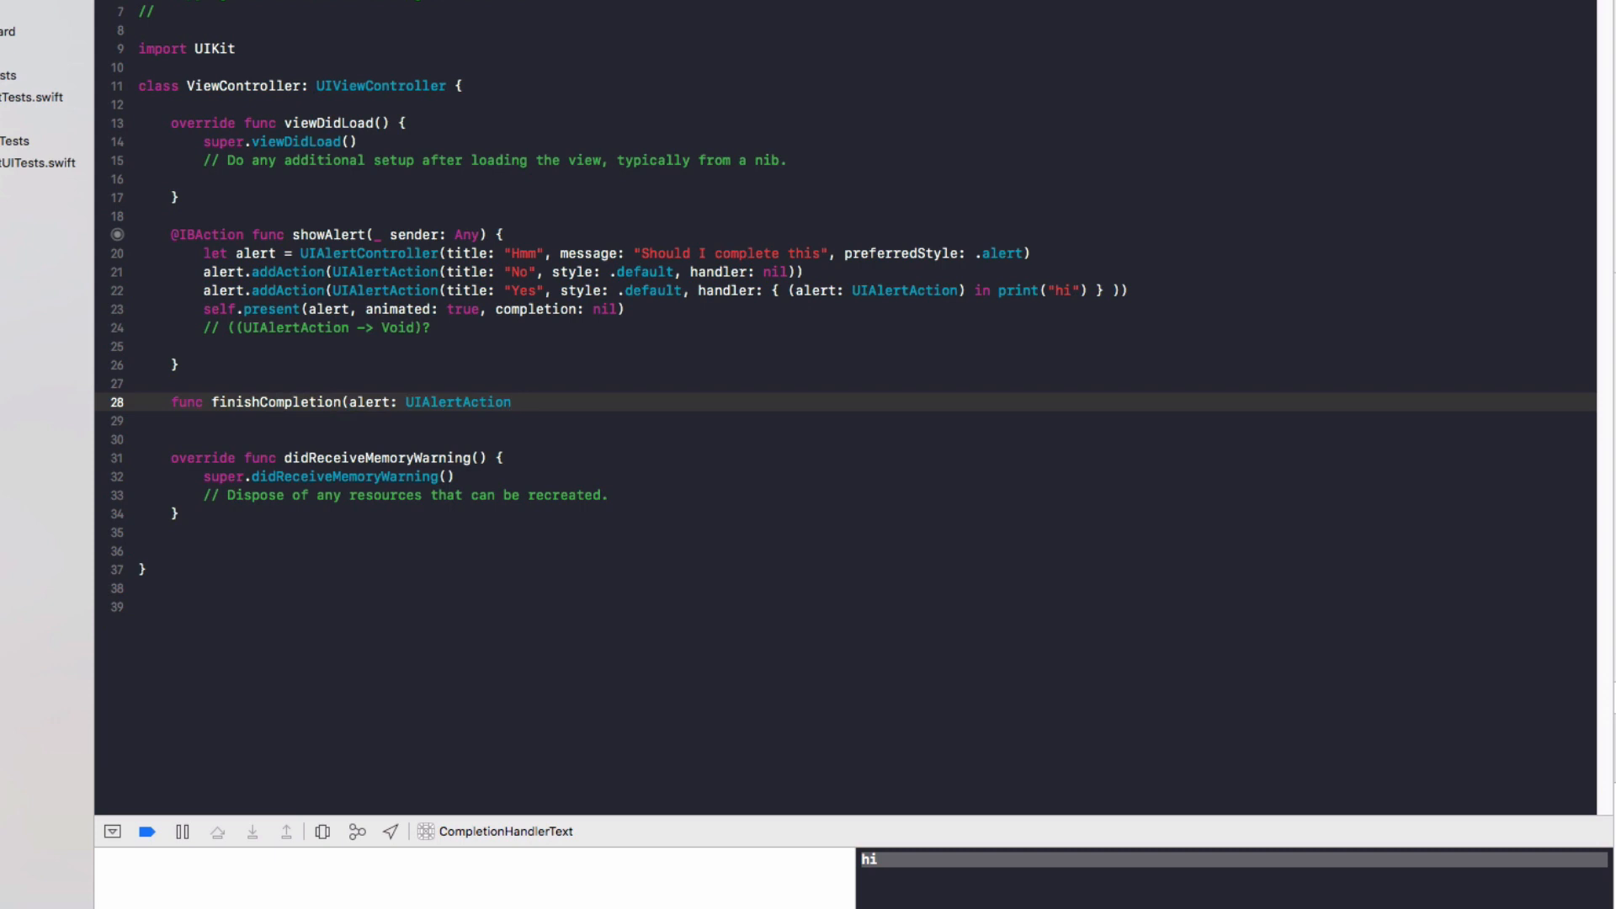
pyautogui.write('print')
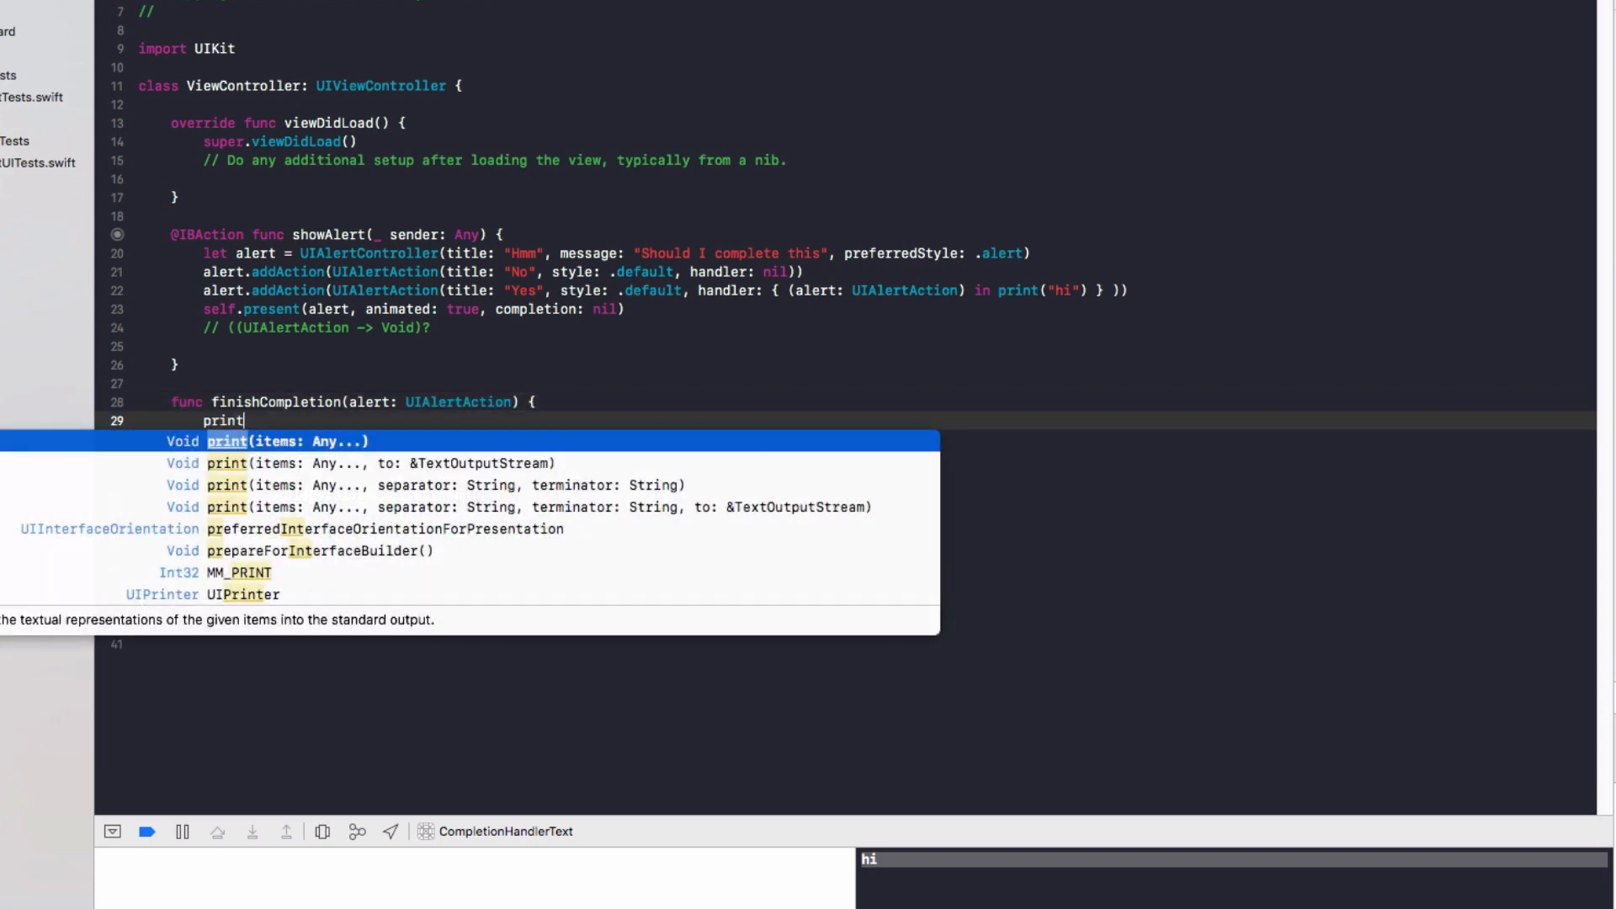
pyautogui.write('("wood"')
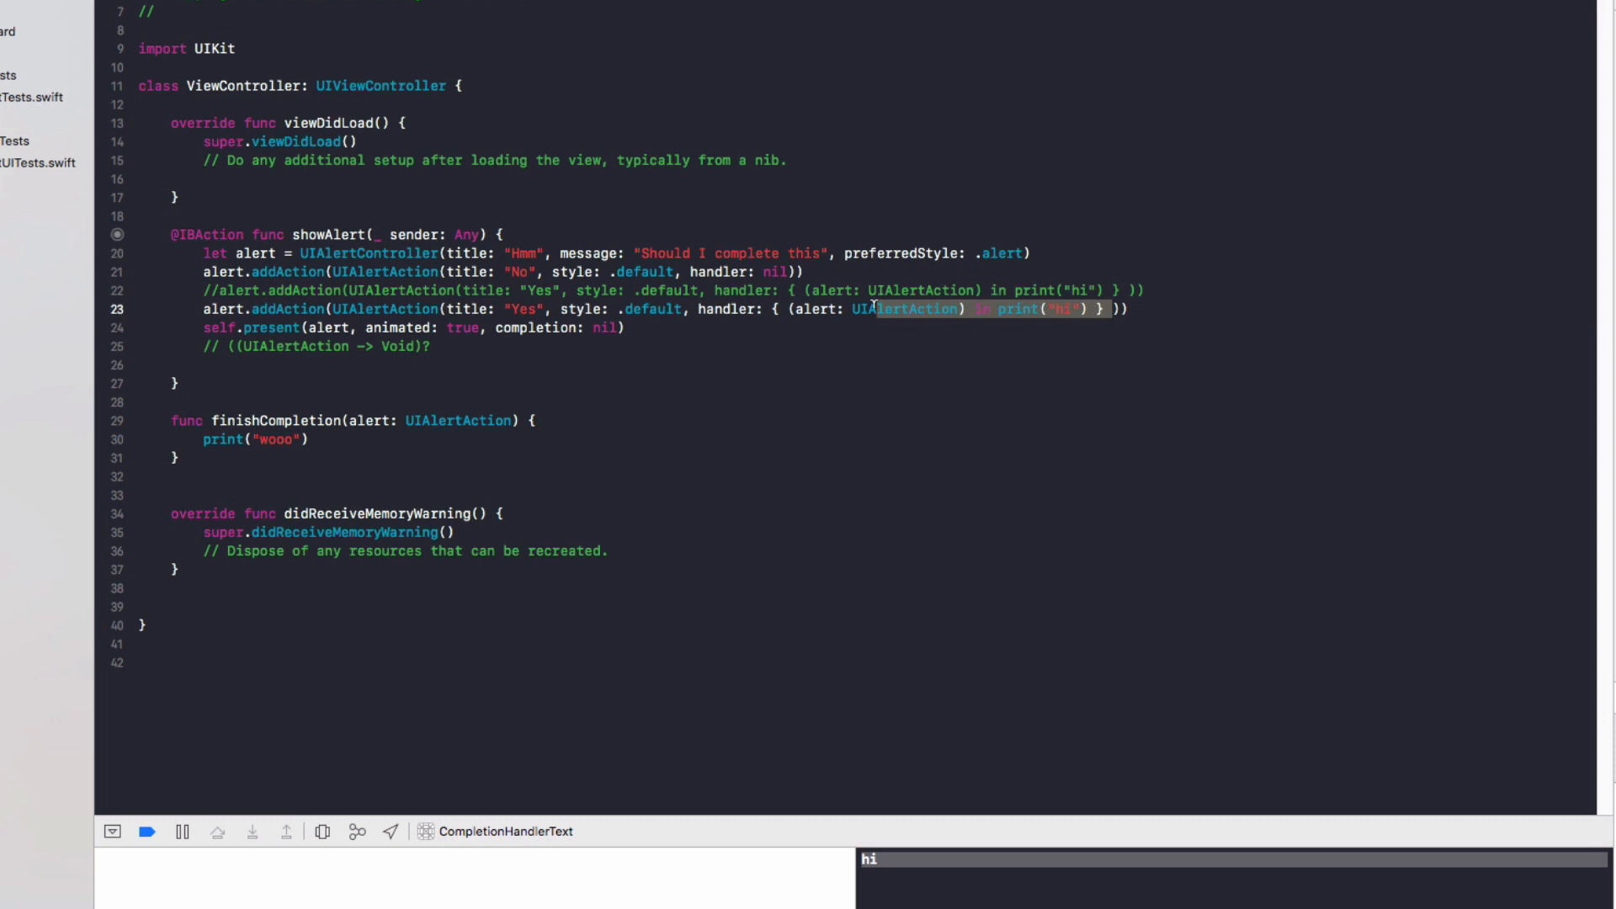
# - Replace the Yes action's inline closure with handler: finishCompletion
pyautogui.press('Delete')
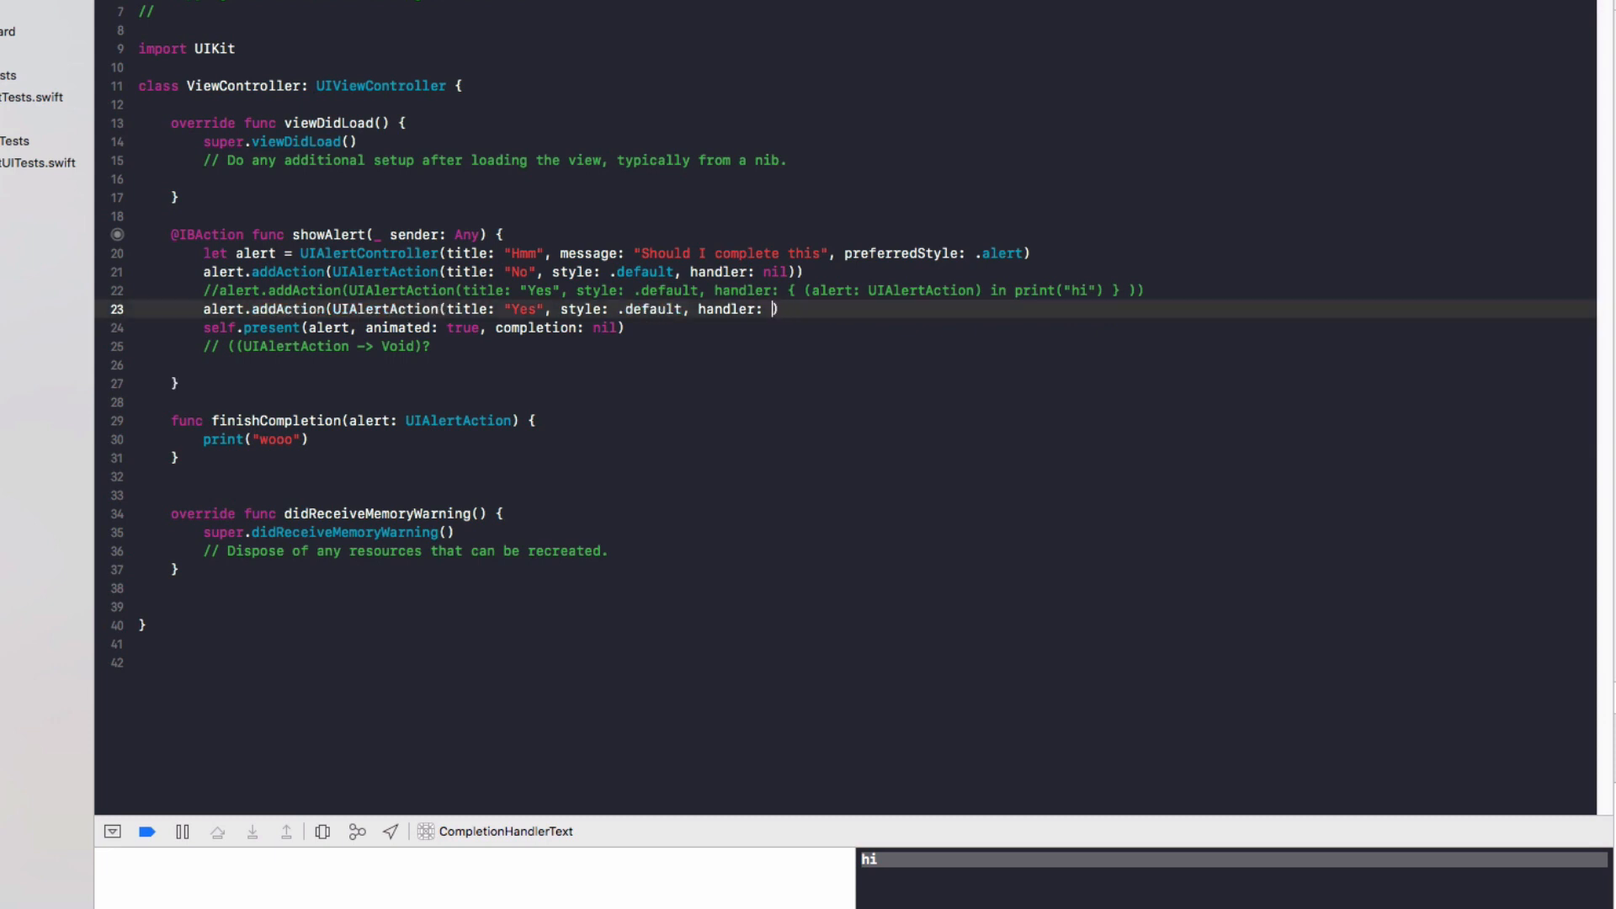
pyautogui.write('finishCompletion')
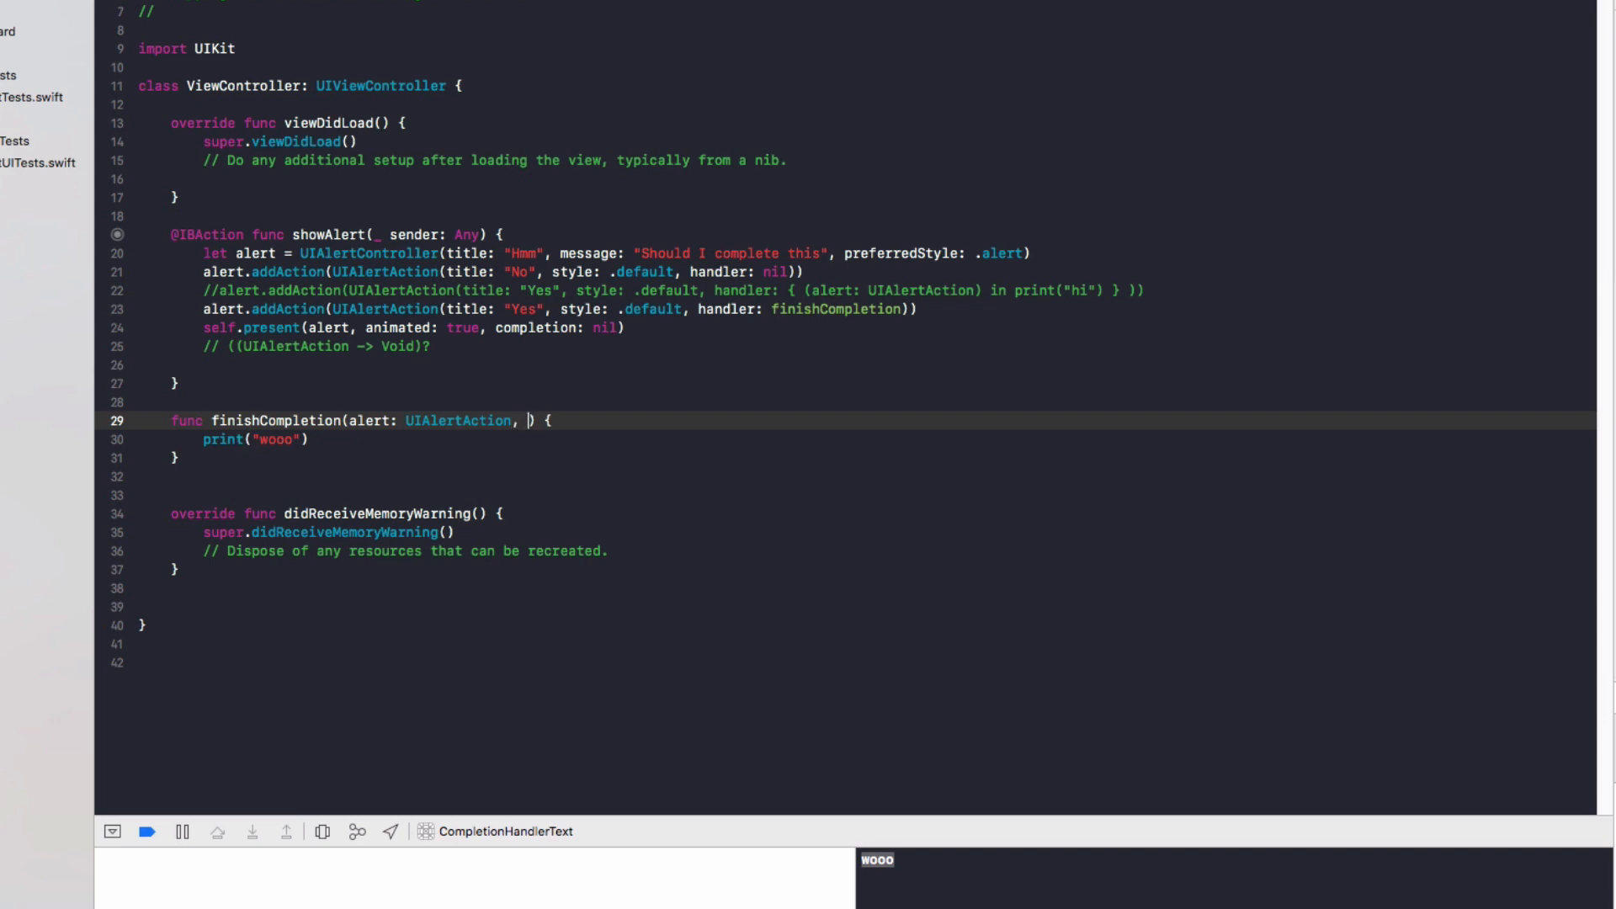
# - Try an extra String parameter on finishCompletion, remove it after the type error, and begin a new func line
pyautogui.write('sting:')
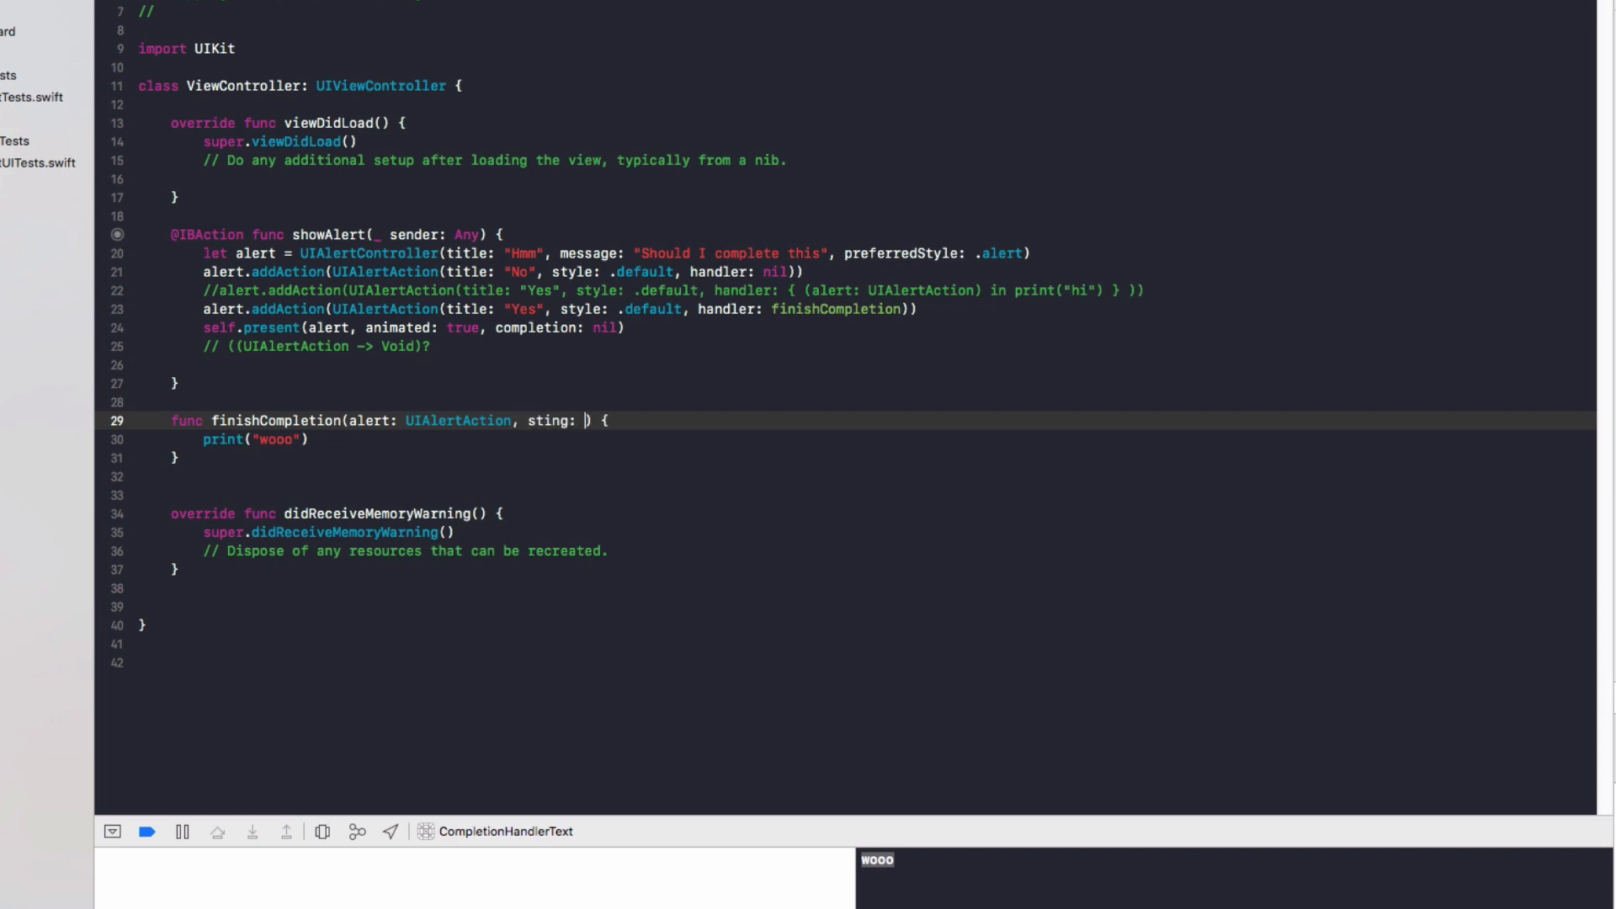
pyautogui.press('Backspace')
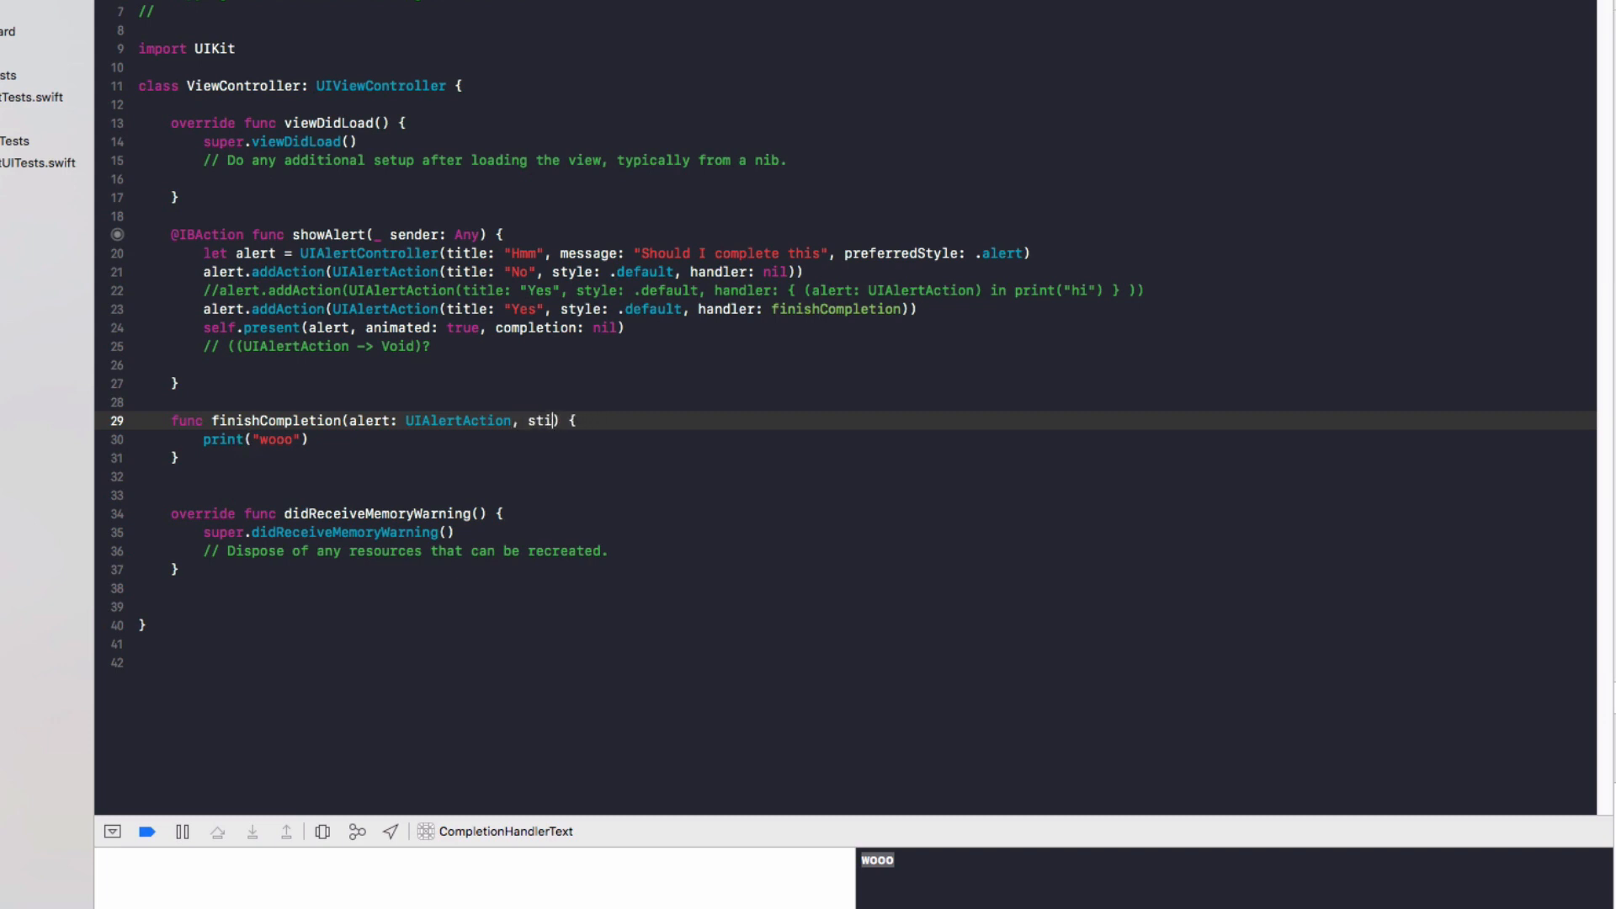
pyautogui.write('me')
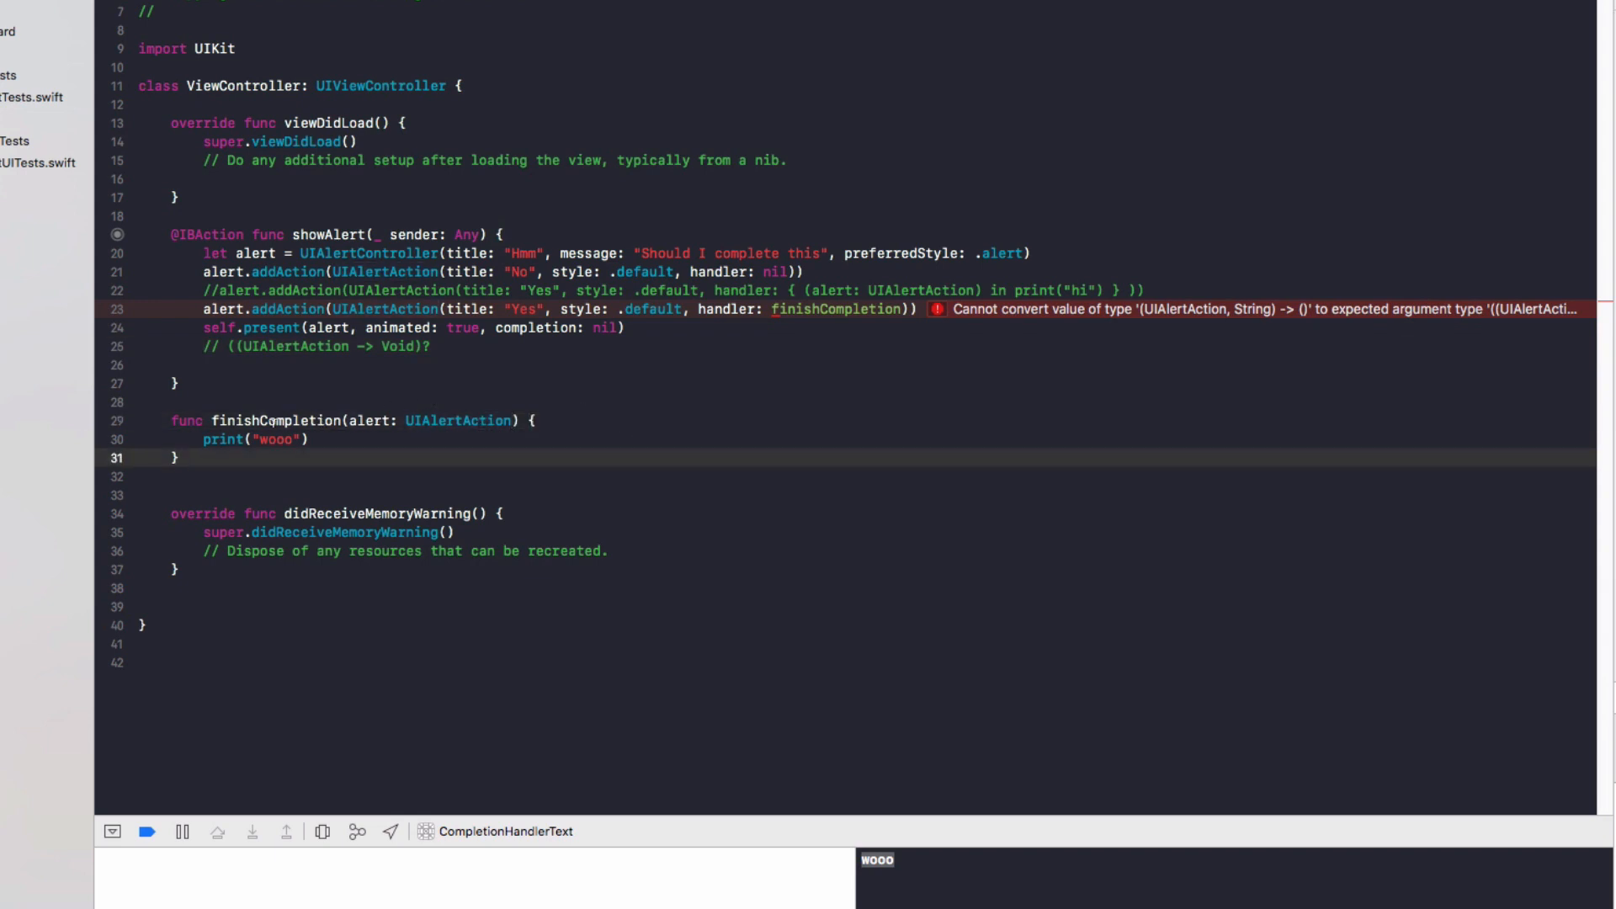
pyautogui.write('func')
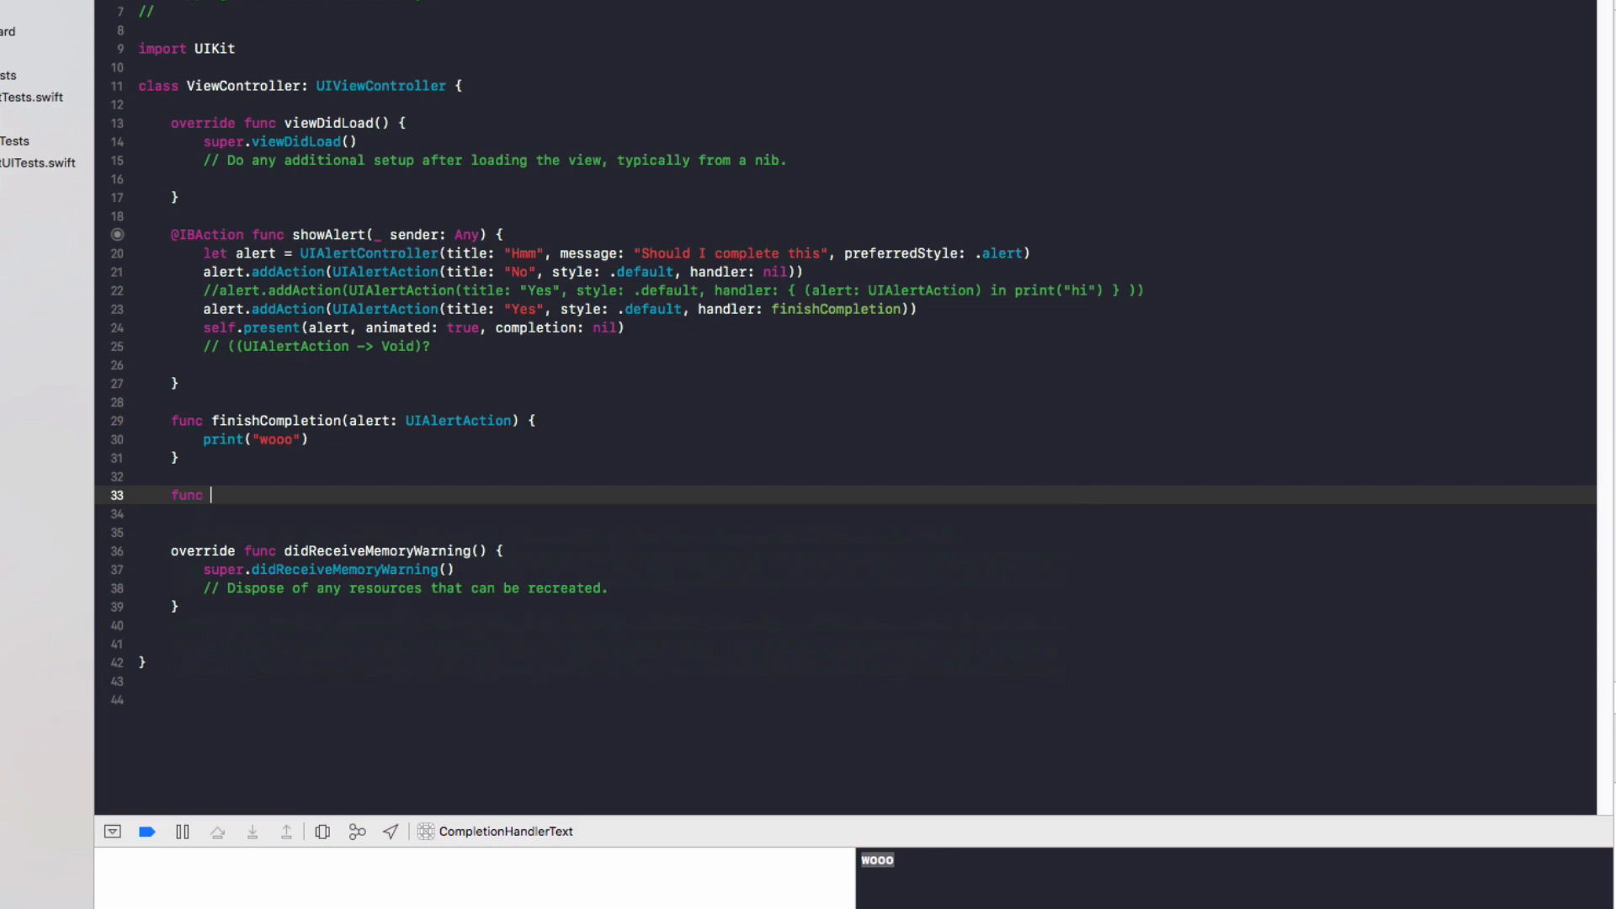
# - Add func doAction(message: String) and call doAction("hi") inside finishCompletion
pyautogui.write('doAction(message: String) {')
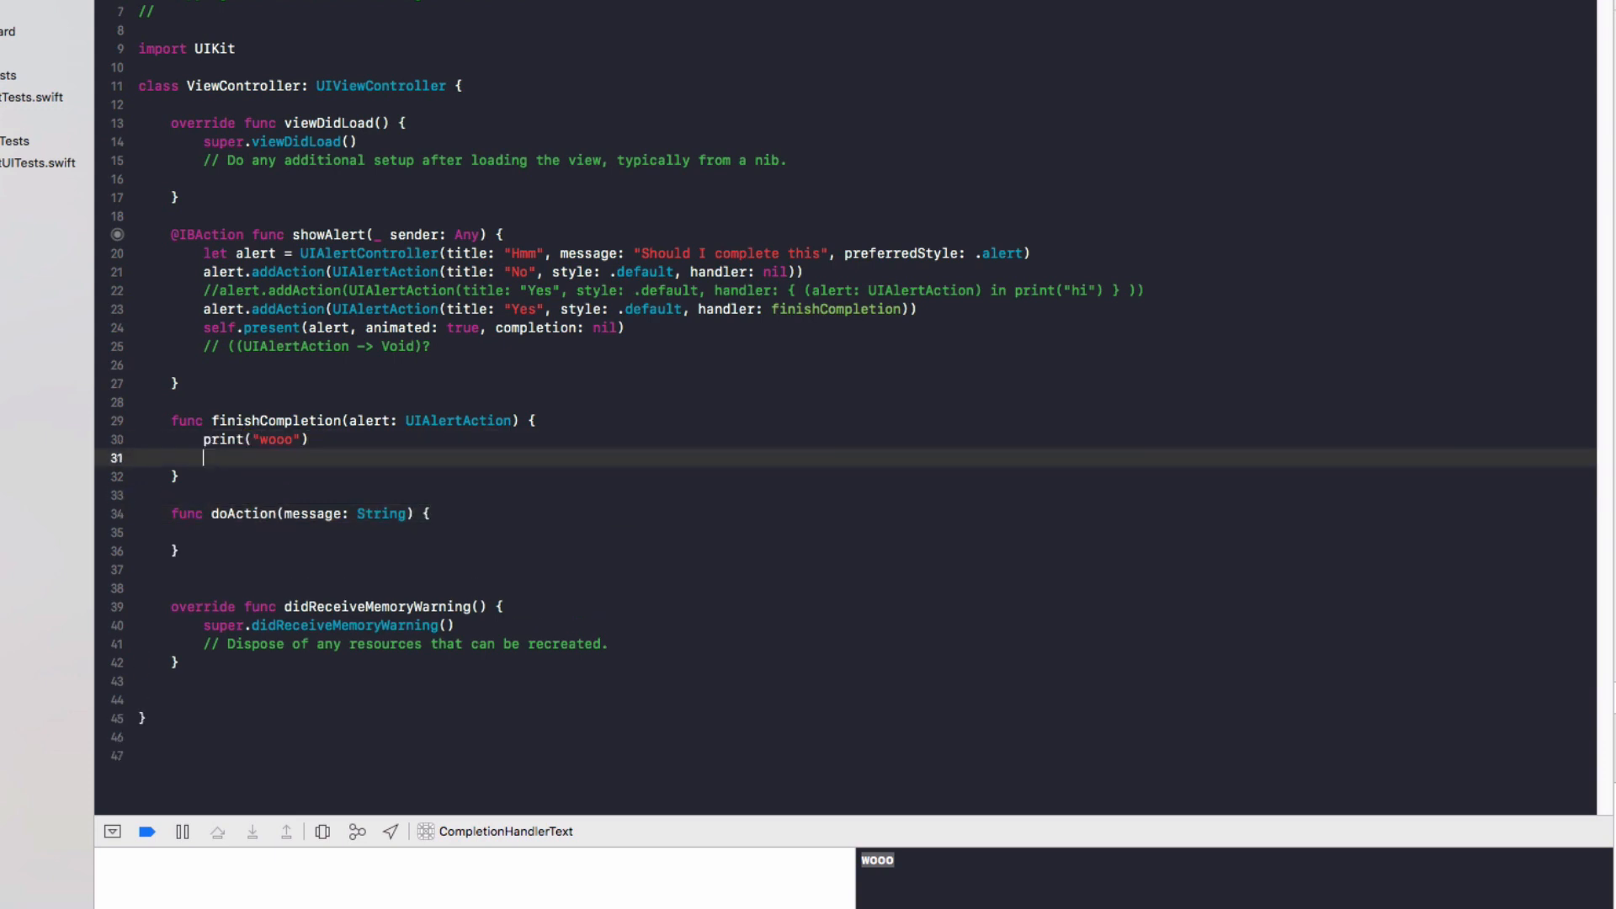
pyautogui.write('// doAction')
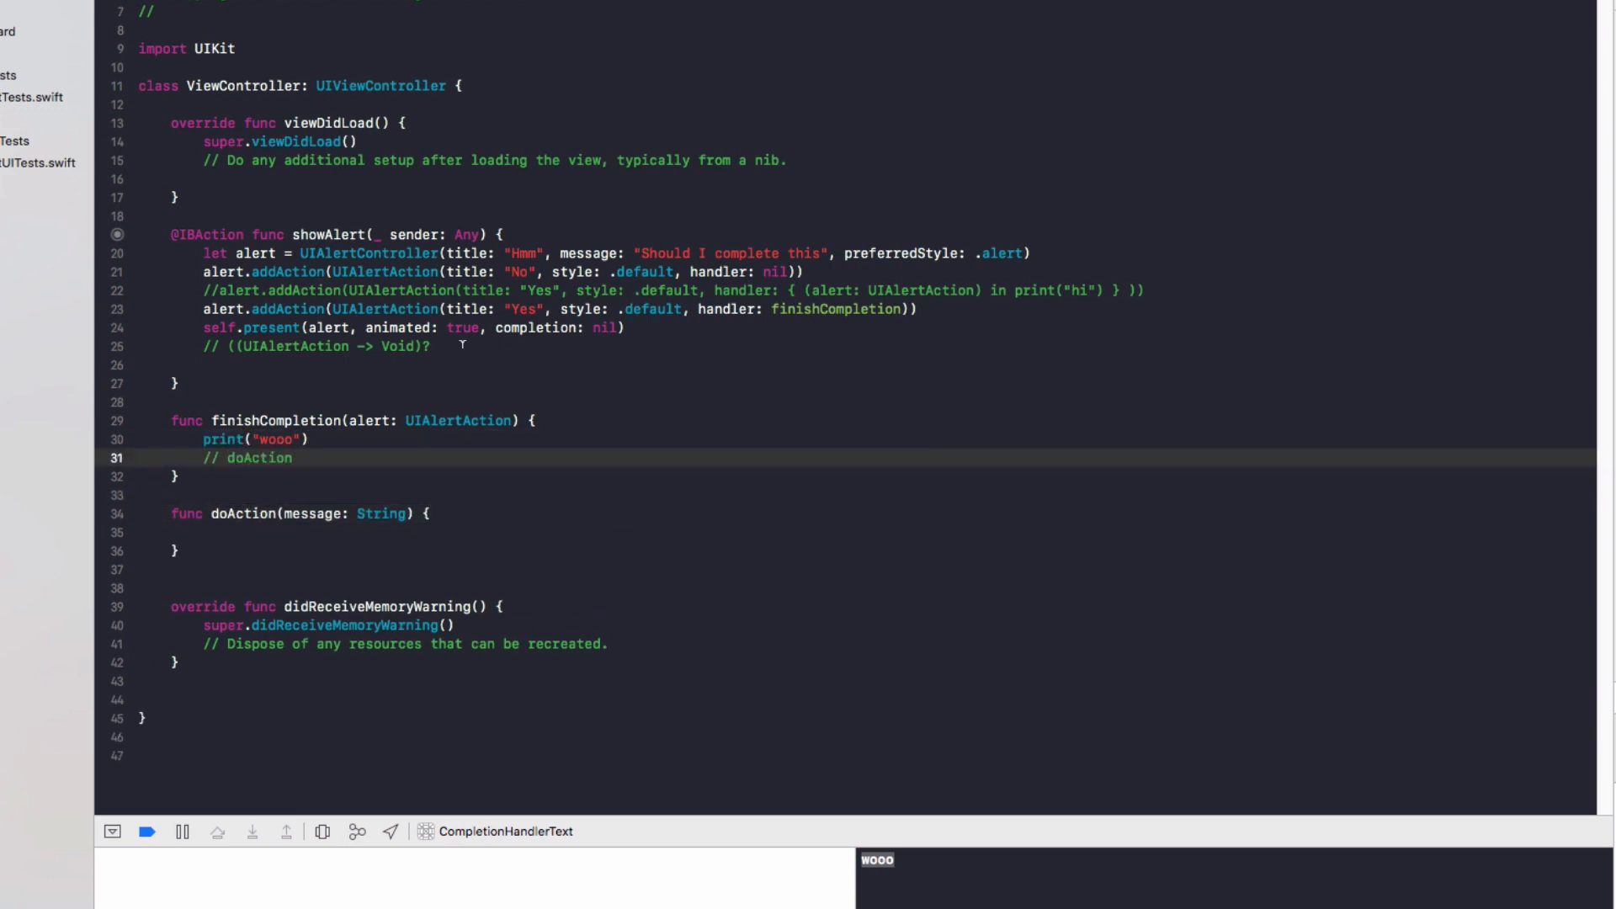
pyautogui.write("('hi'")
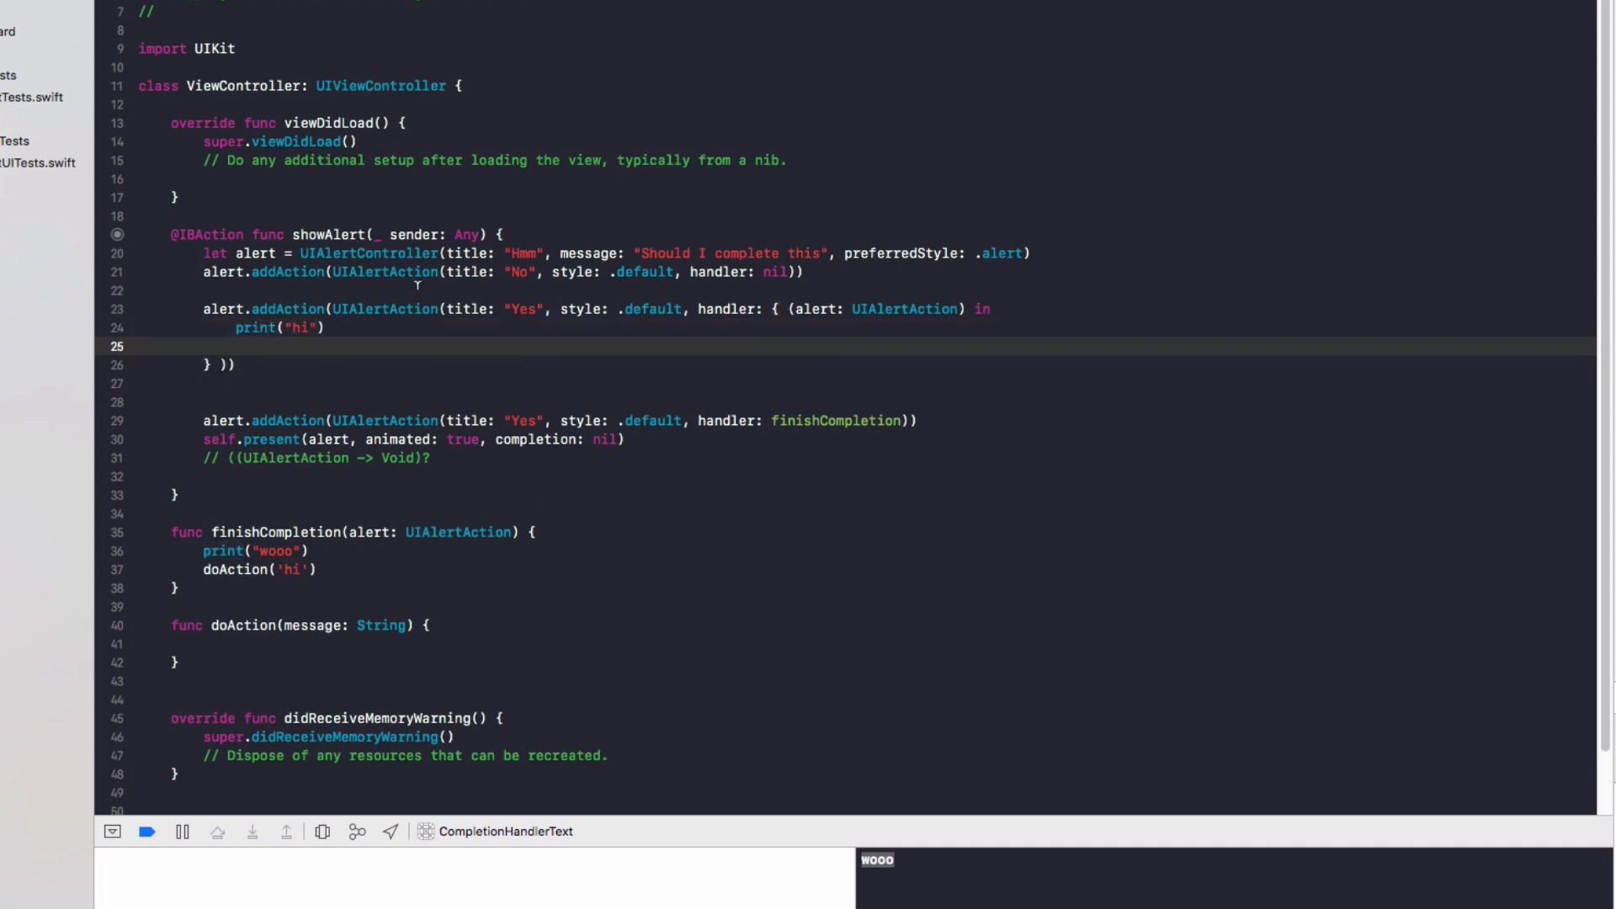
# - Call doAction("hi") from the reinstated multi-line Yes closure as well
pyautogui.write("doAction('hi')")
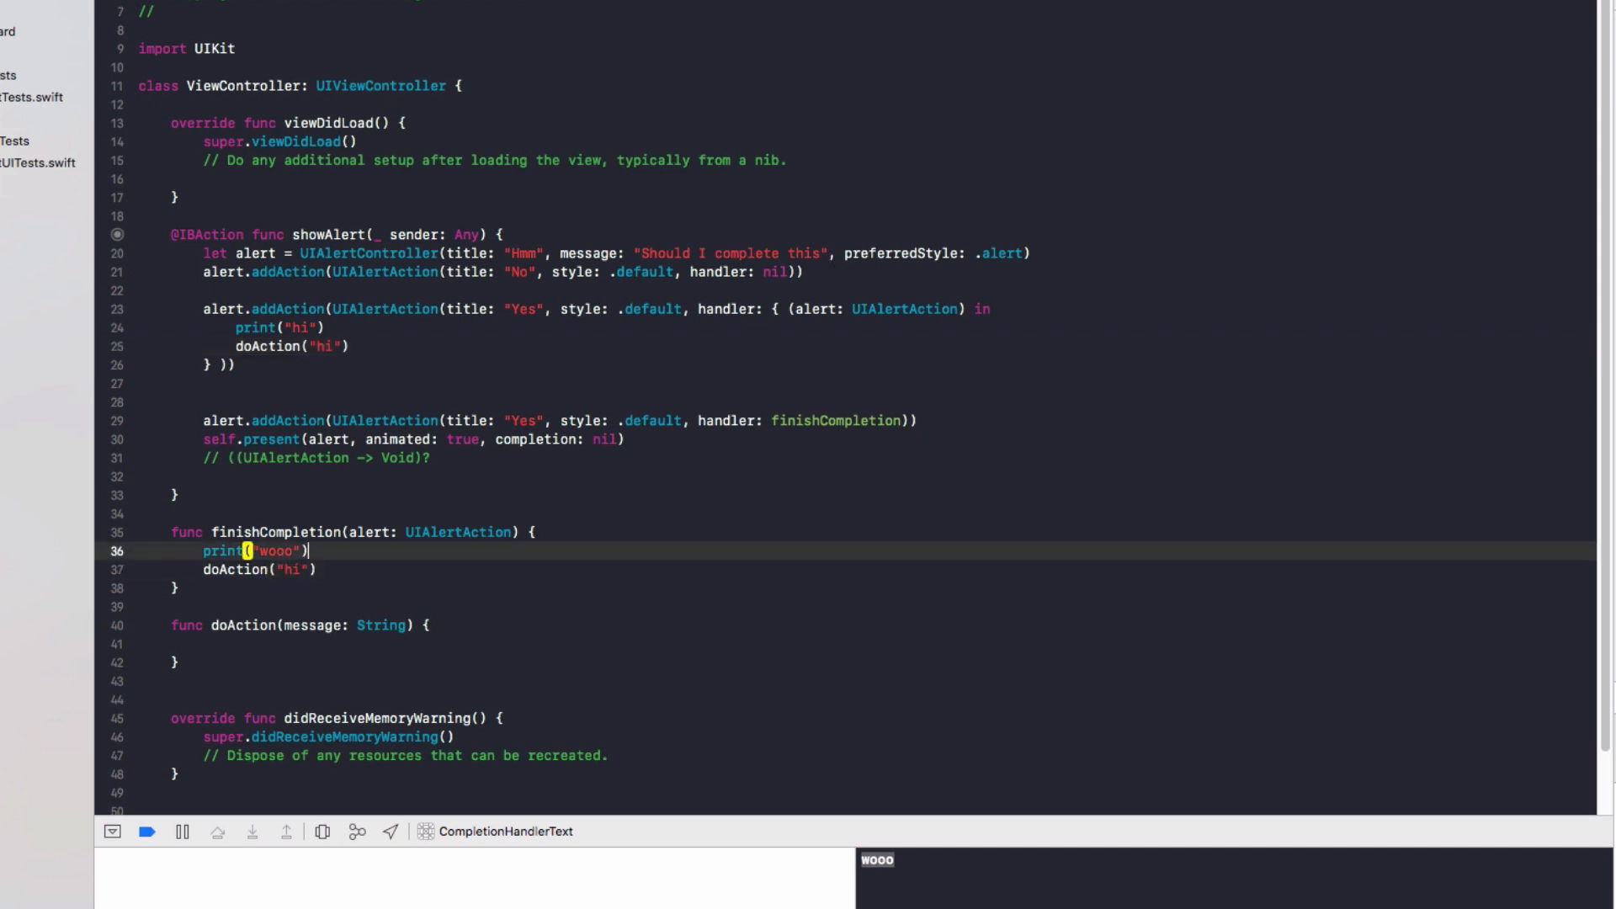
pyautogui.click(568, 273)
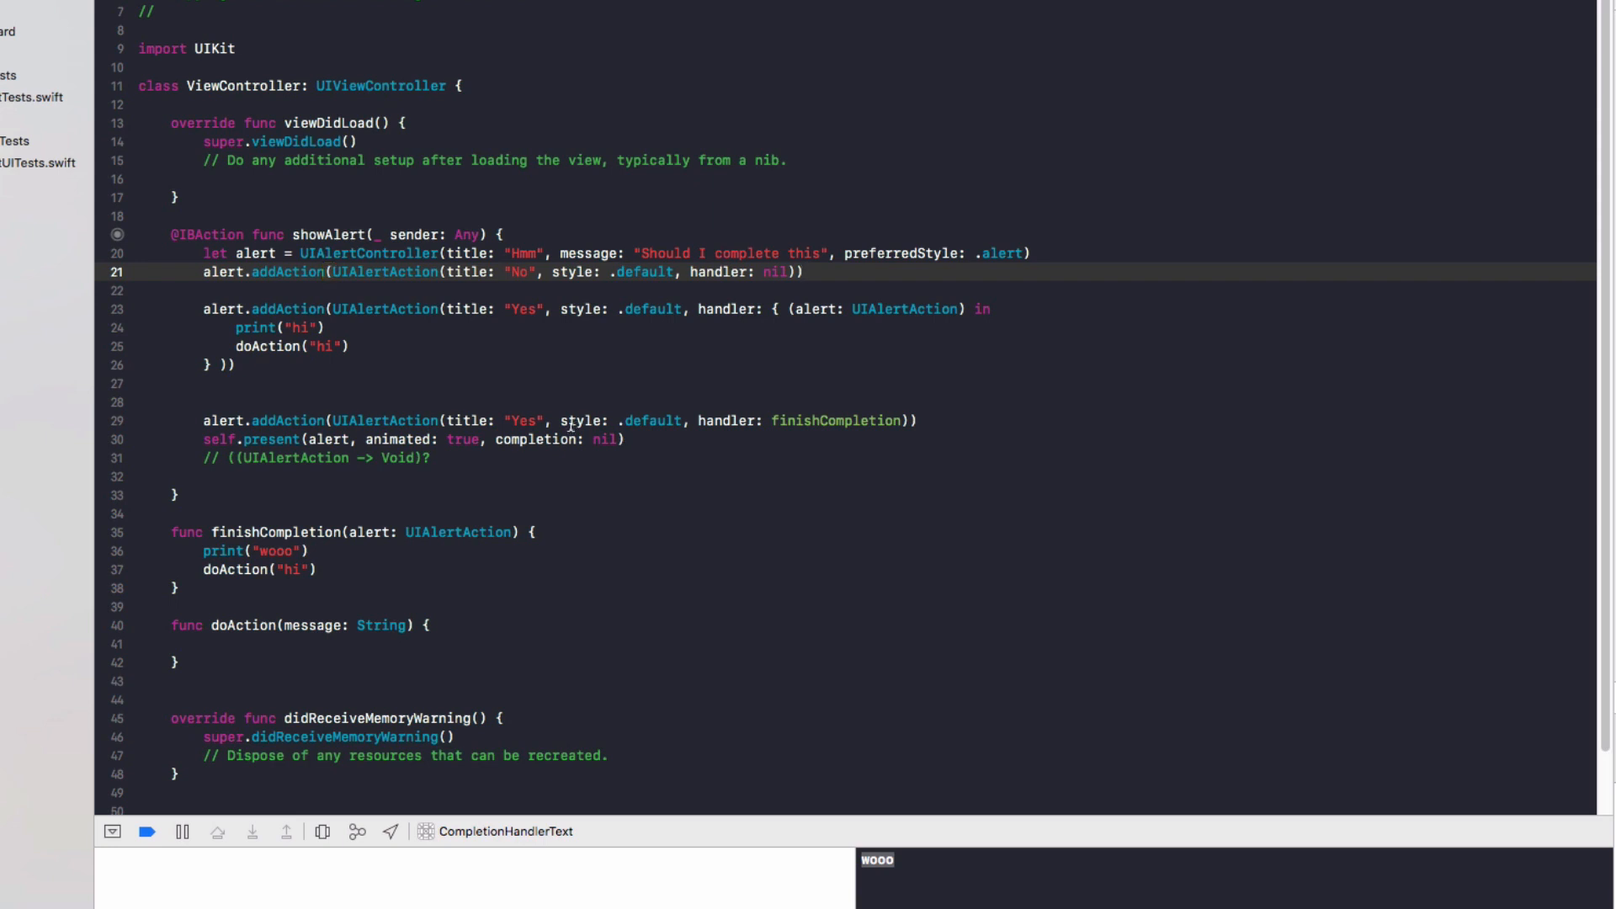
# - Delete finishCompletion and doAction, note // (() -> Void)? and change the Yes closure to () in
pyautogui.click(300, 567)
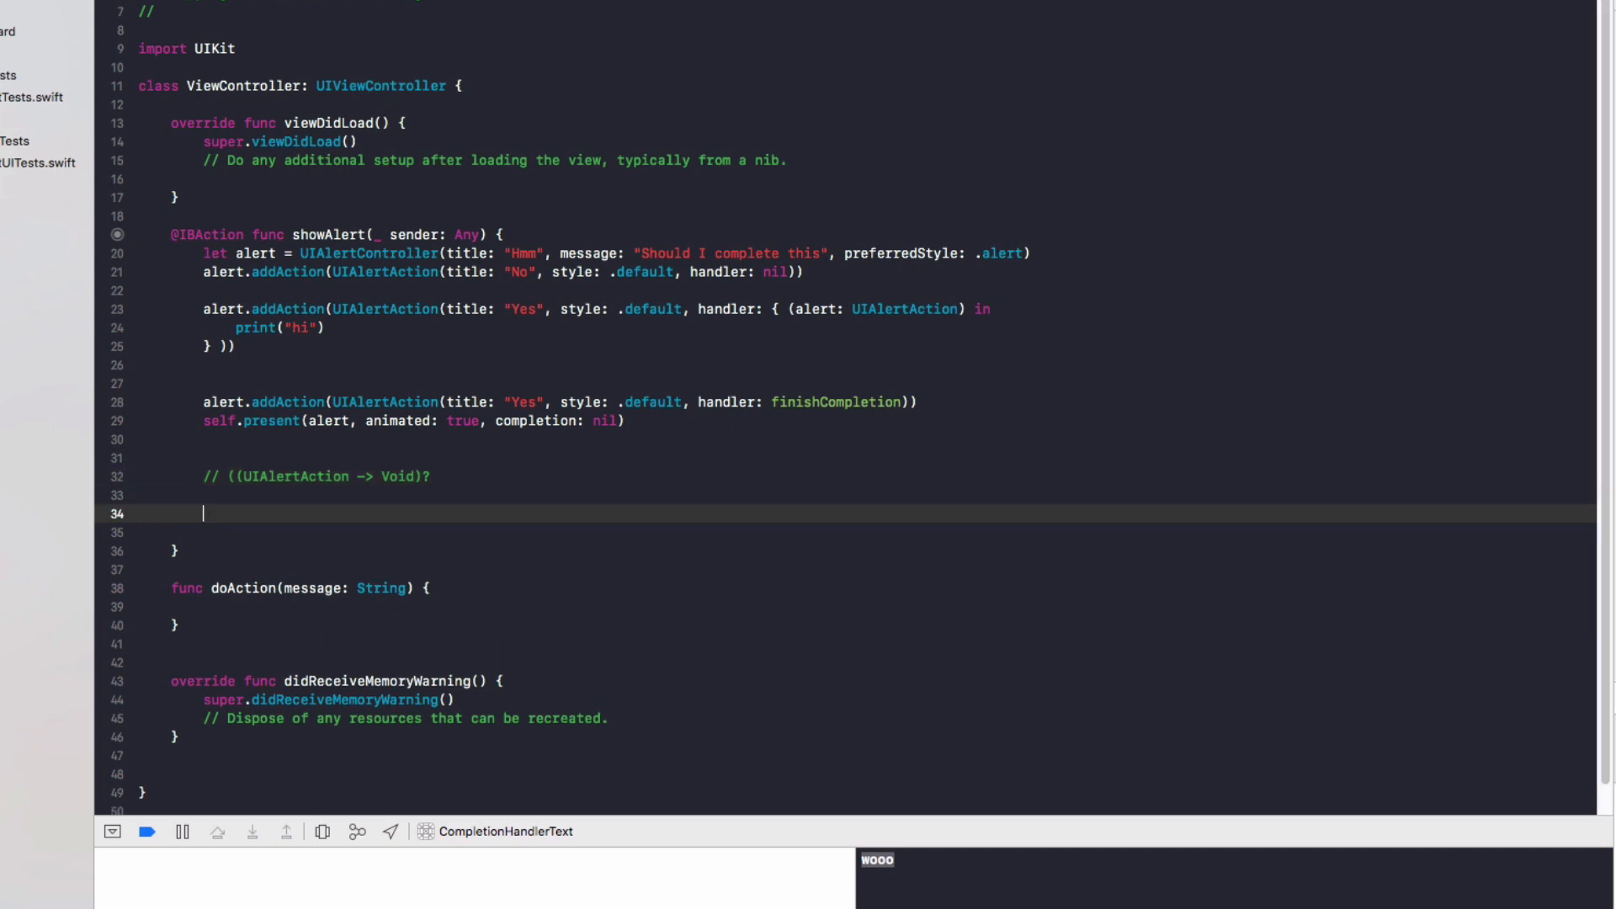
pyautogui.write('//')
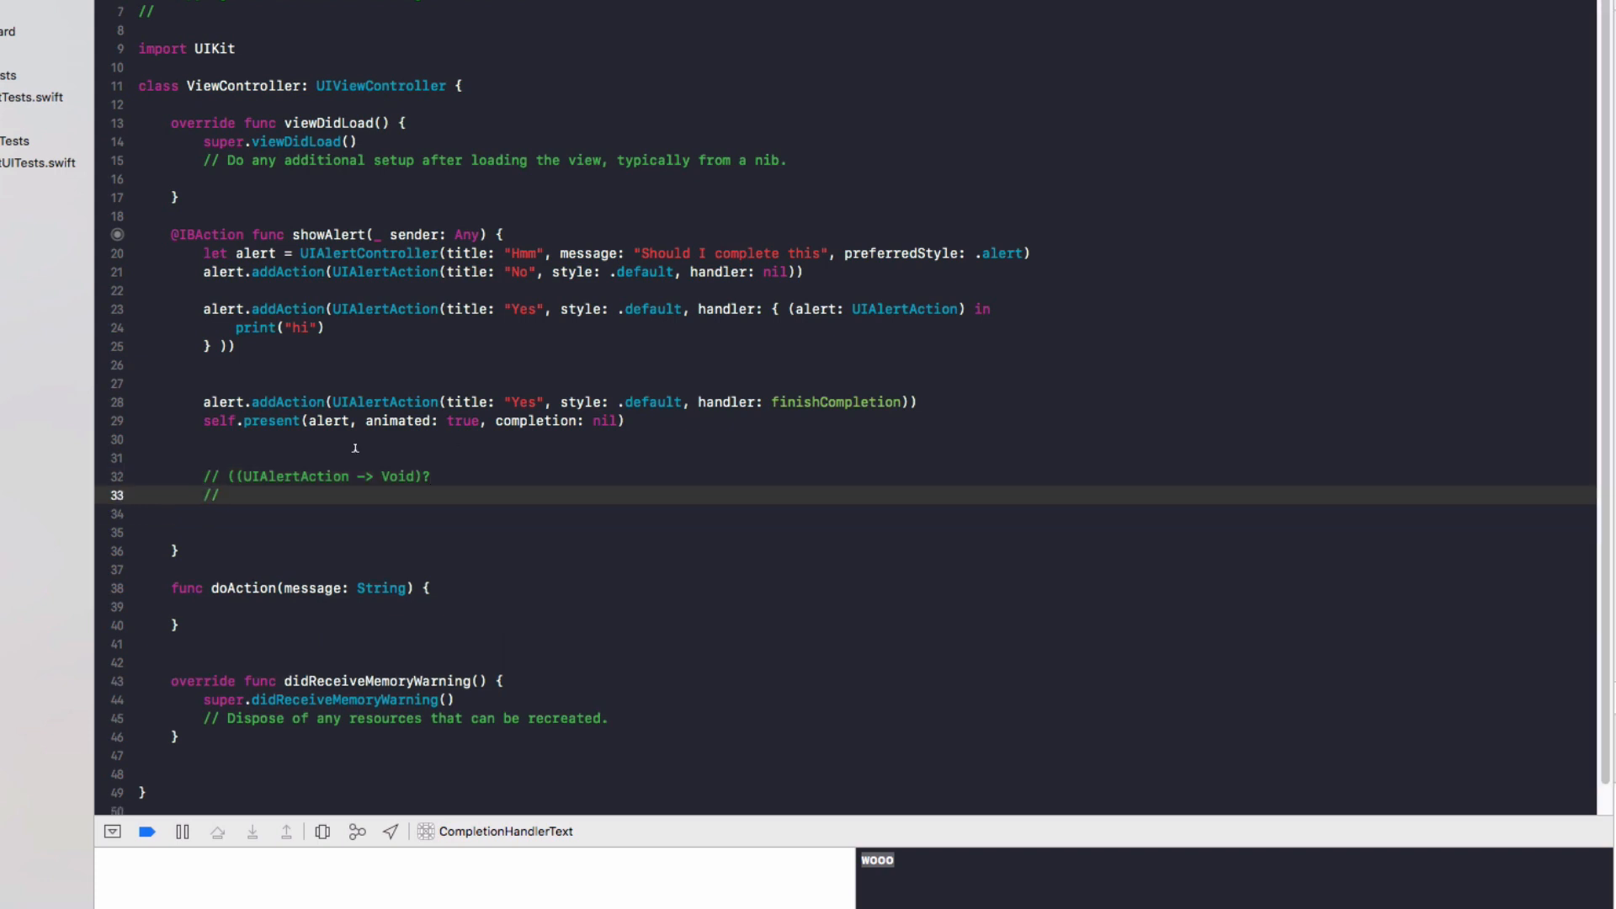
pyautogui.doubleClick(296, 475)
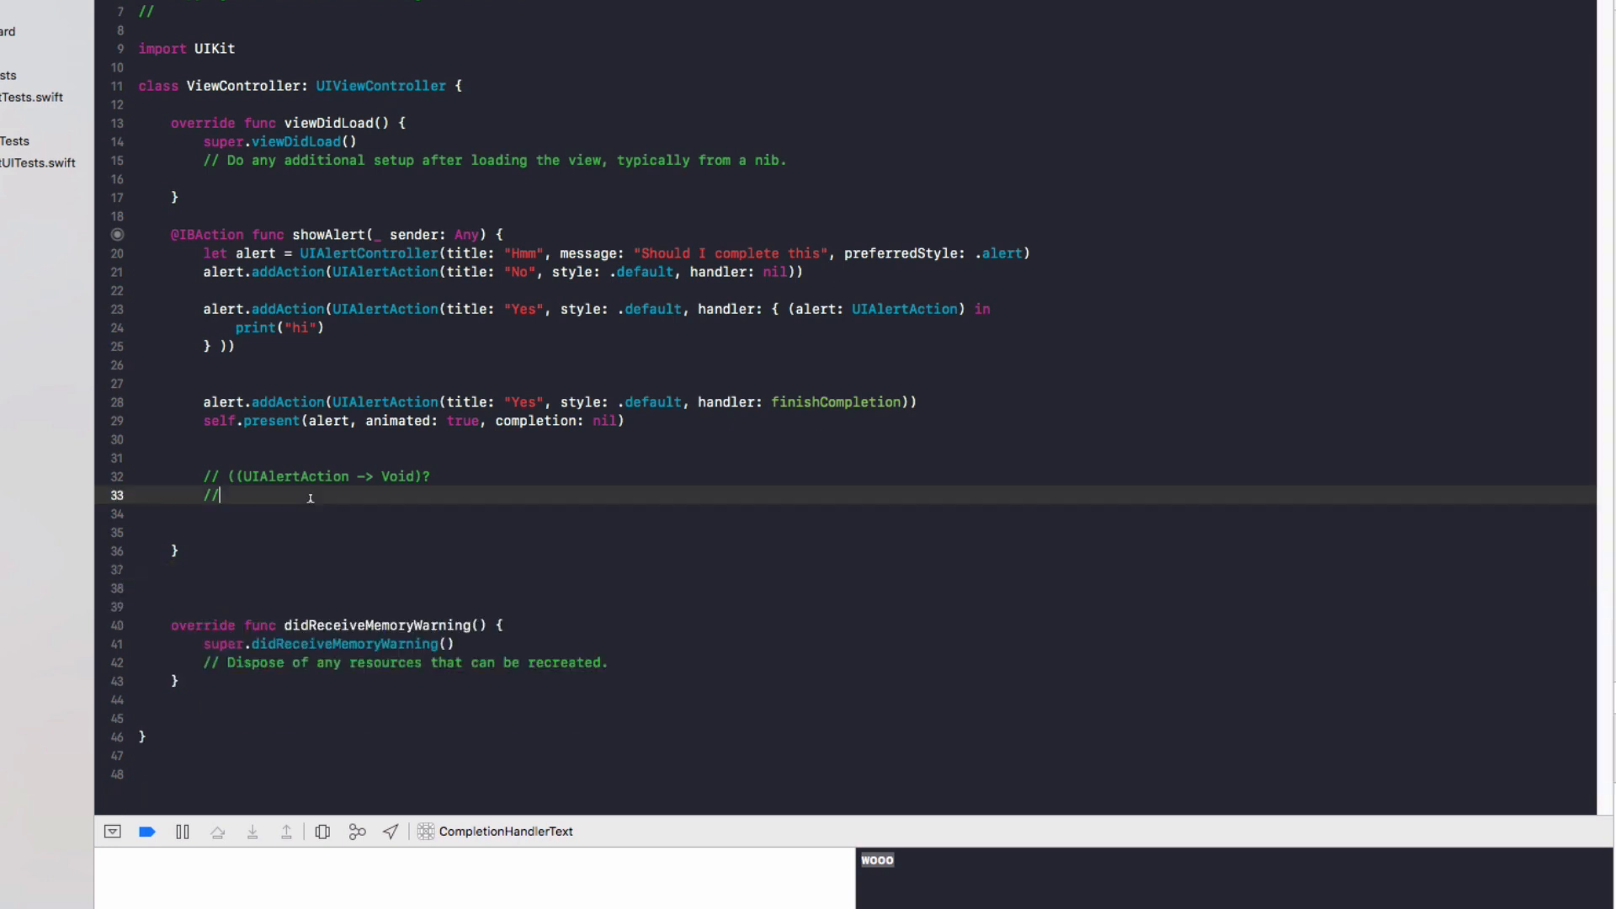
pyautogui.write('(() ->')
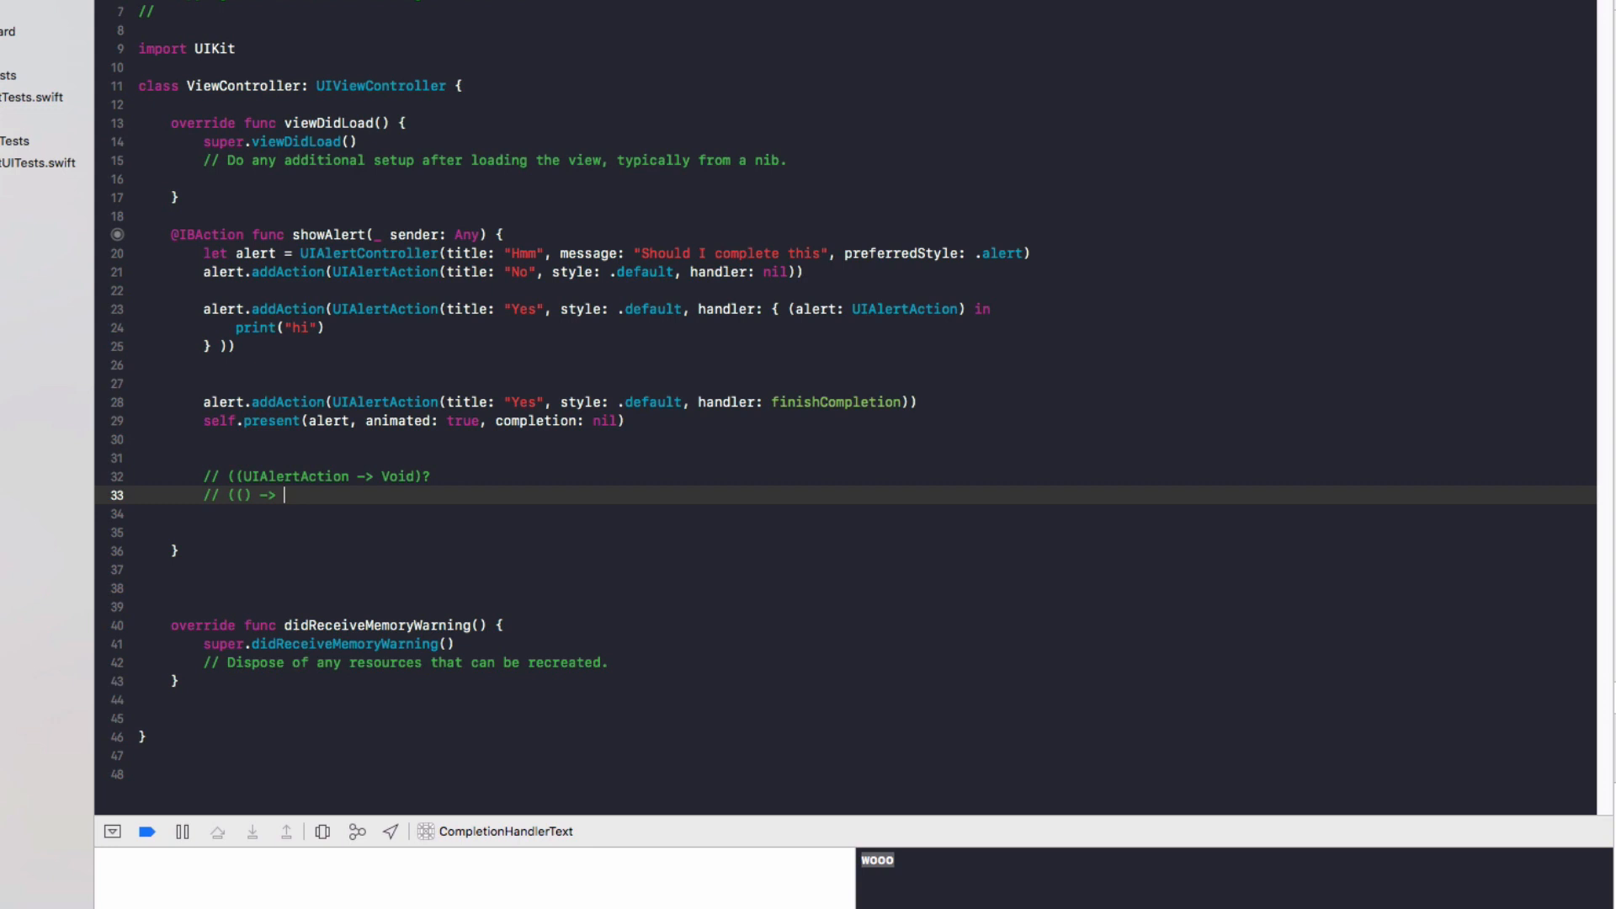
pyautogui.write('Void')
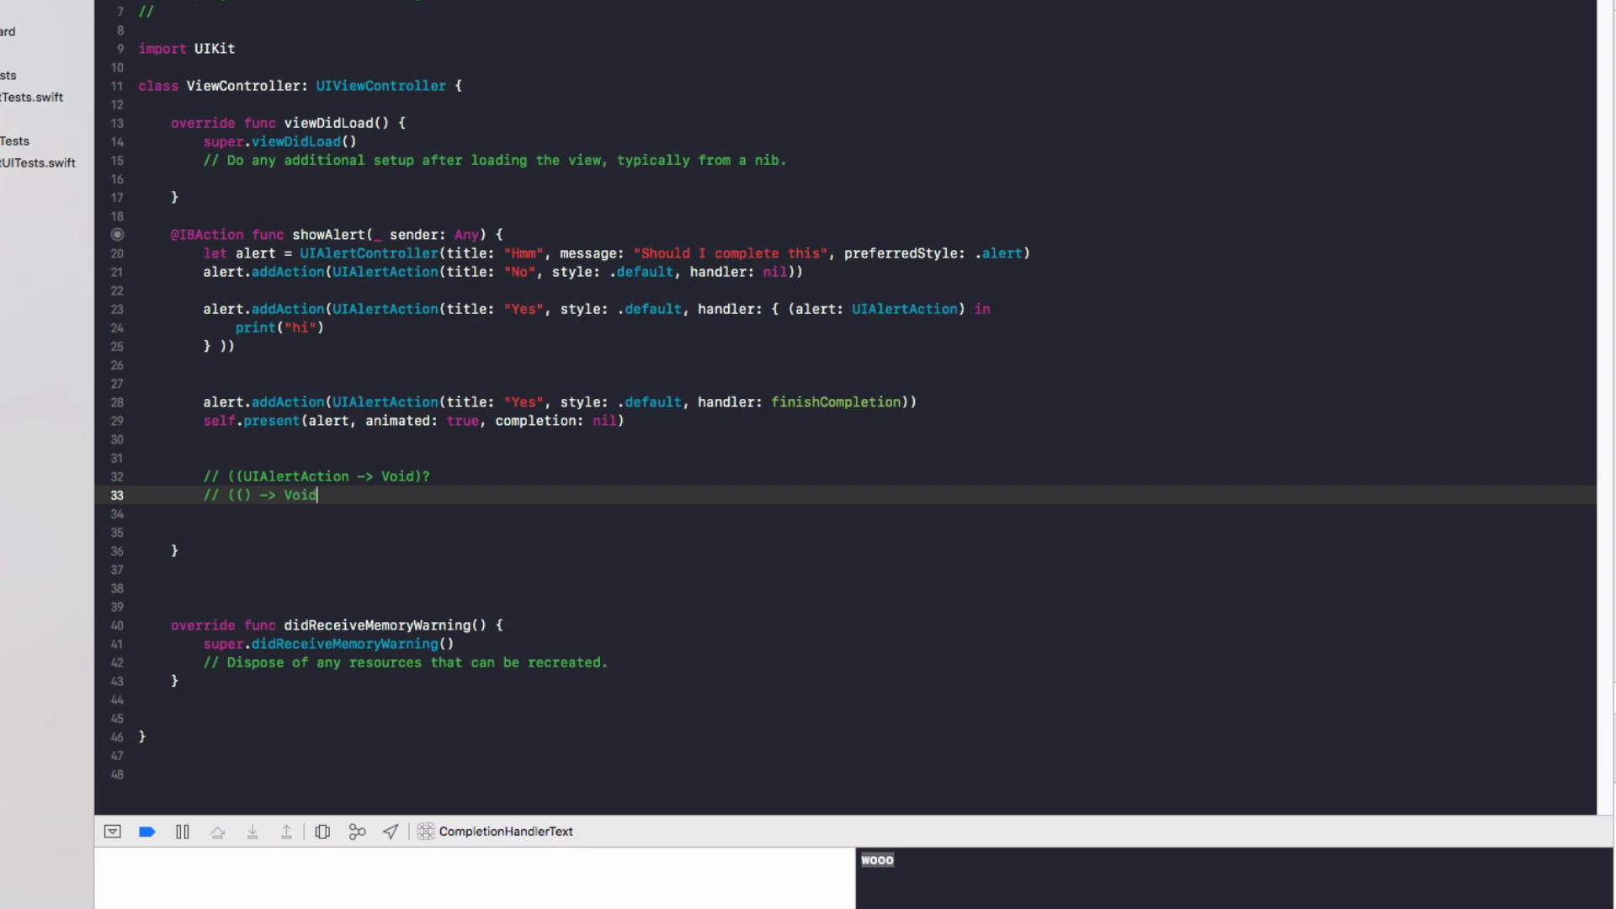
pyautogui.write('?')
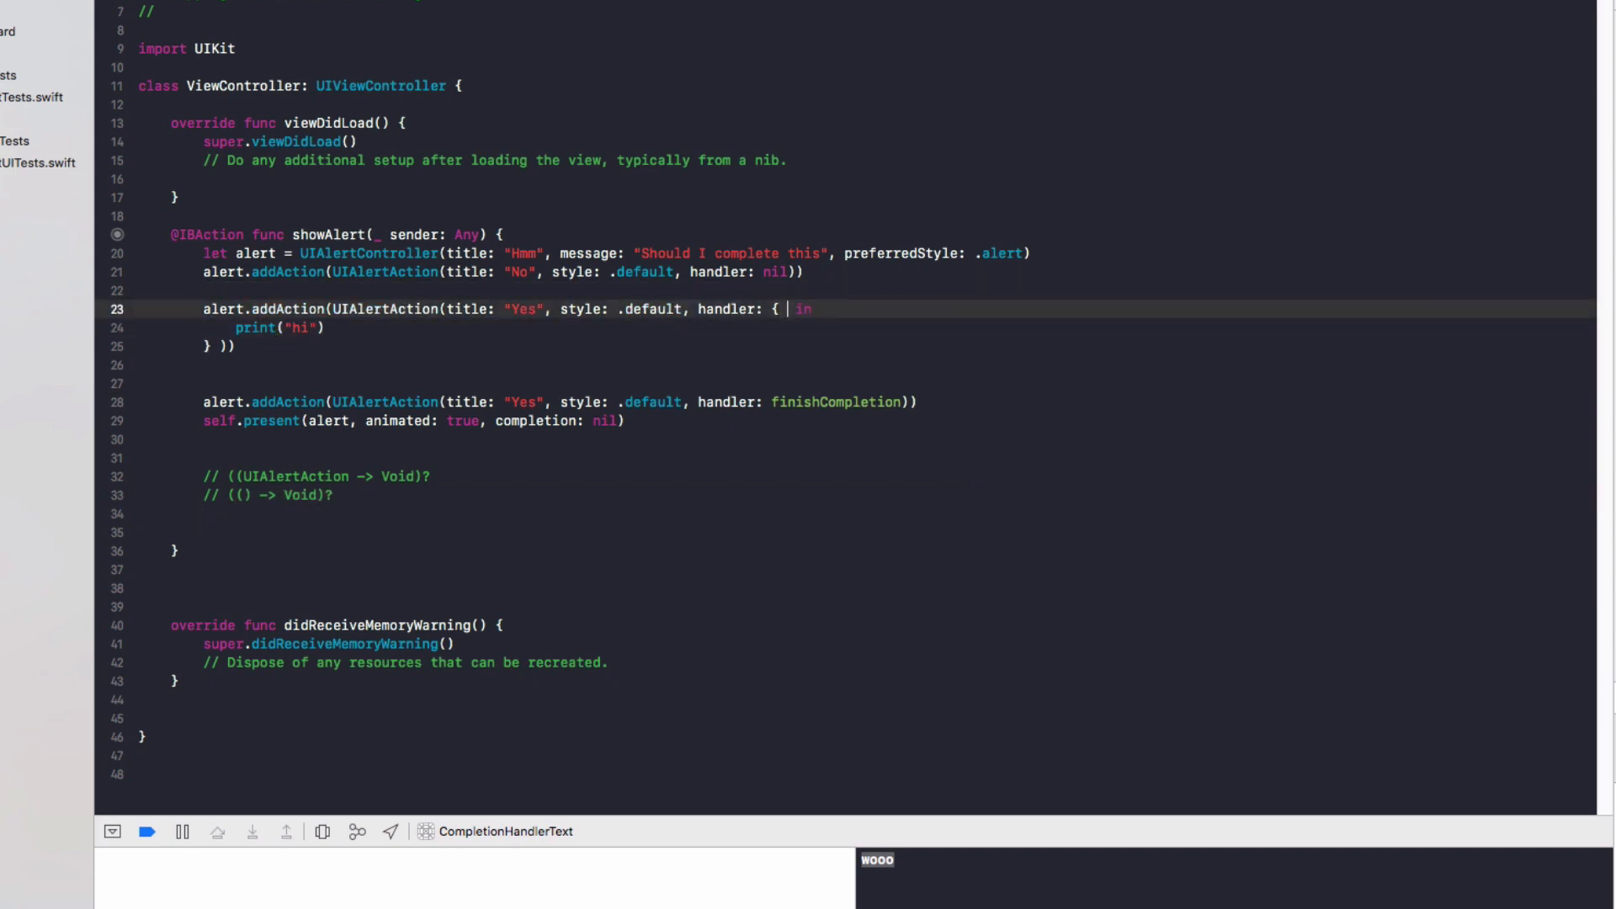
pyautogui.write('()')
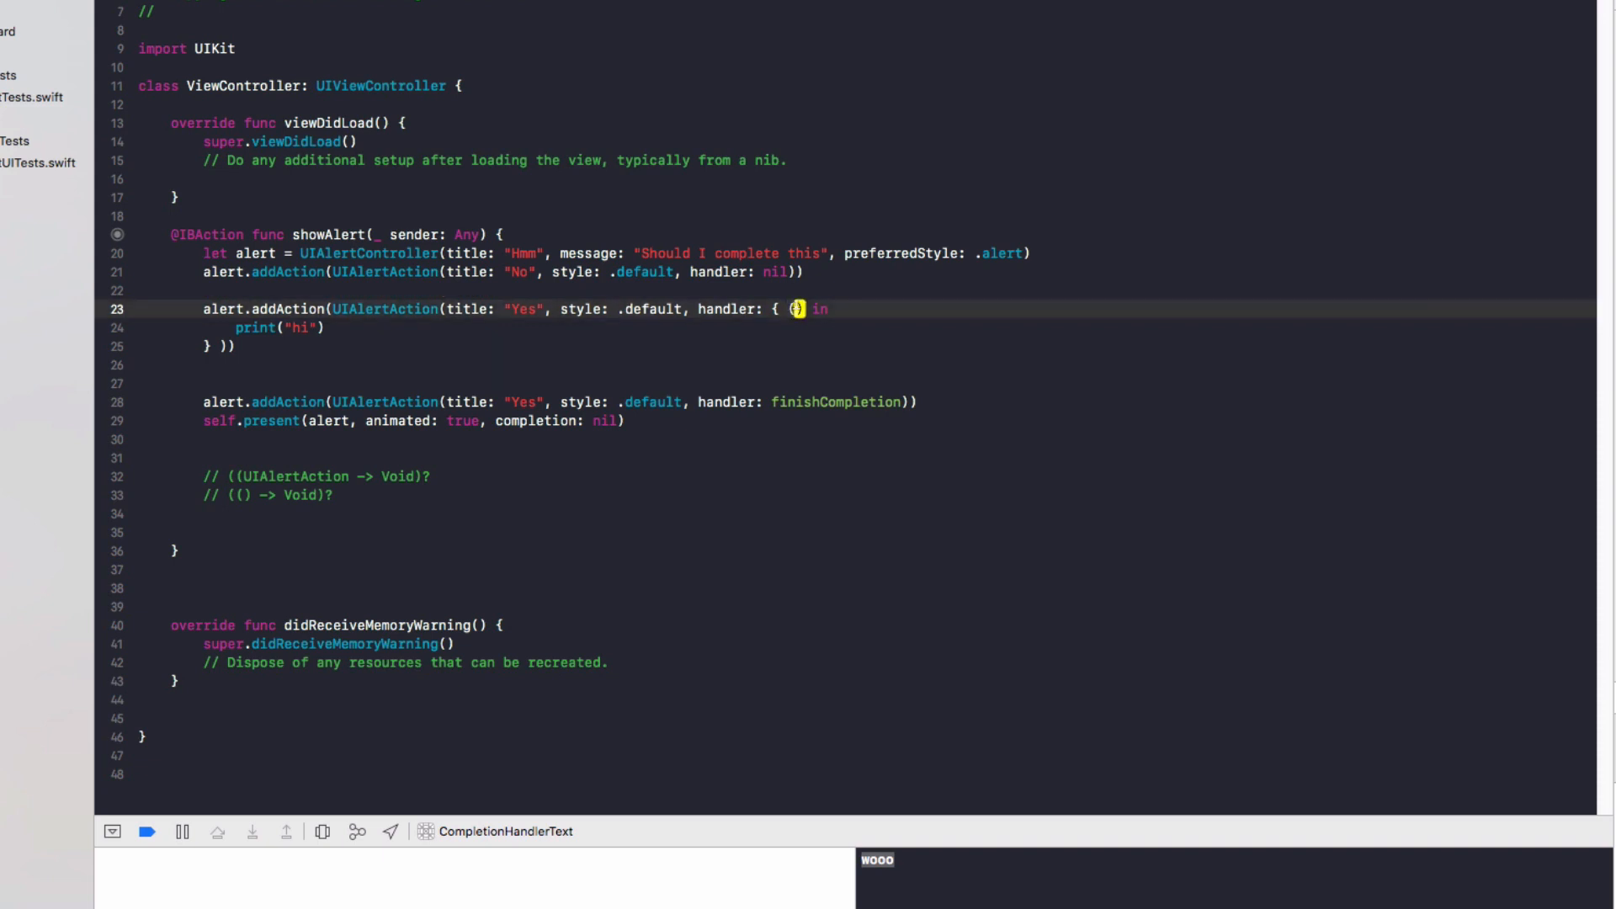
# - Add a second closure-type comment // ((UIKeyboard) -> Void)
pyautogui.click(330, 495)
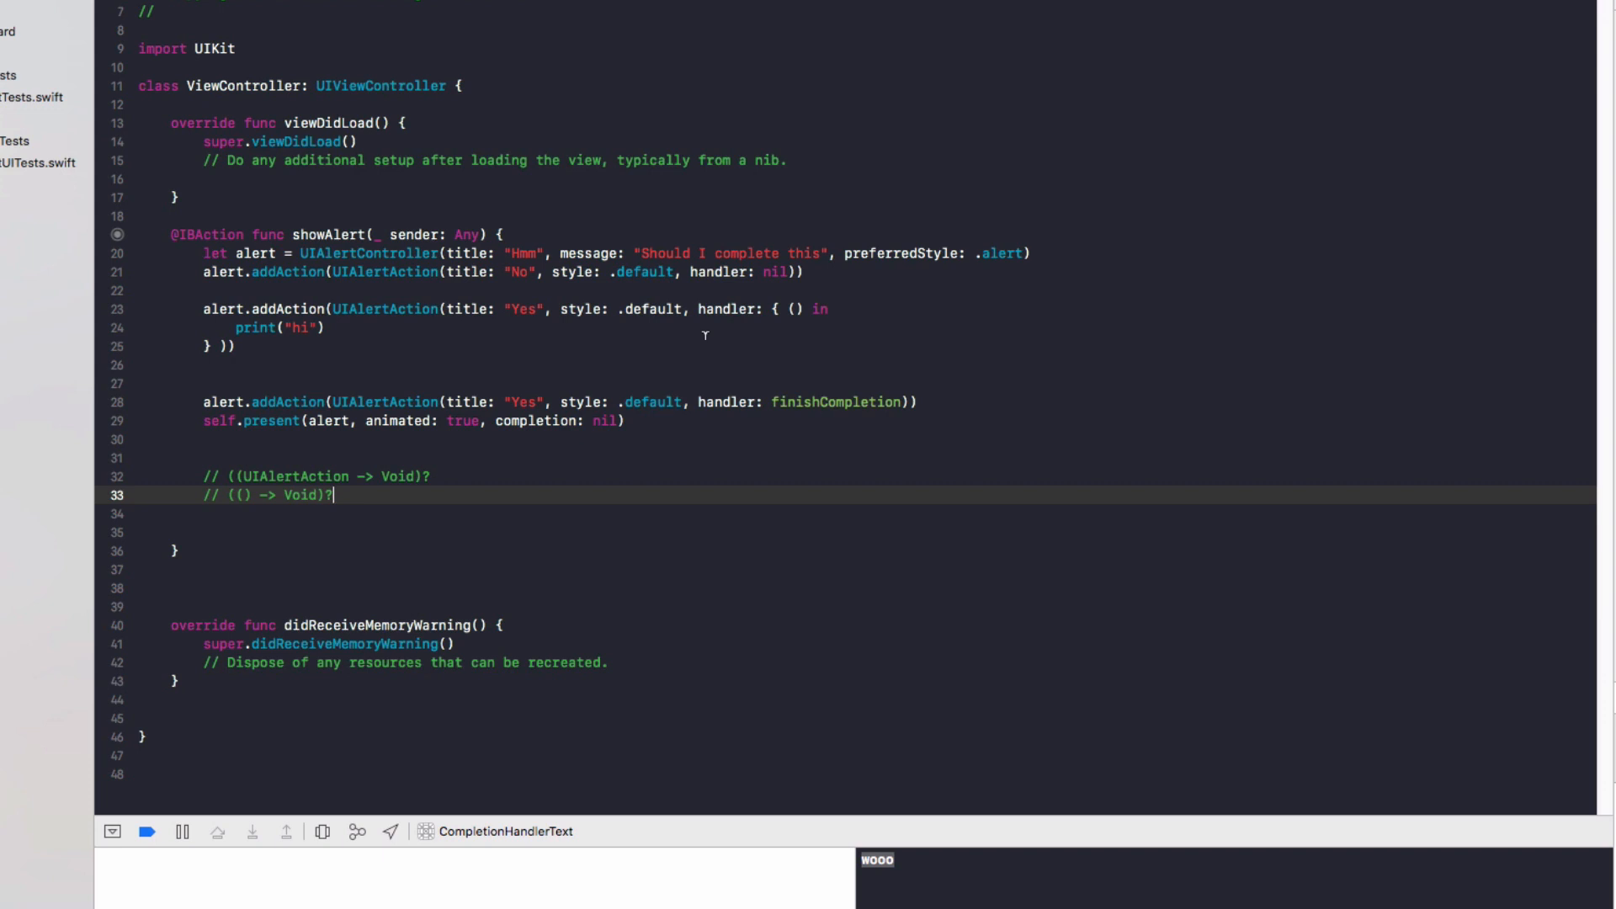
pyautogui.write('// (())')
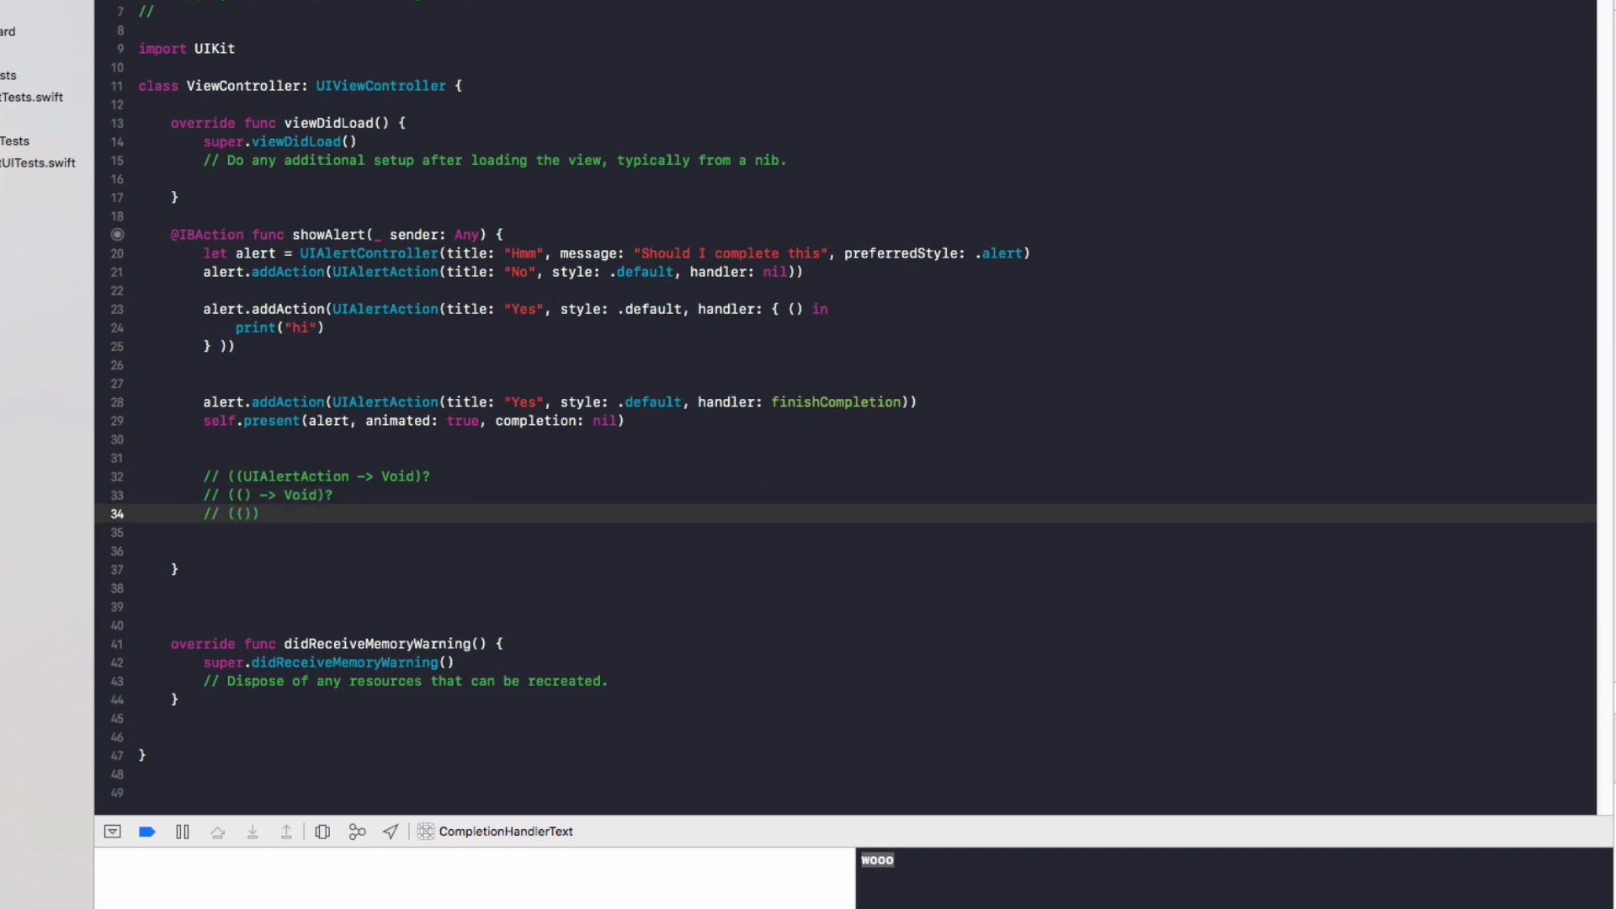
pyautogui.write('UIKey')
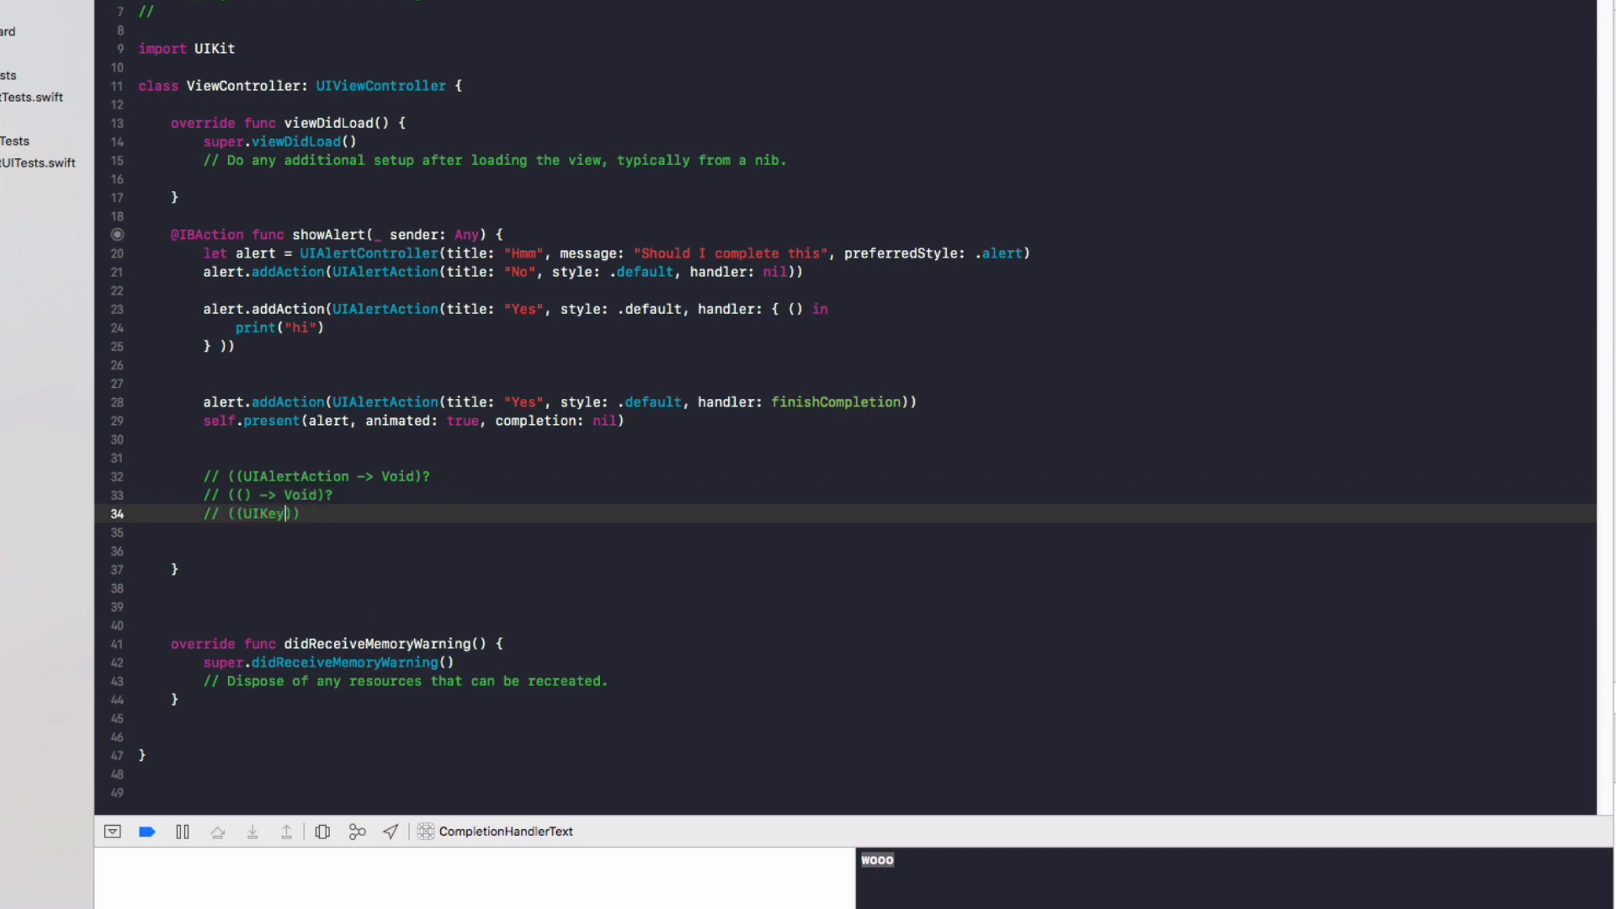
pyautogui.write('board)')
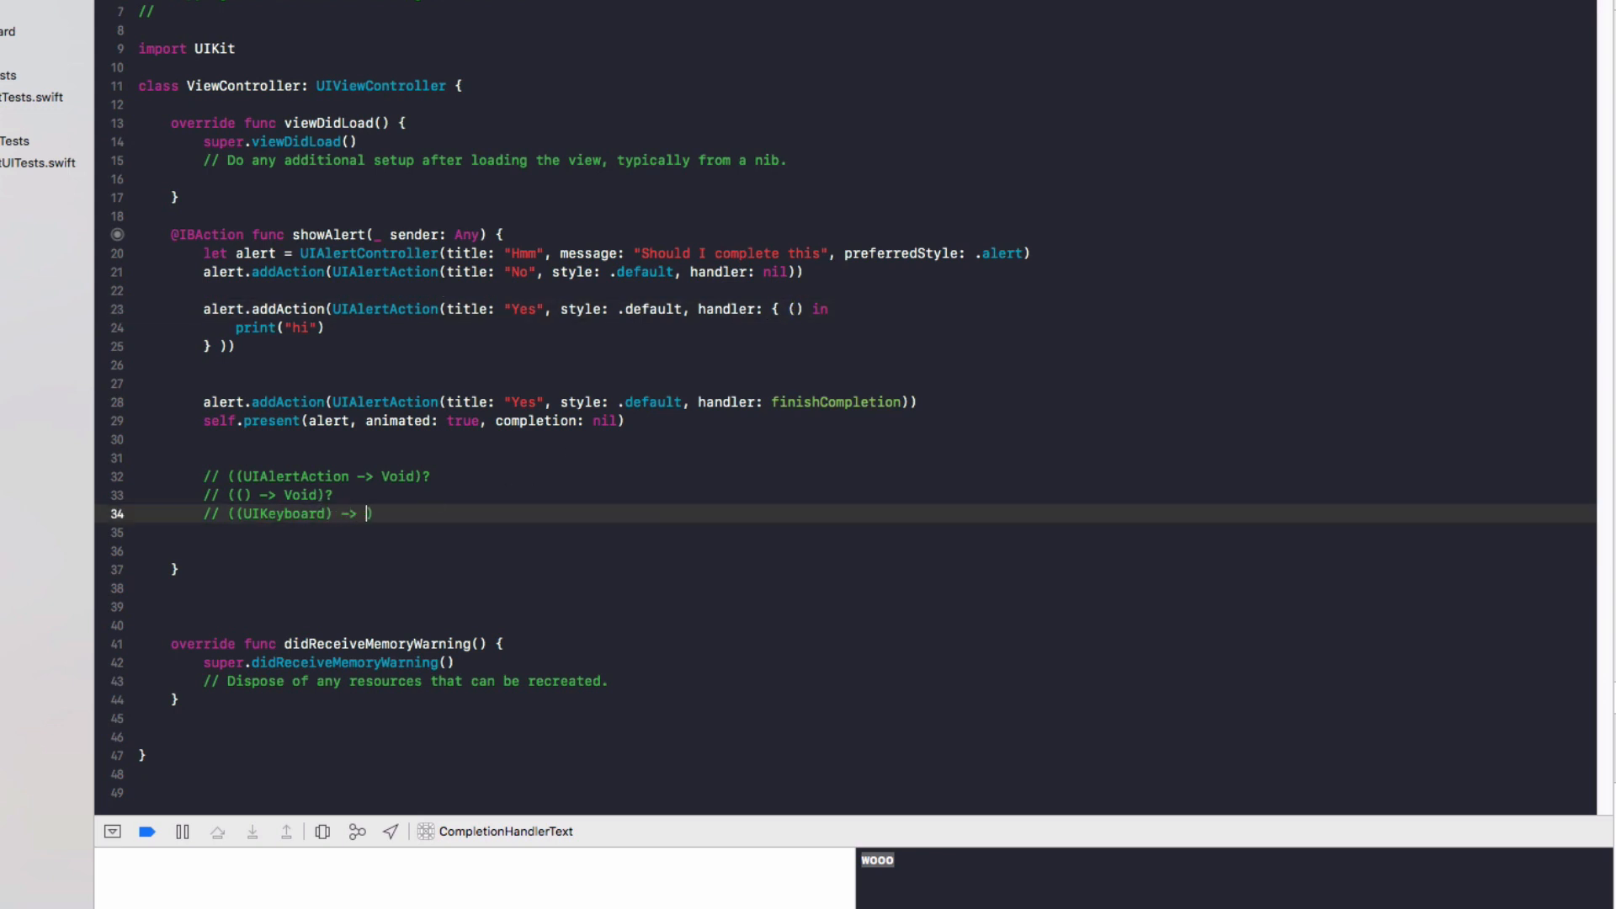
pyautogui.write('Void')
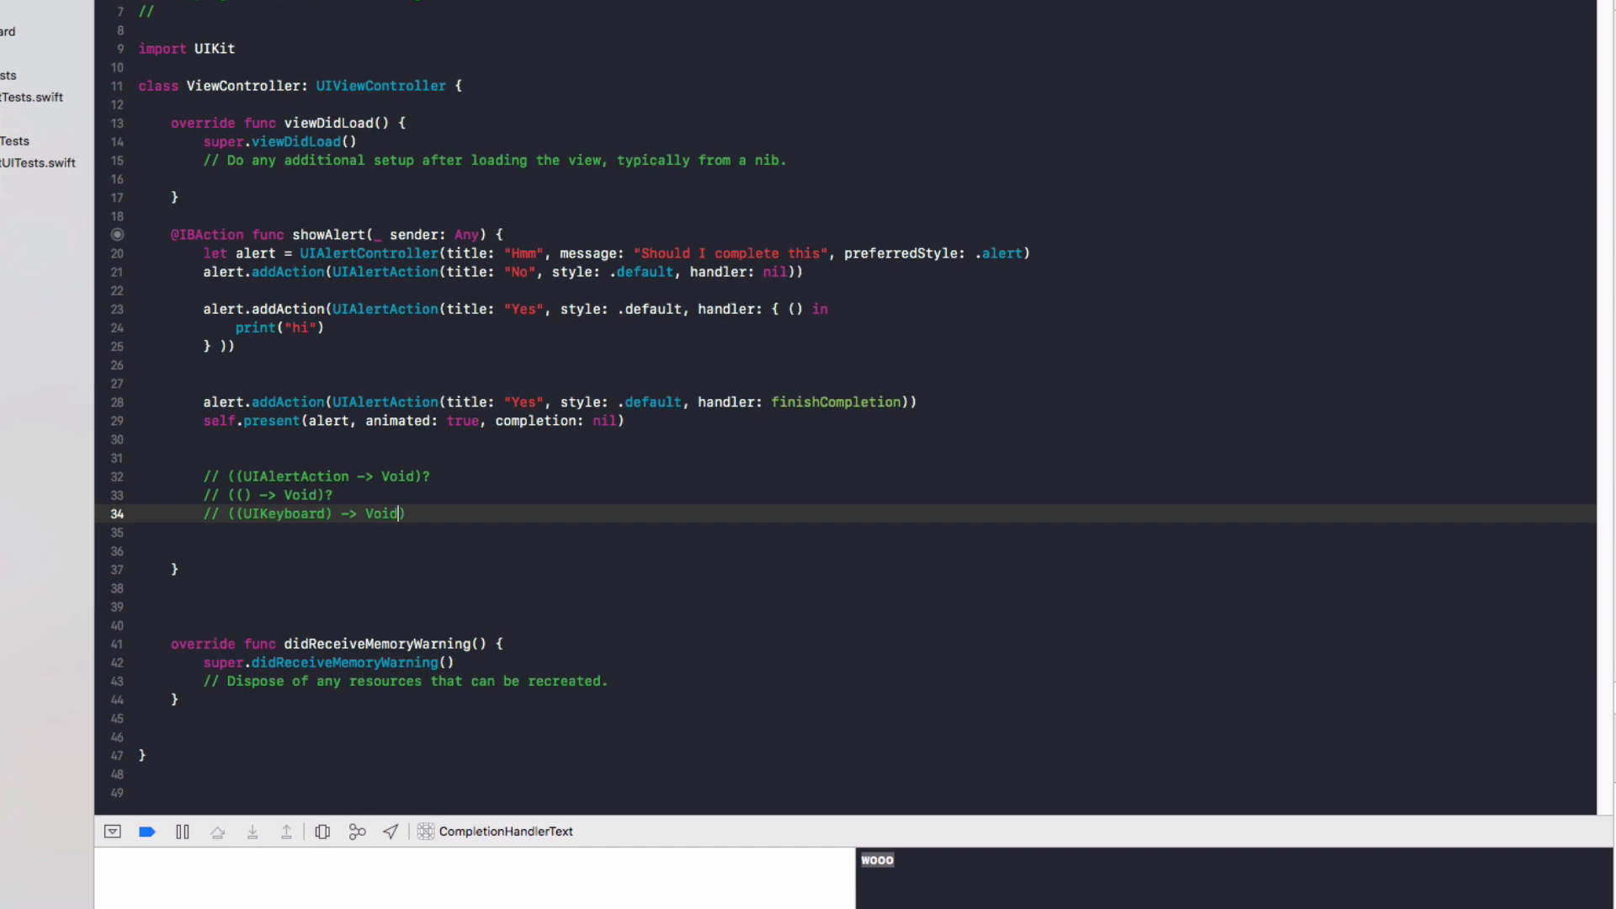